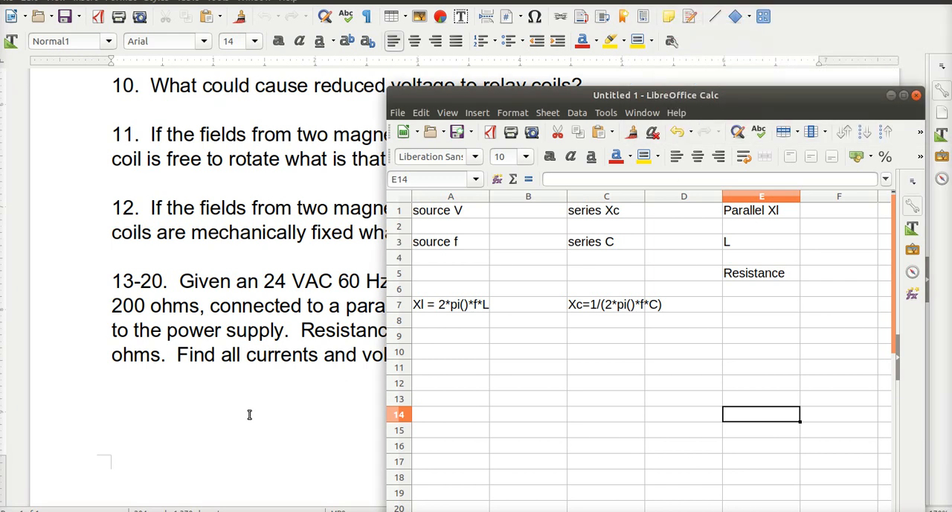
mouse_move(216, 388)
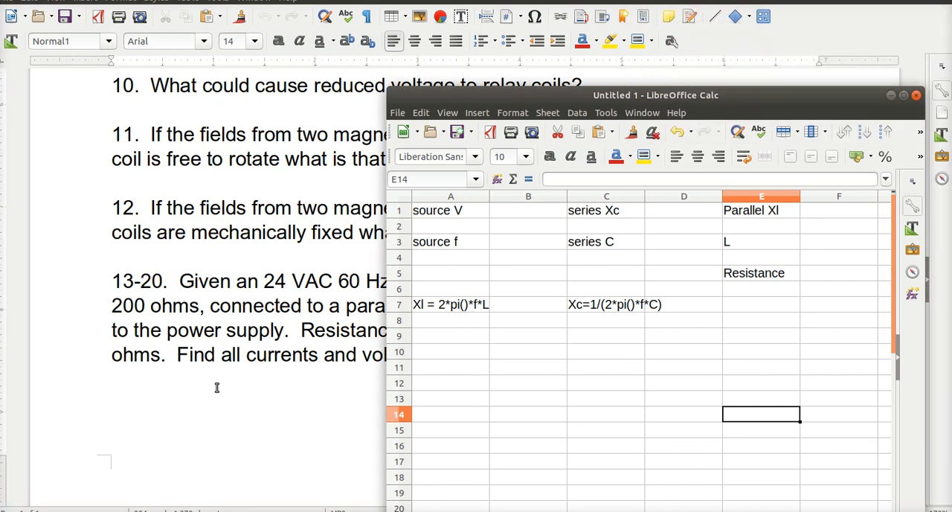
mouse_move(73, 185)
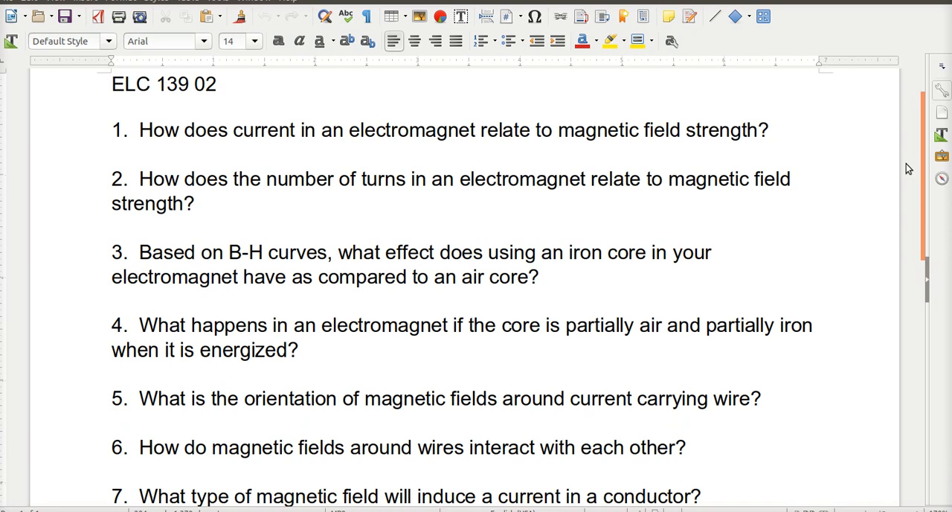
mouse_move(685, 271)
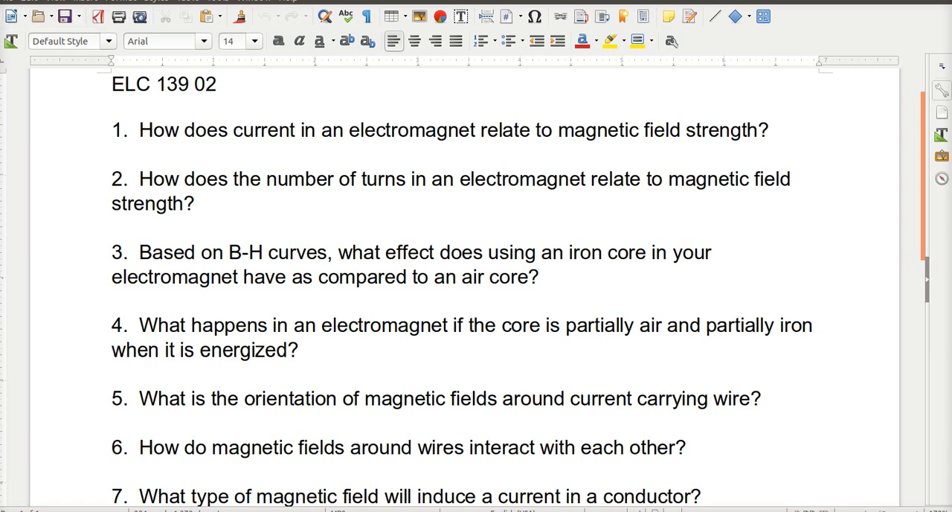
key("super")
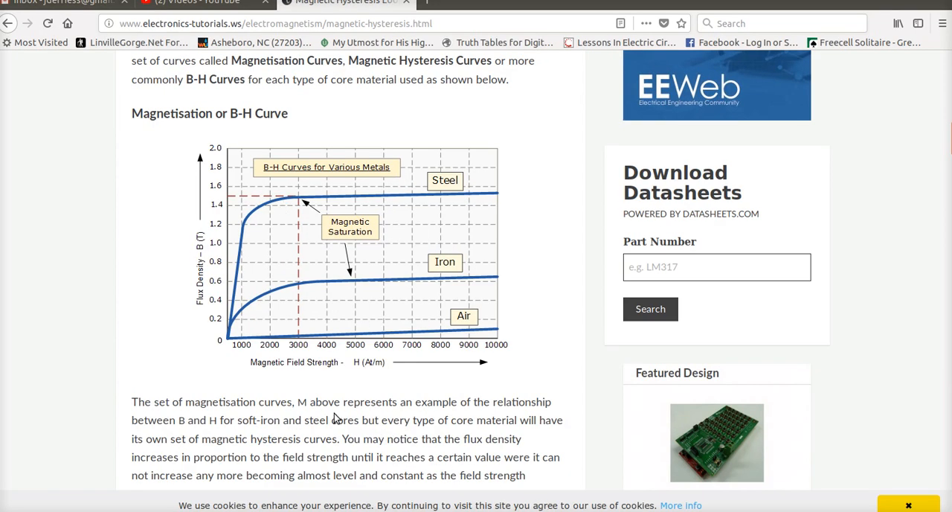
mouse_move(336, 389)
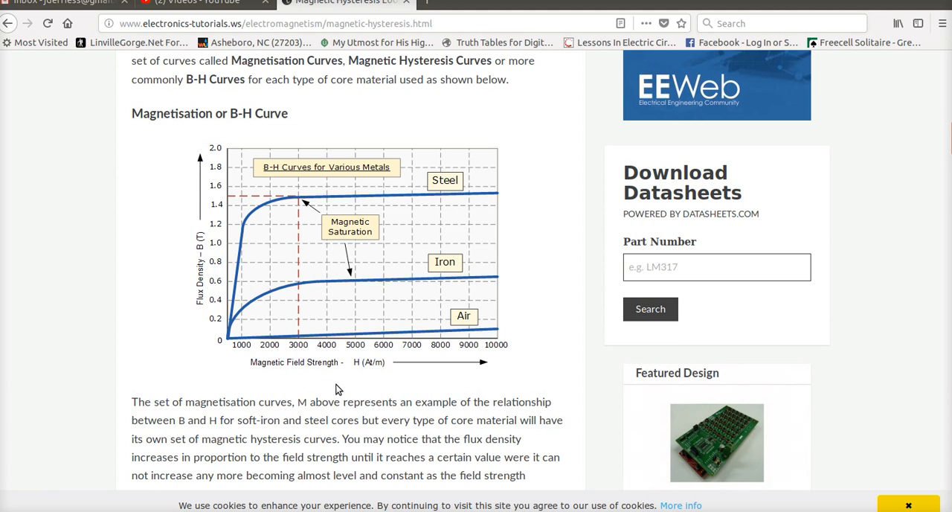
mouse_move(354, 366)
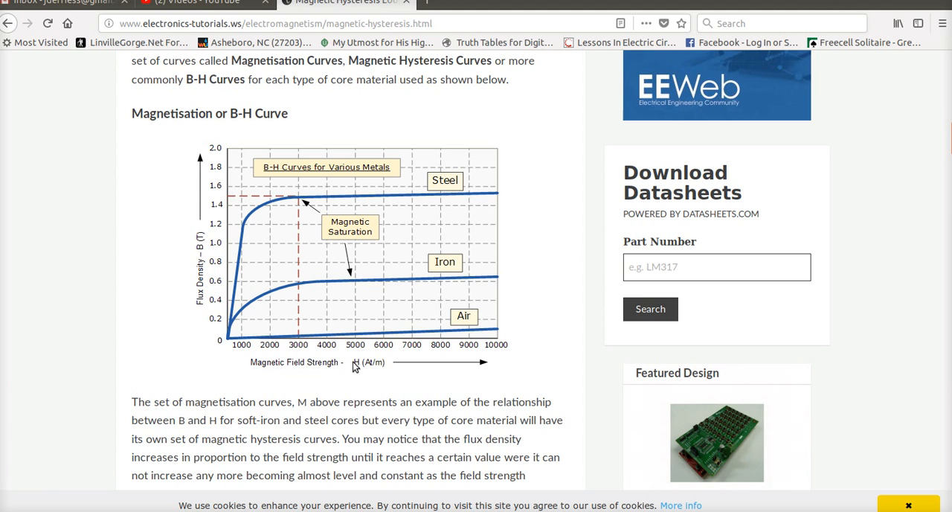
mouse_move(227, 290)
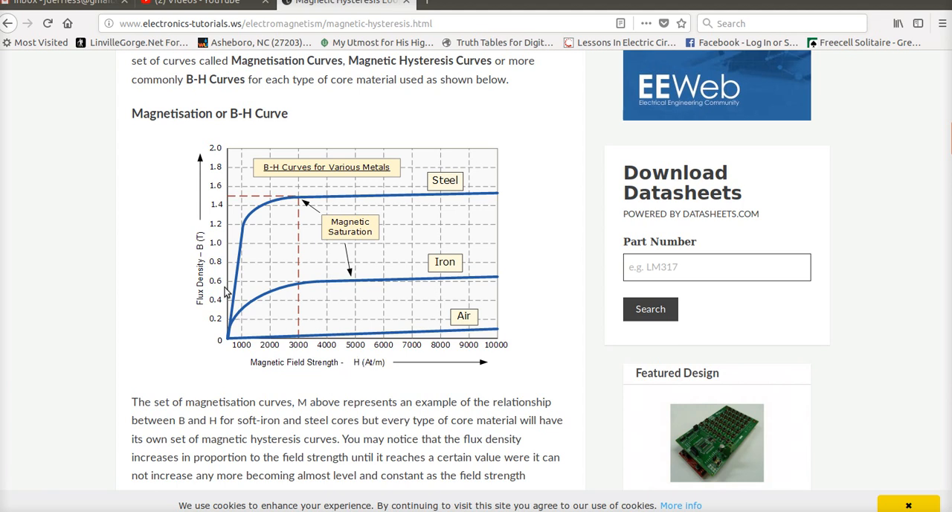
mouse_move(197, 259)
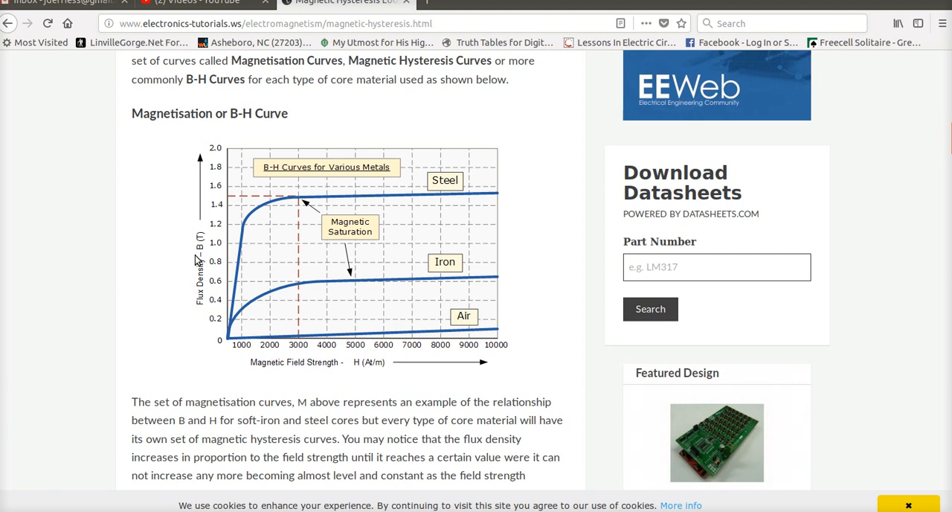
mouse_move(367, 368)
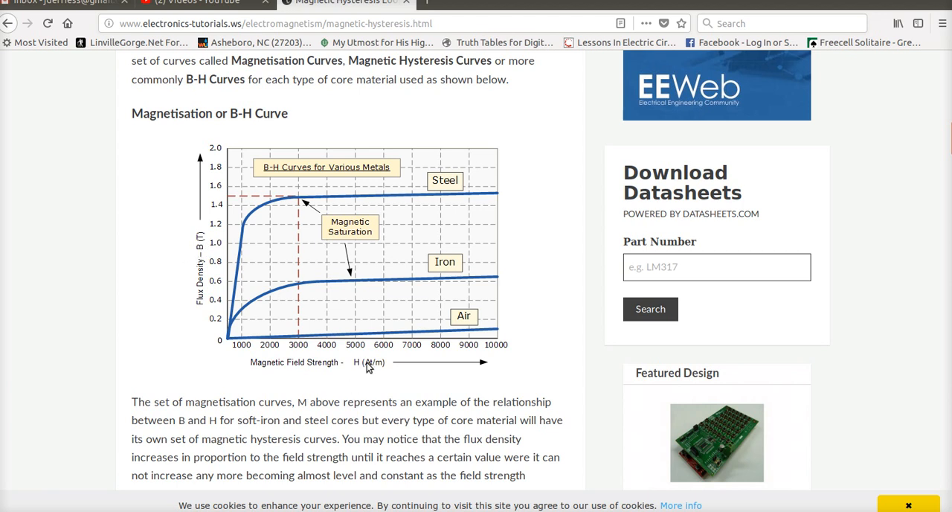
mouse_move(368, 367)
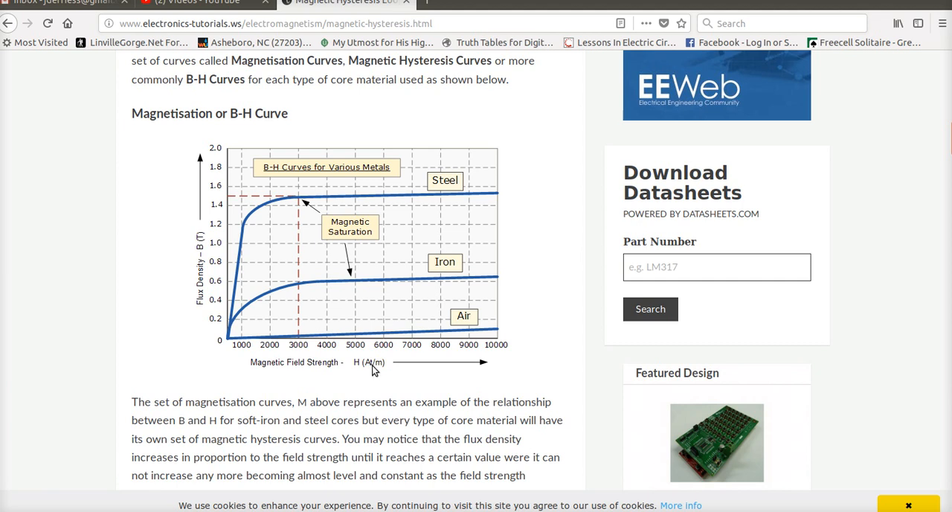
mouse_move(372, 370)
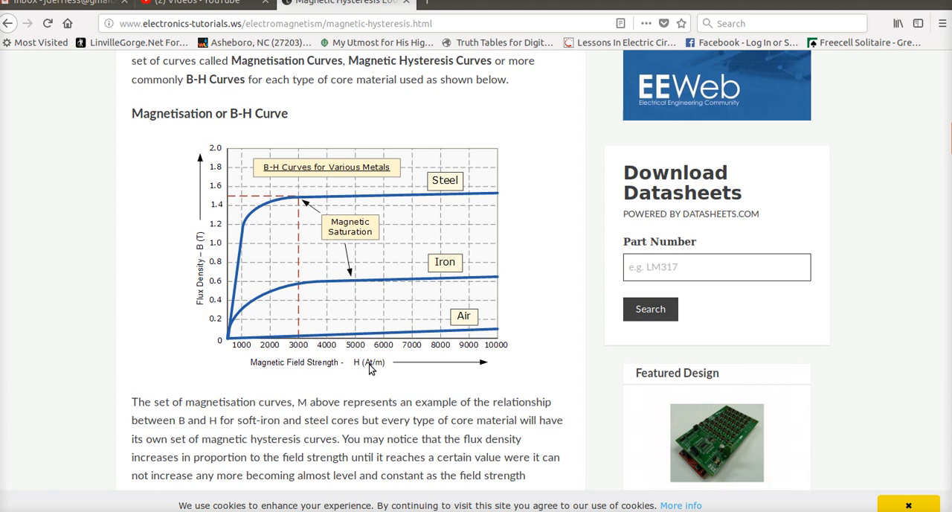
mouse_move(379, 371)
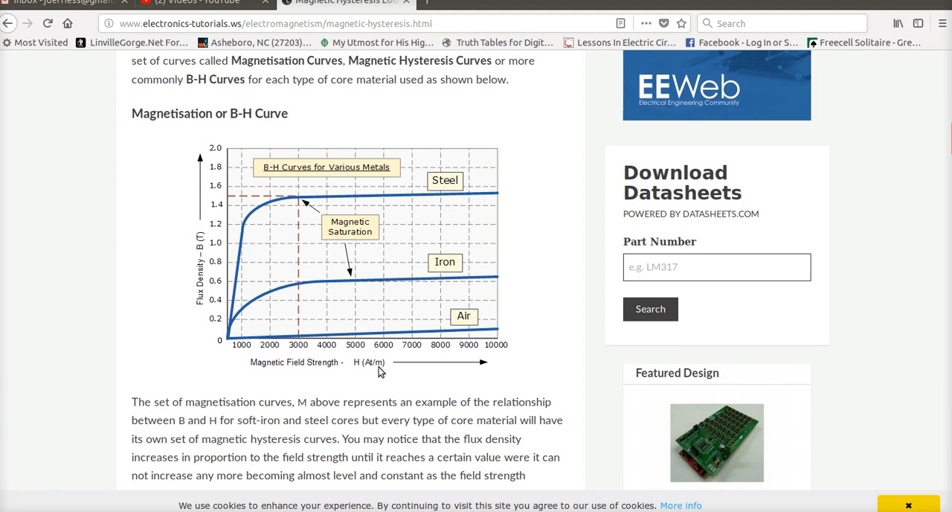
mouse_move(382, 372)
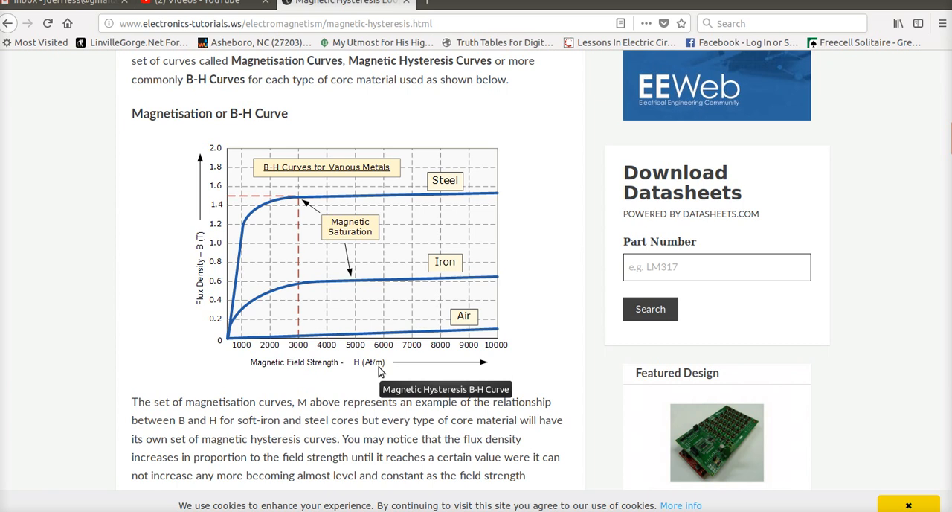
mouse_move(381, 370)
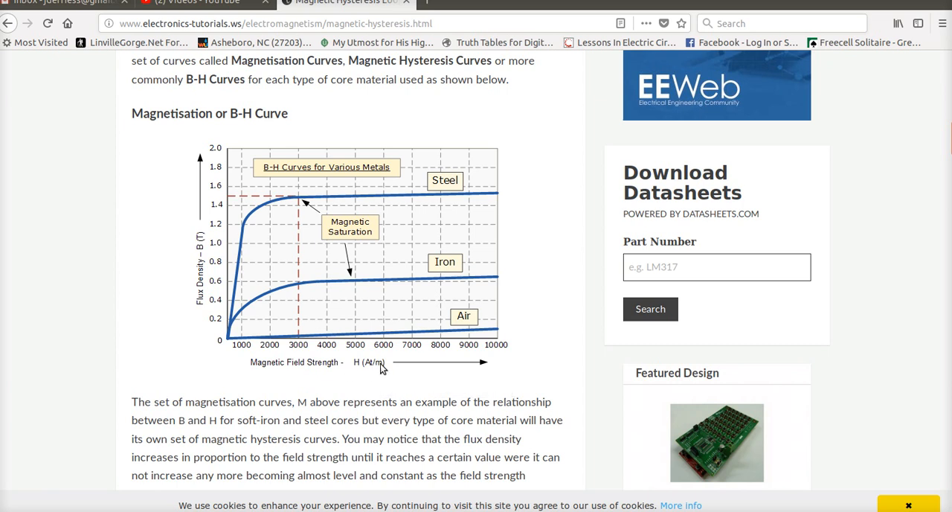
mouse_move(382, 377)
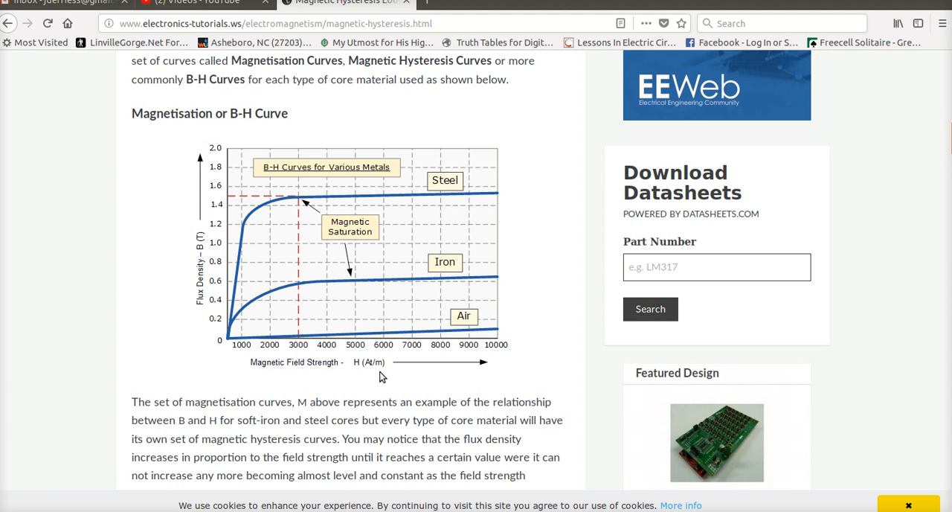
mouse_move(364, 369)
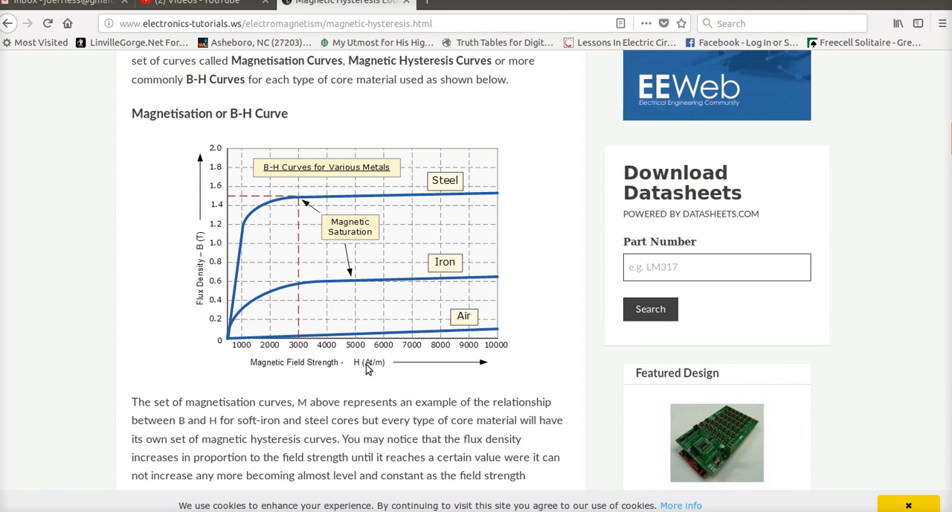
mouse_move(202, 255)
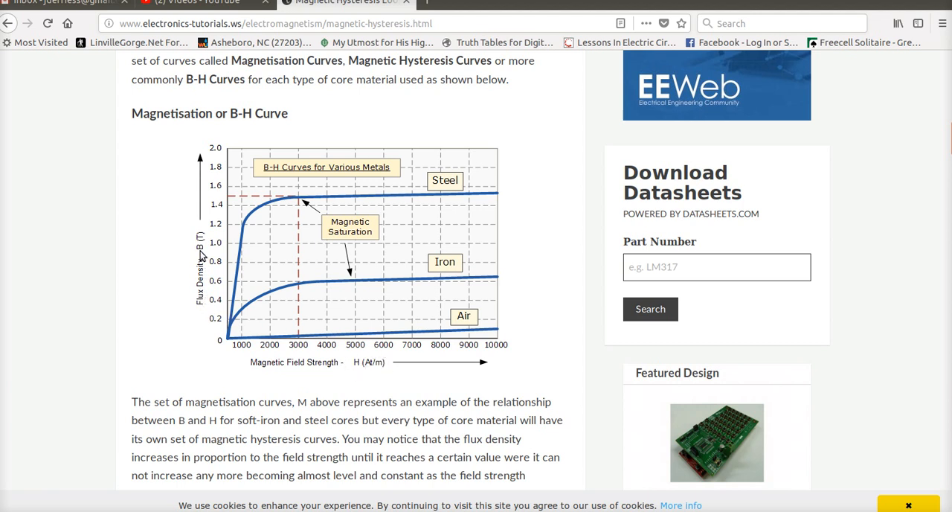
mouse_move(208, 252)
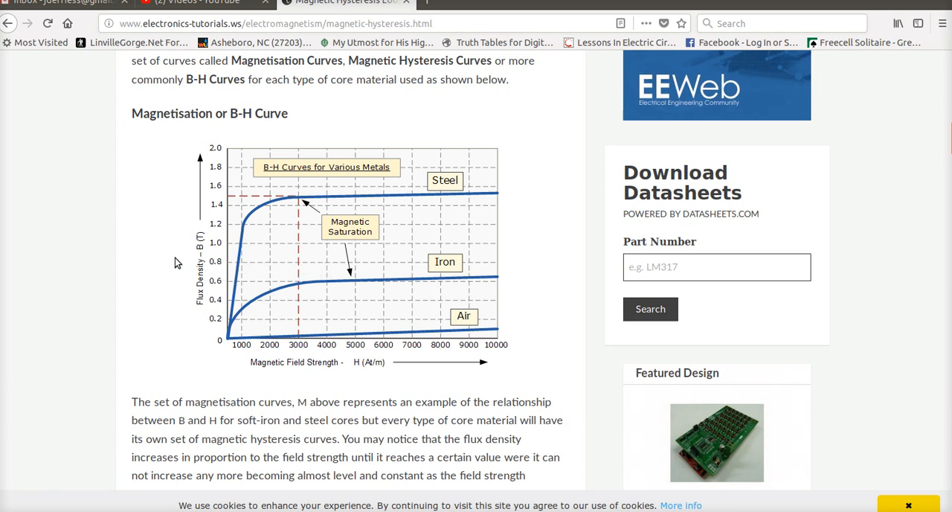
mouse_move(188, 288)
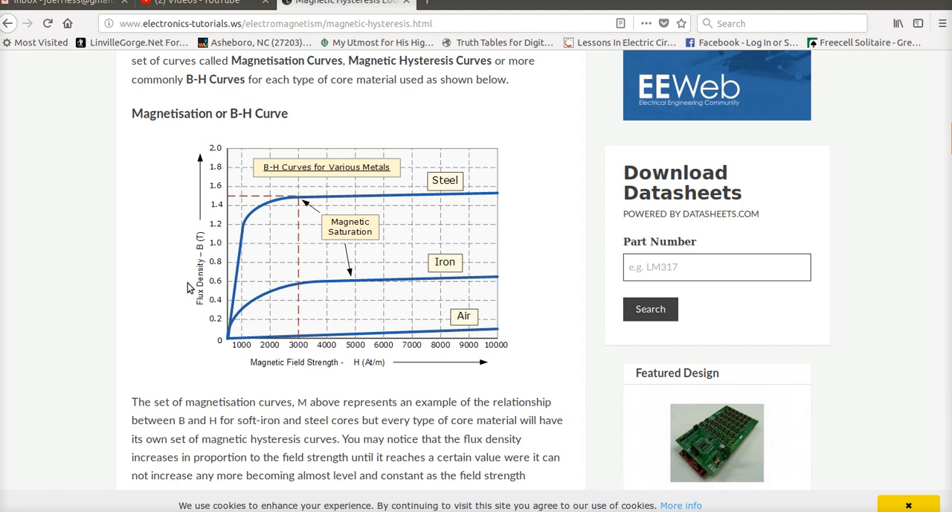
mouse_move(439, 275)
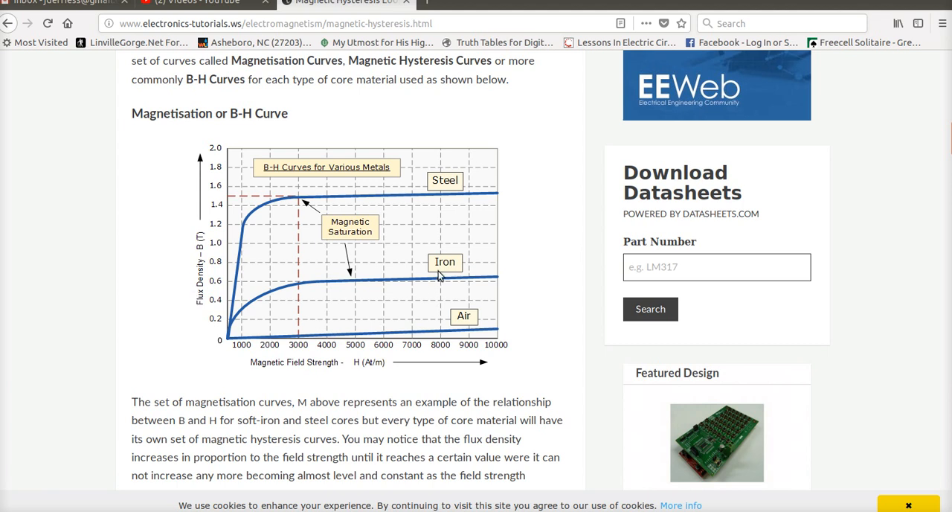
mouse_move(441, 336)
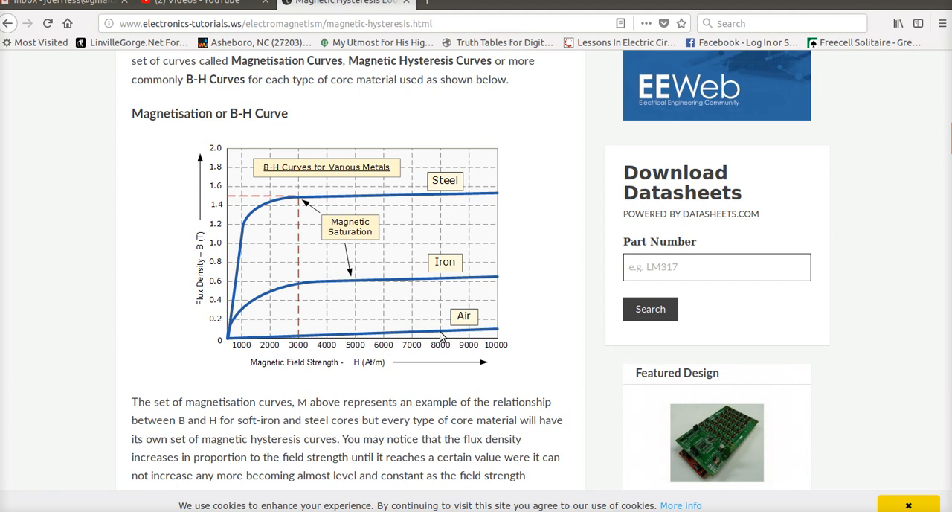
mouse_move(234, 344)
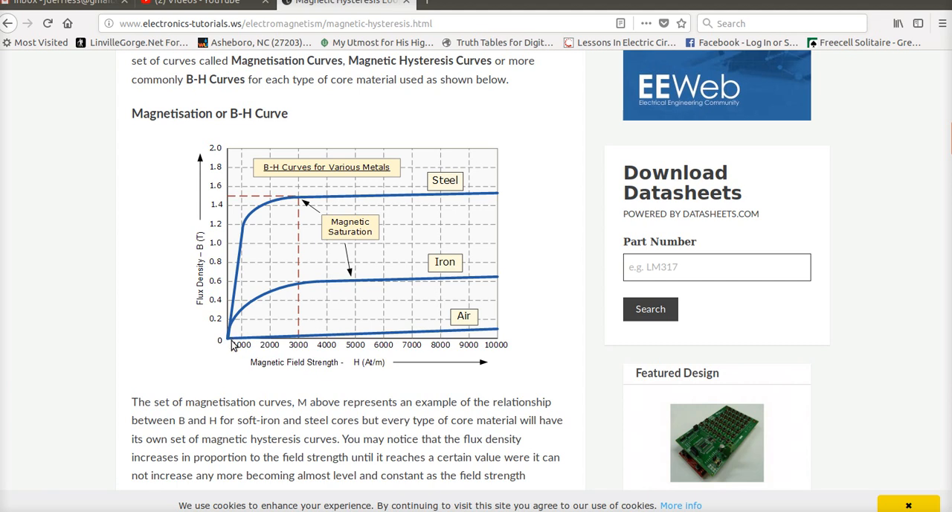
mouse_move(327, 342)
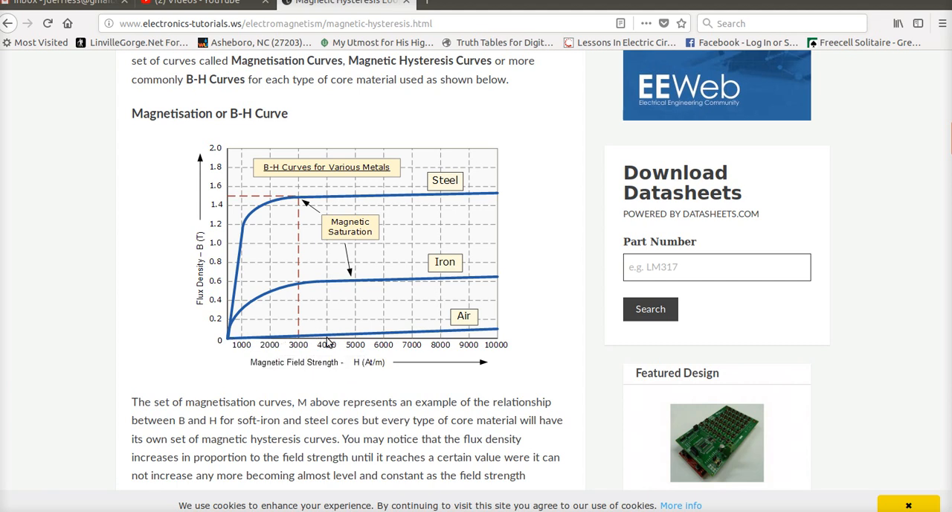
mouse_move(497, 332)
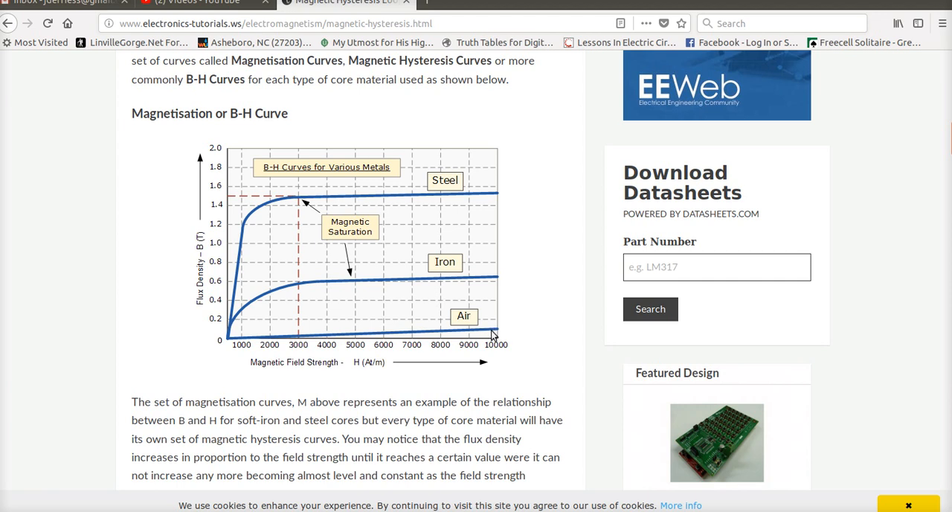
mouse_move(392, 335)
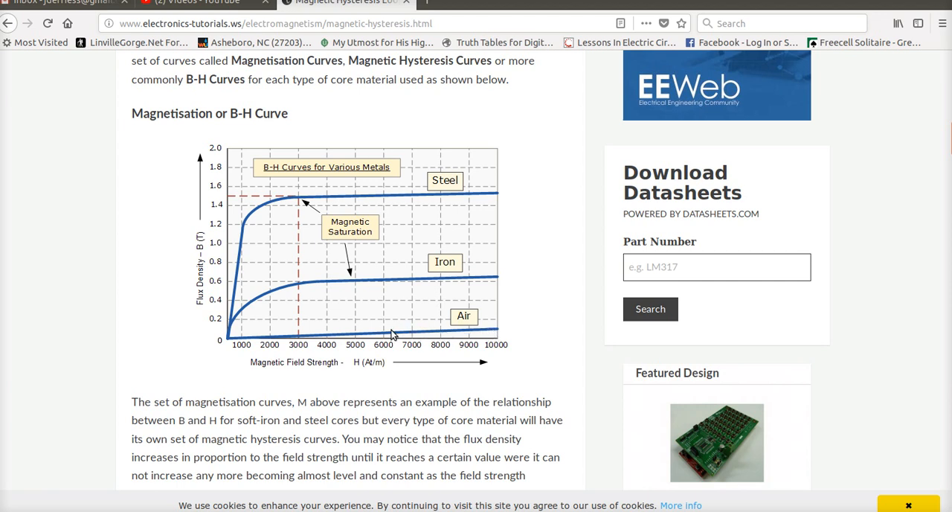
mouse_move(387, 292)
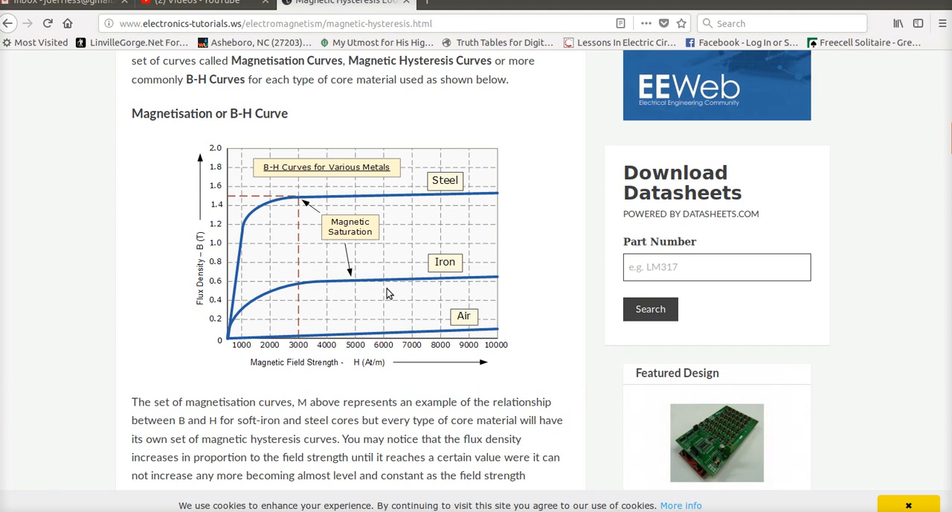
mouse_move(305, 169)
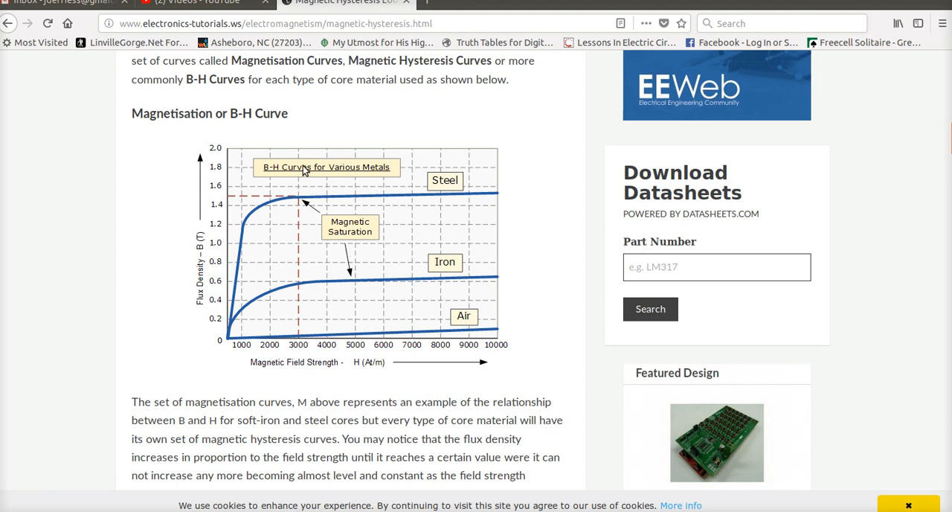
mouse_move(299, 200)
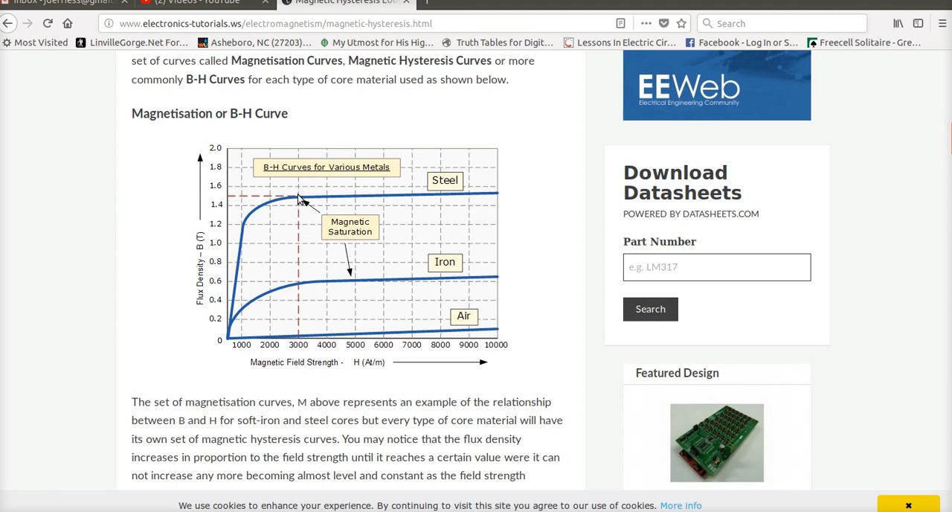
mouse_move(407, 206)
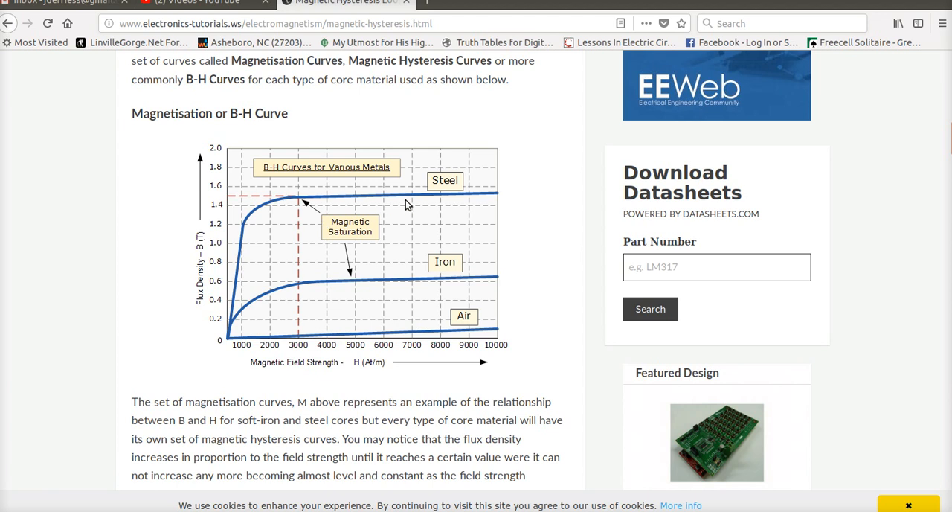
mouse_move(432, 277)
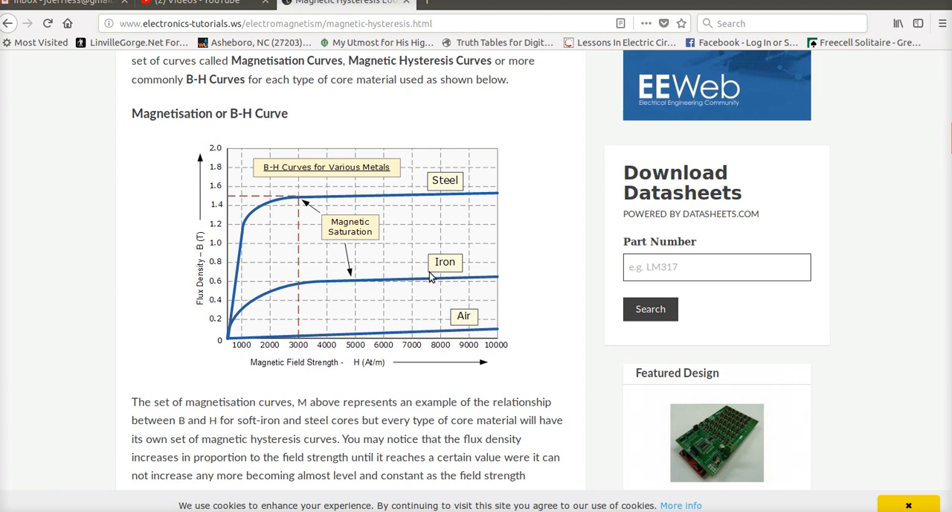
mouse_move(380, 288)
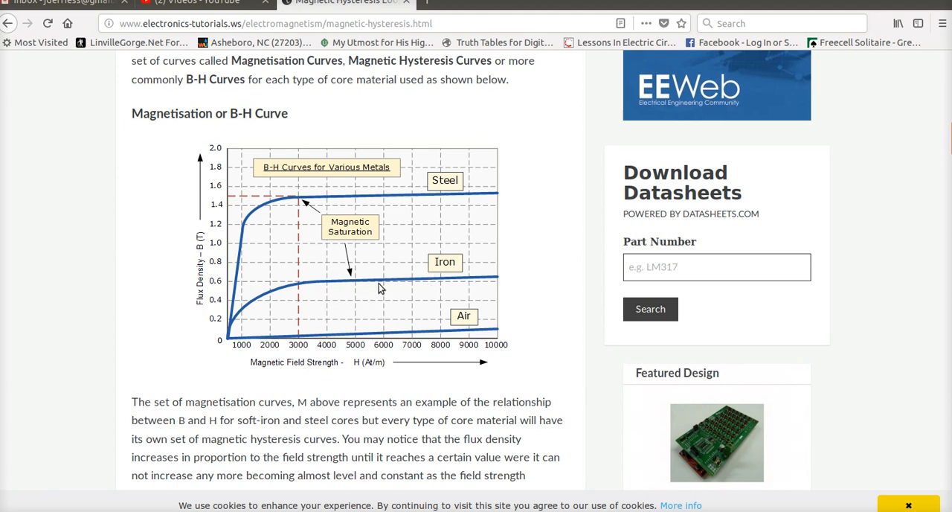
mouse_move(410, 283)
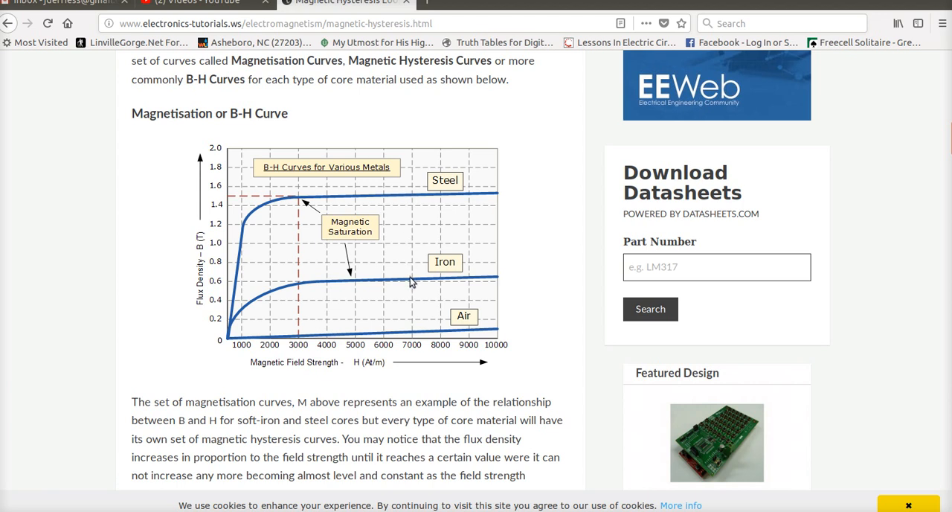
mouse_move(350, 229)
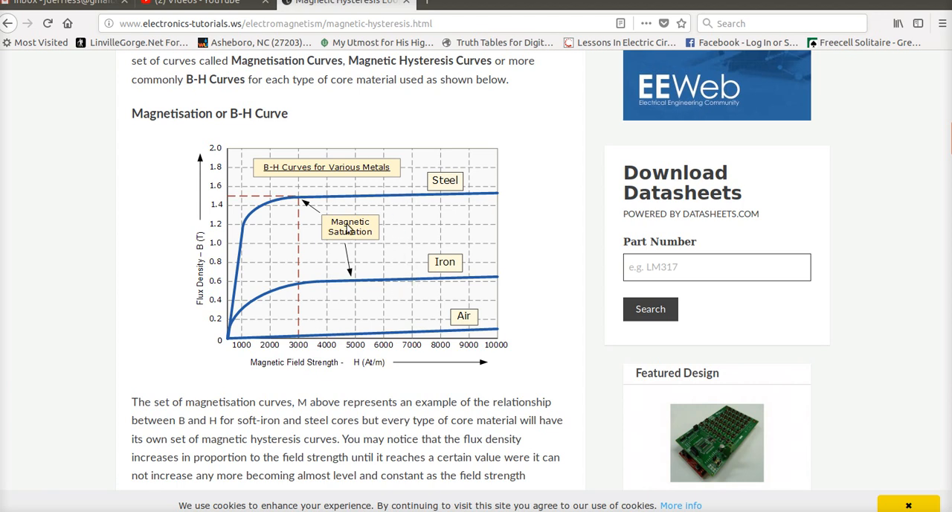
mouse_move(352, 236)
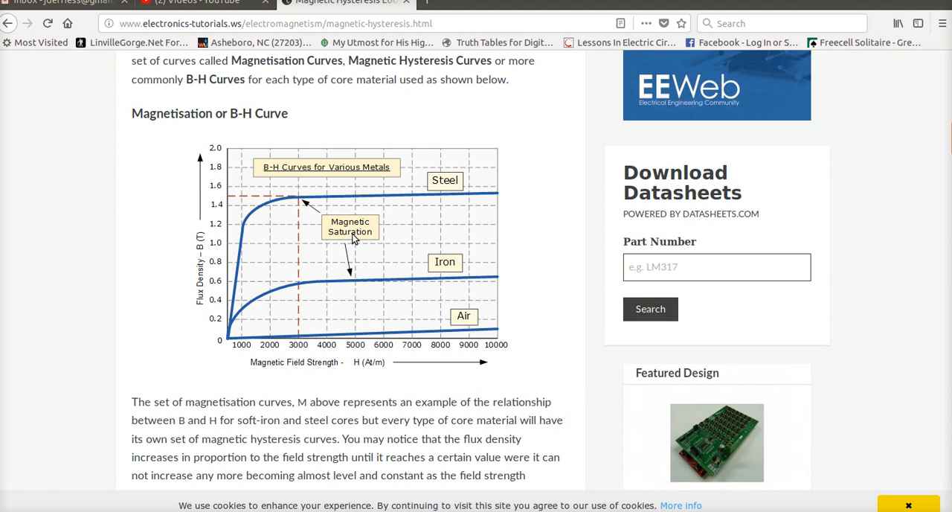
mouse_move(246, 210)
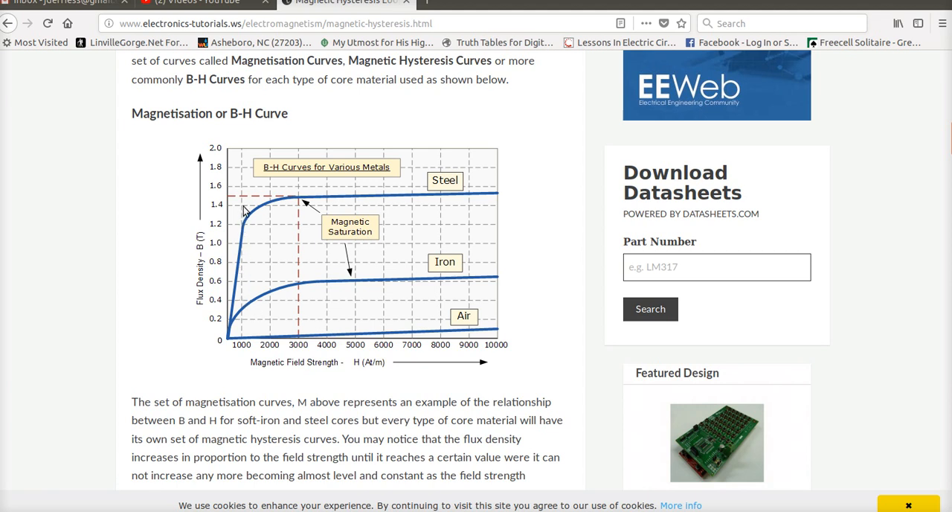
mouse_move(463, 203)
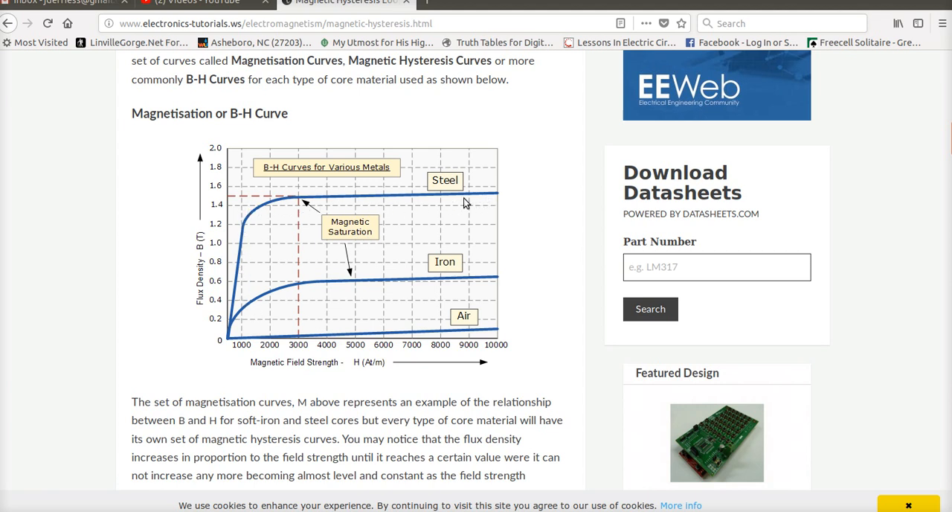
mouse_move(460, 205)
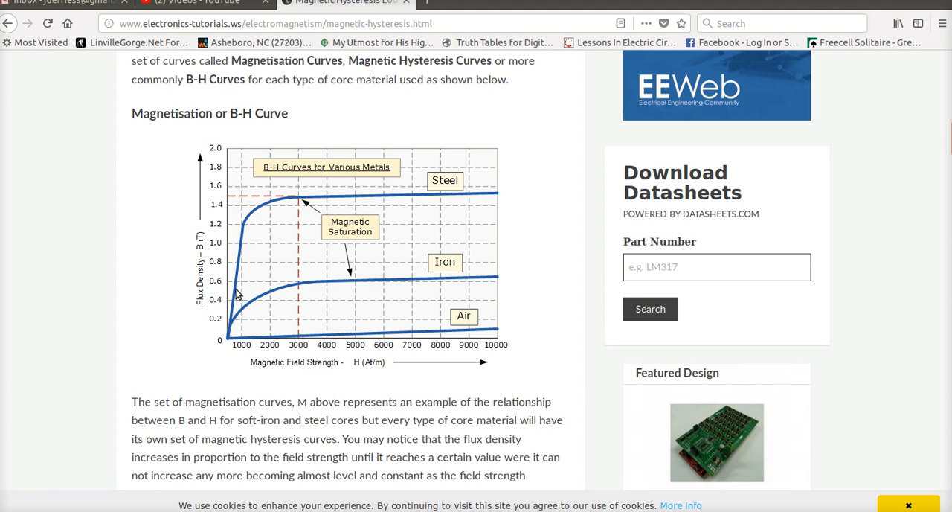
mouse_move(480, 195)
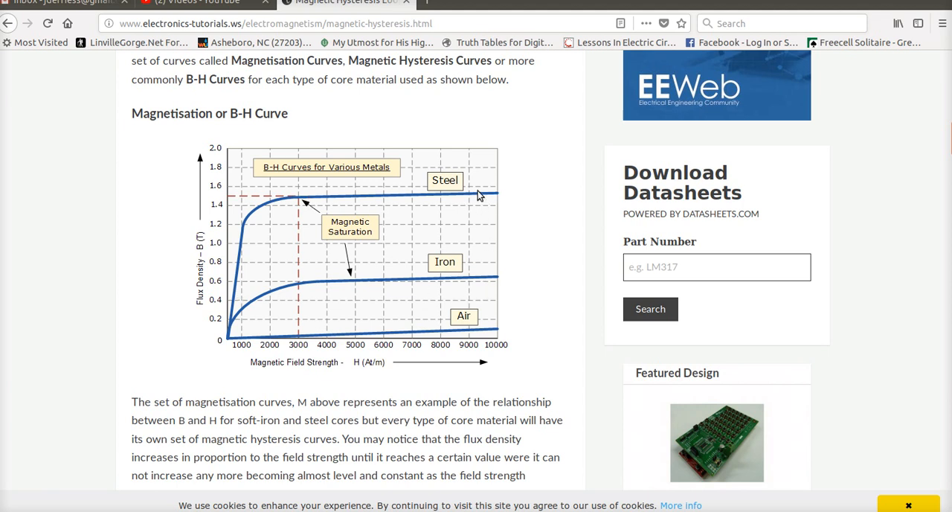
mouse_move(491, 191)
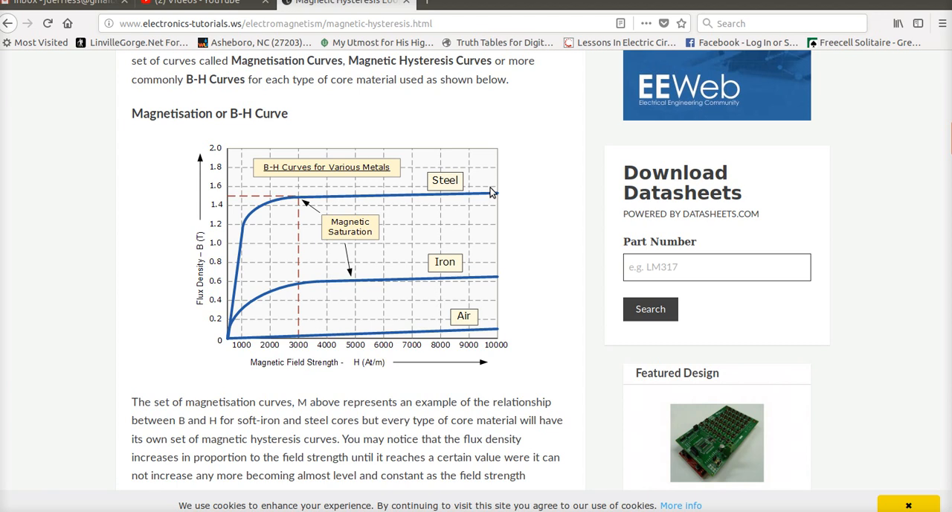
mouse_move(490, 271)
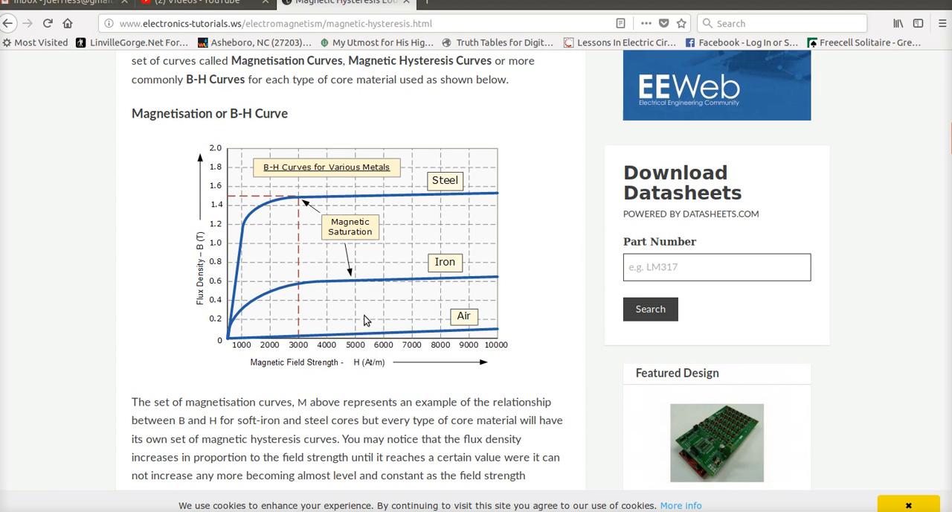
mouse_move(242, 277)
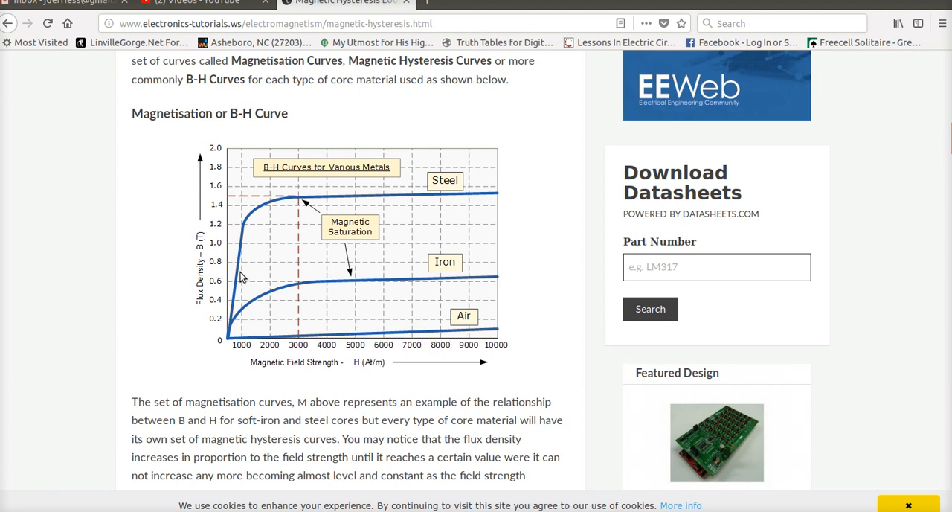
mouse_move(253, 218)
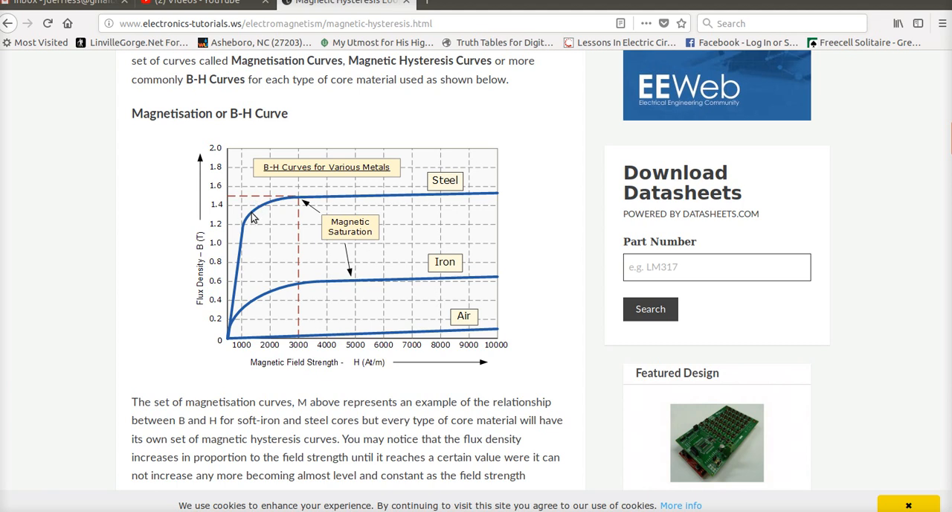
mouse_move(234, 269)
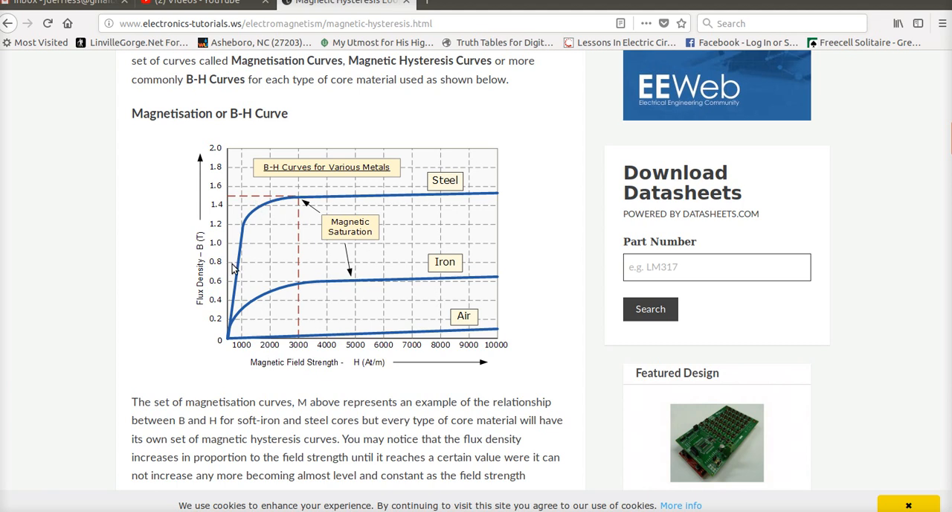
mouse_move(168, 158)
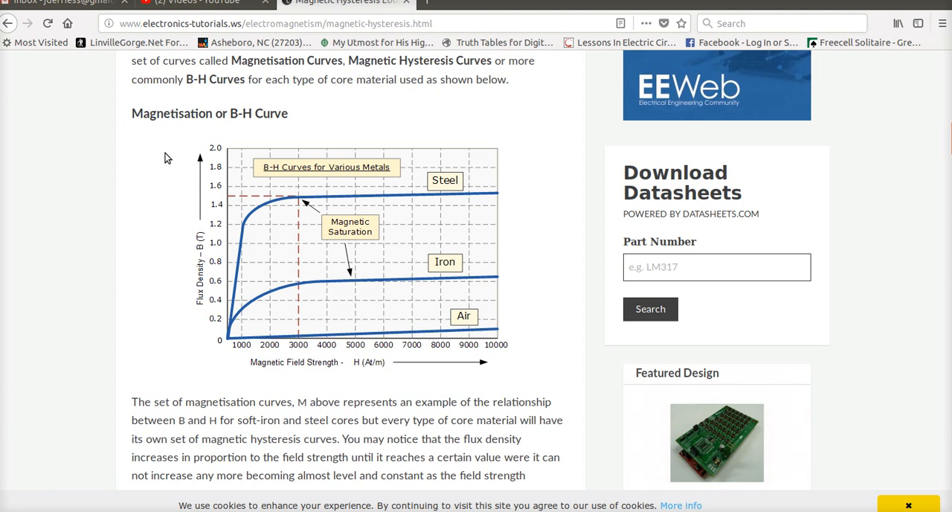
mouse_move(221, 141)
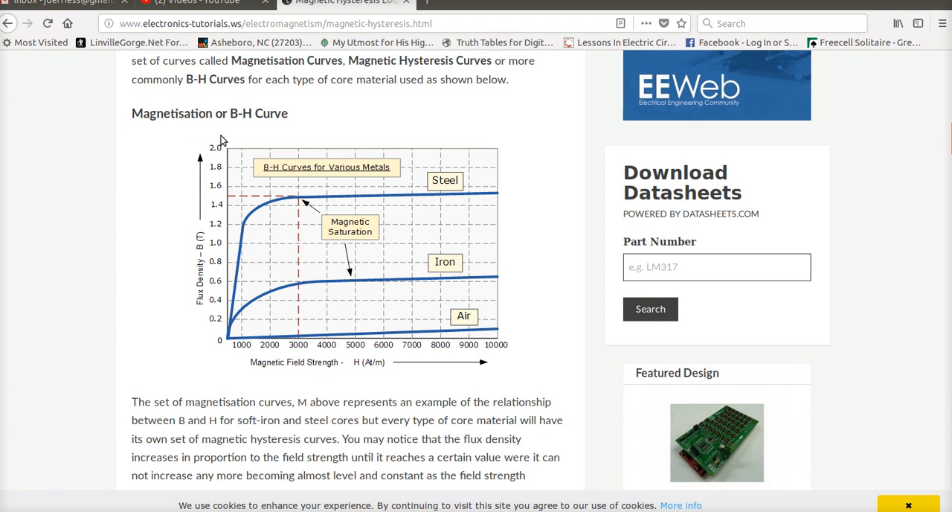
mouse_move(279, 176)
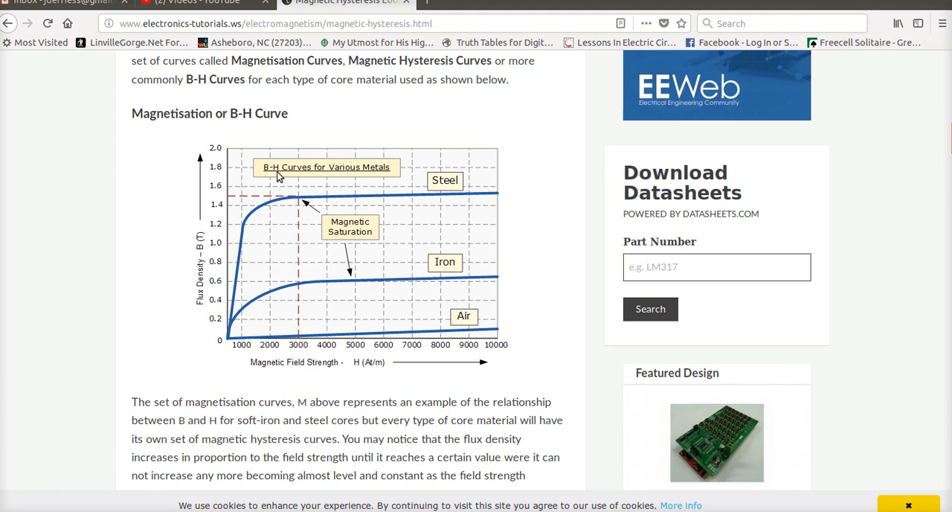
mouse_move(215, 77)
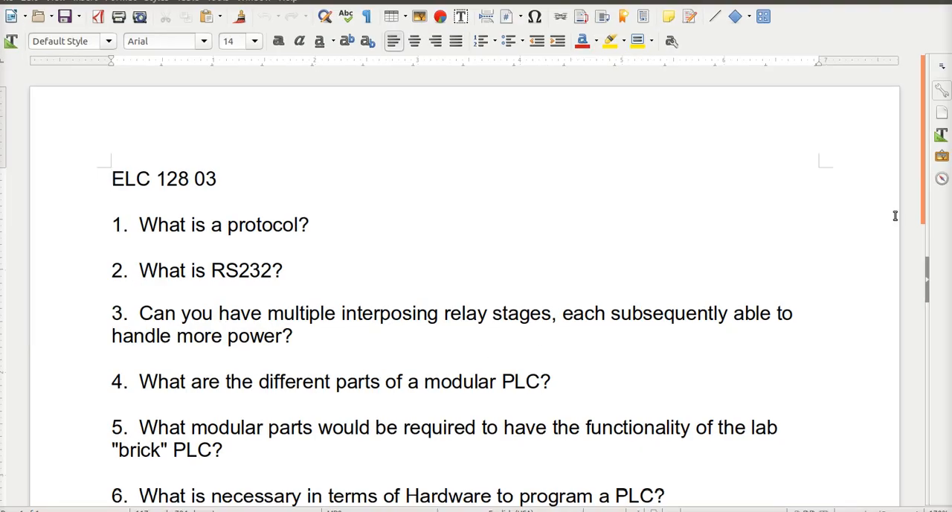
Scroll the Writer document down to the ELC 139 02 problem with the 24 VAC 60 Hz supply
scroll("down", 3)
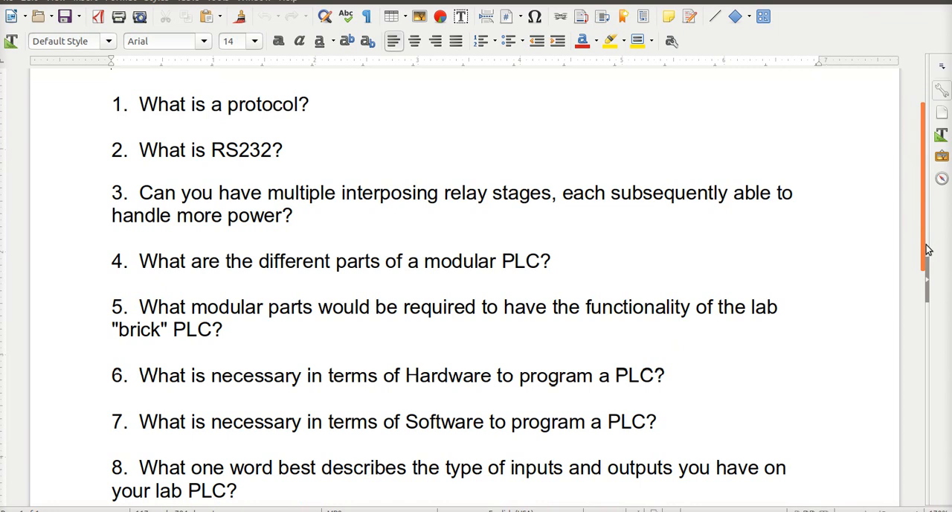
scroll("down", 3)
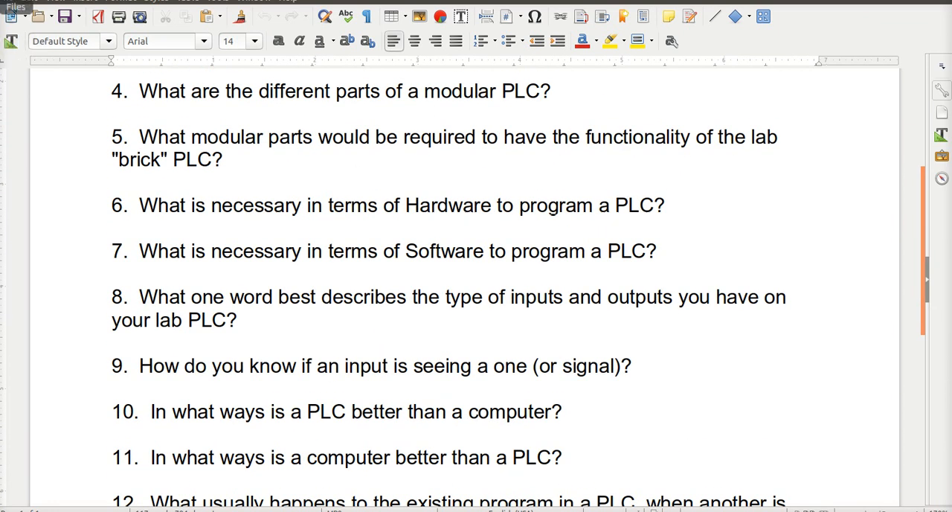
key("super")
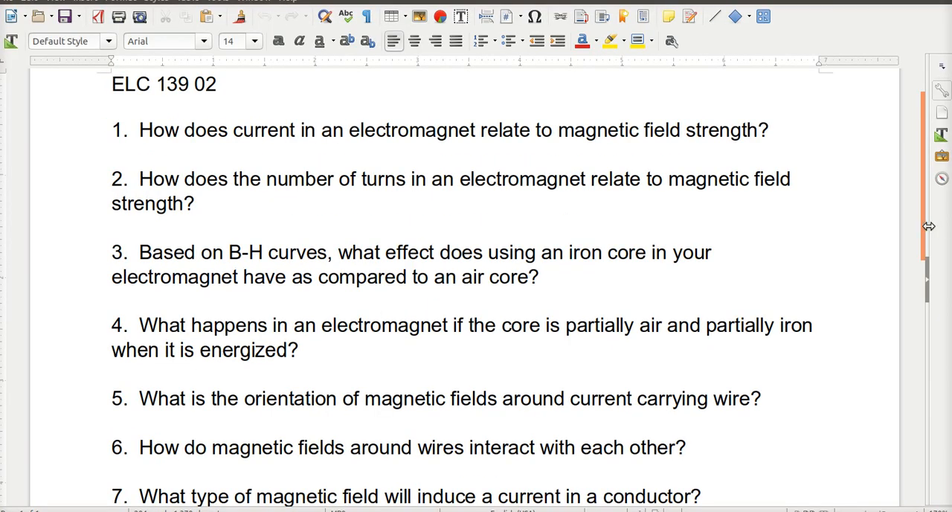
scroll("down", 3)
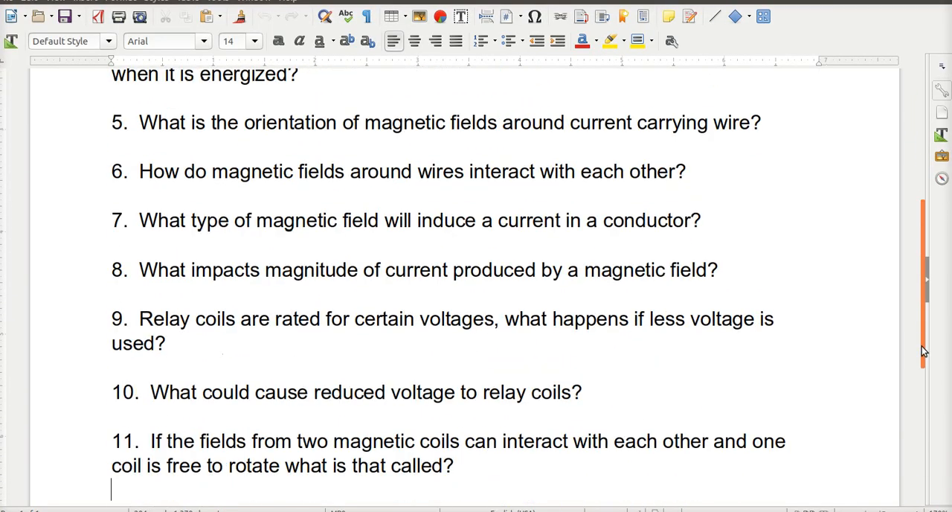
scroll("down", 3)
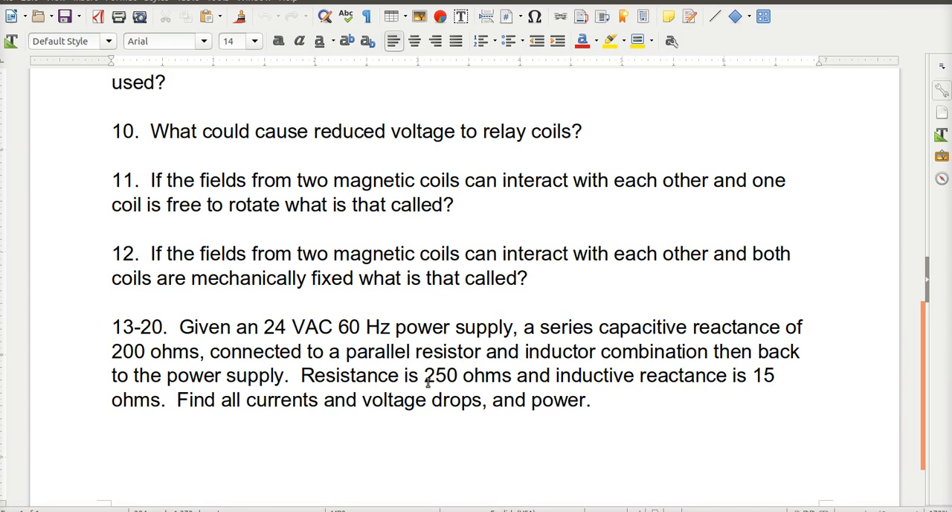
mouse_move(643, 395)
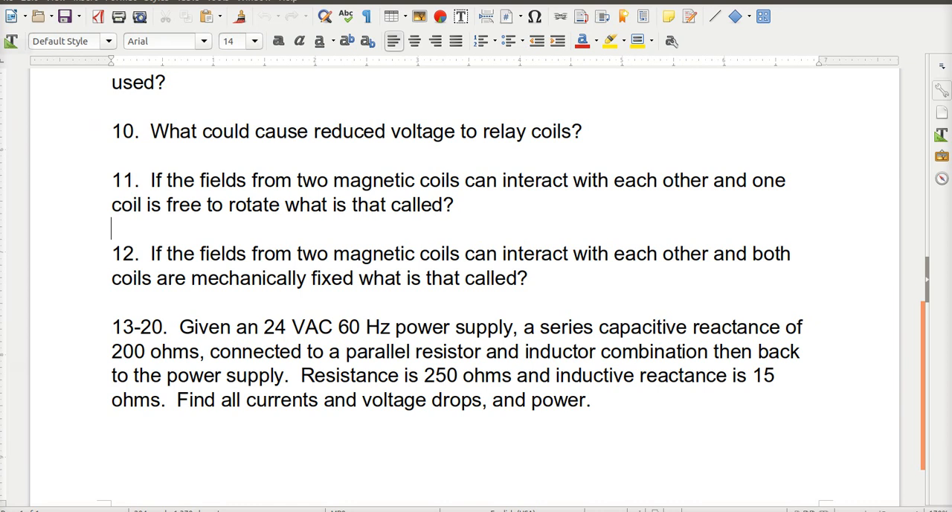
key("super")
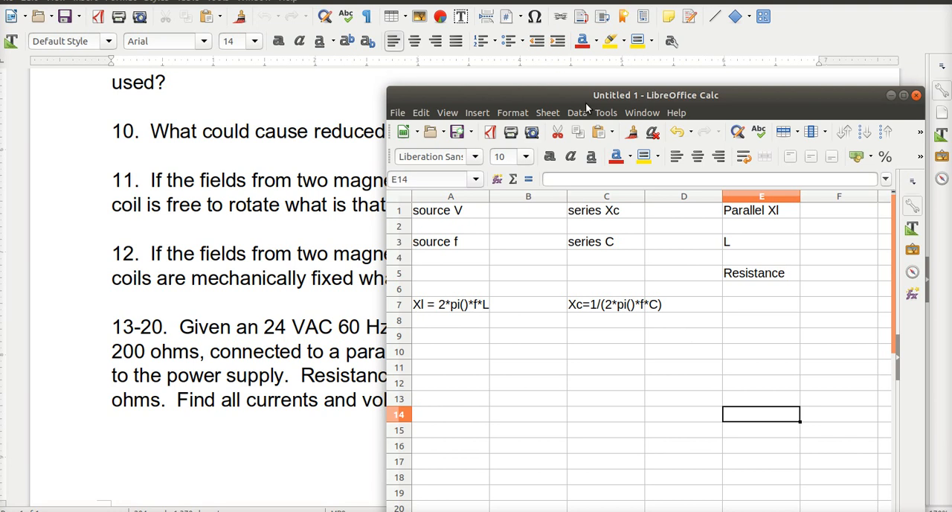
Enter 20 v in A2:B2, 75 Hz in A4:B4 and 150 ohms in C2:D2
left_click_drag(655, 94, 654, 221)
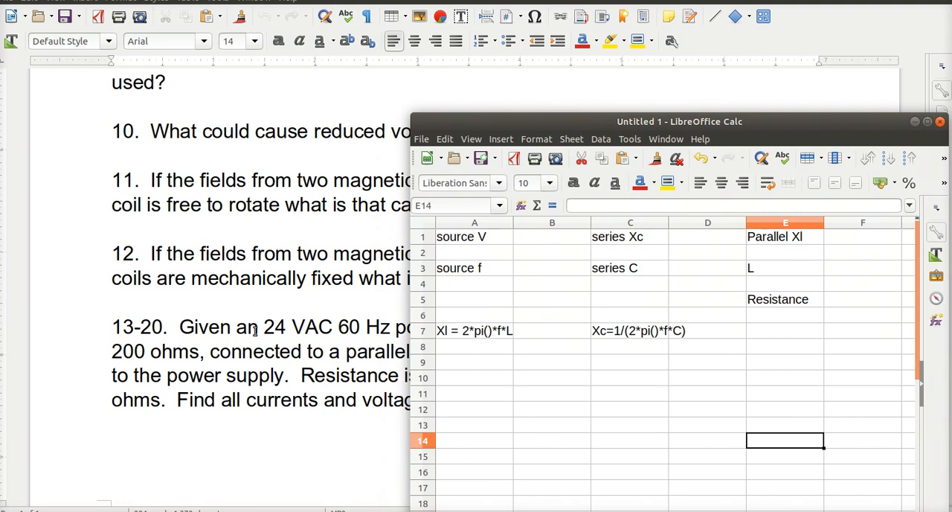
mouse_move(491, 255)
type("2")
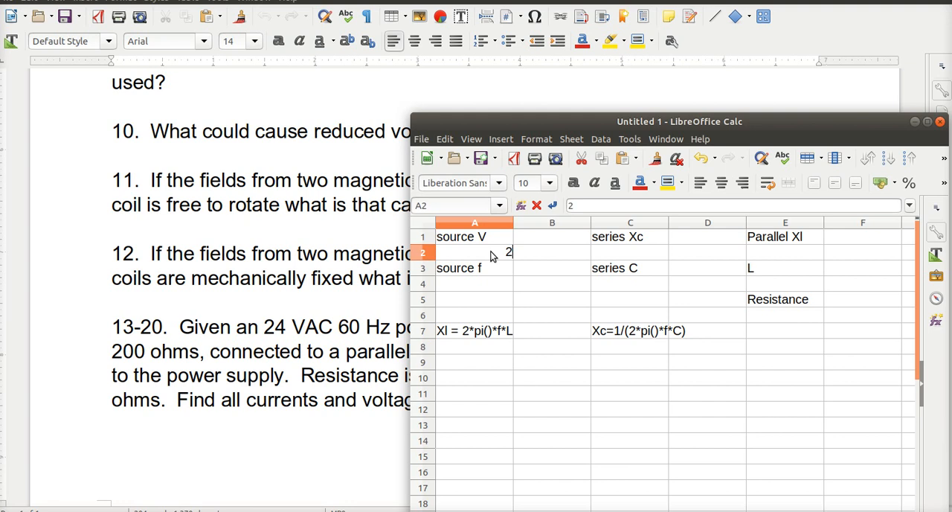
type("0")
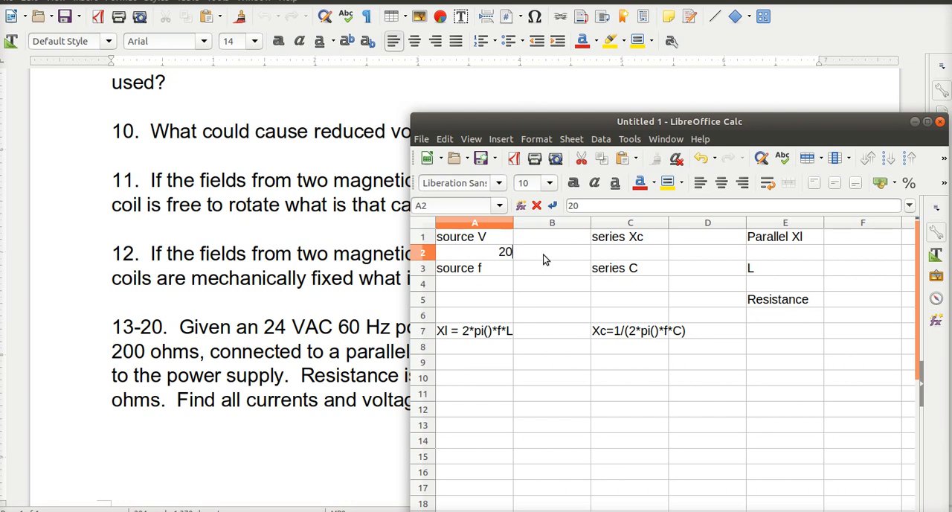
type("v")
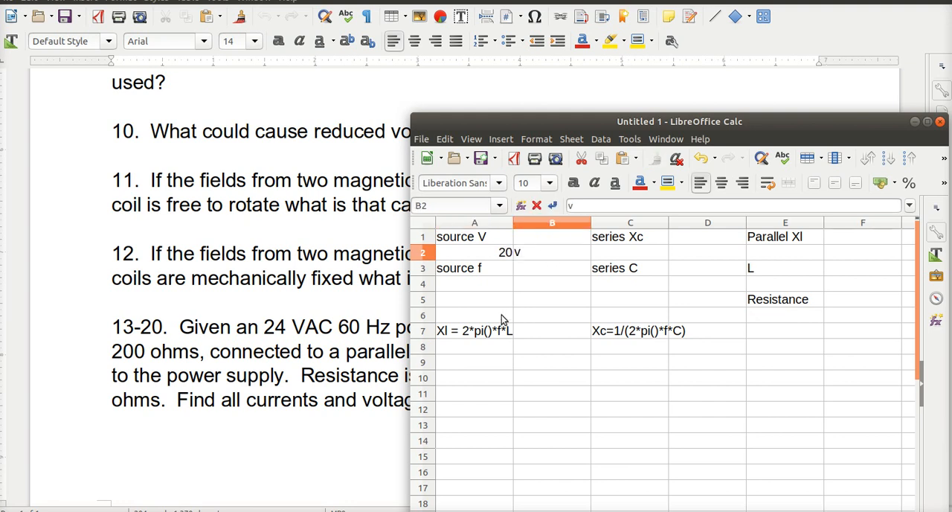
left_click(474, 283)
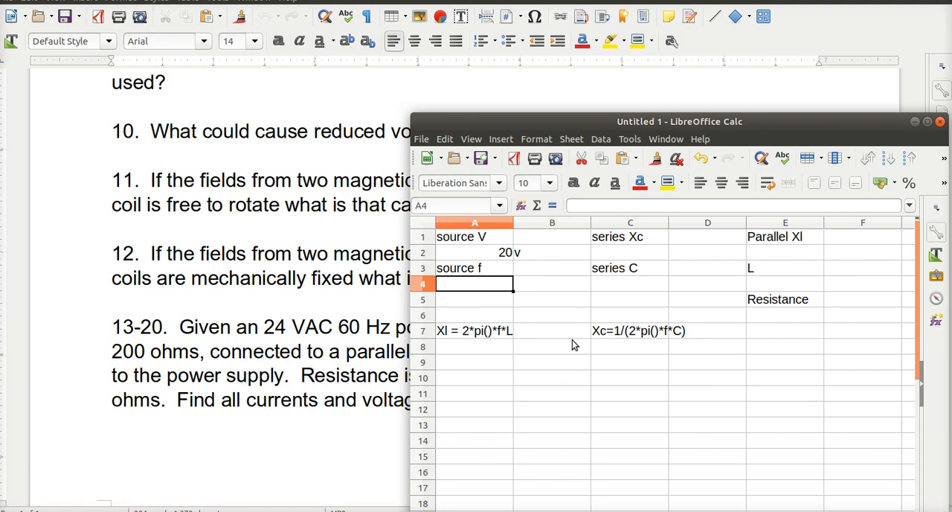
type("75")
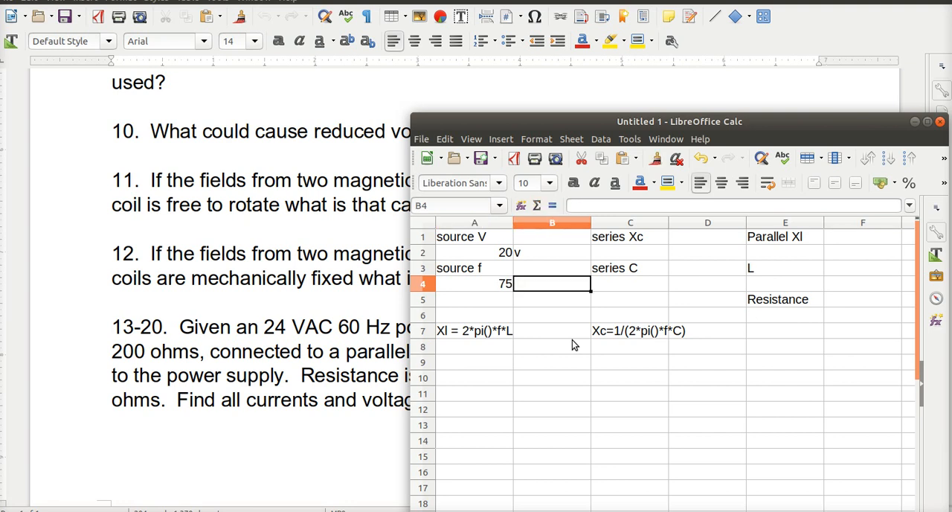
type("Hz")
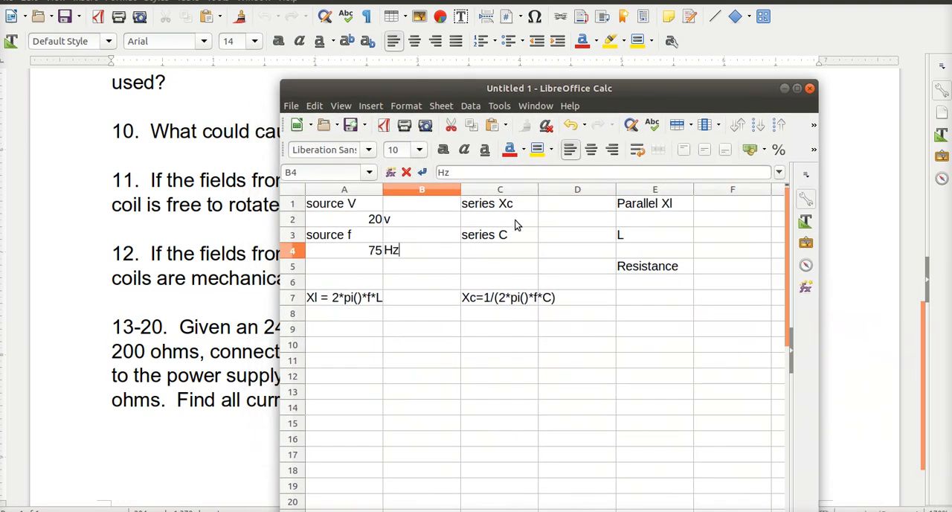
left_click(499, 218)
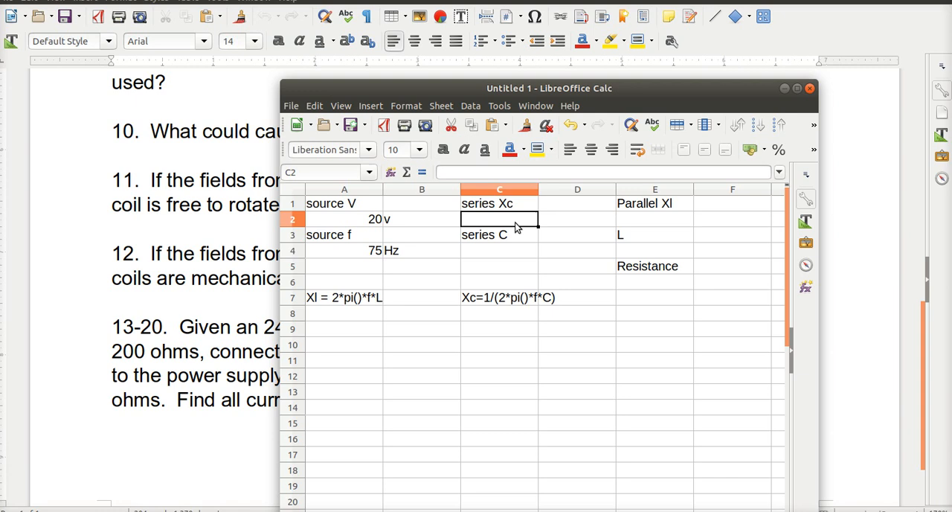
type("150")
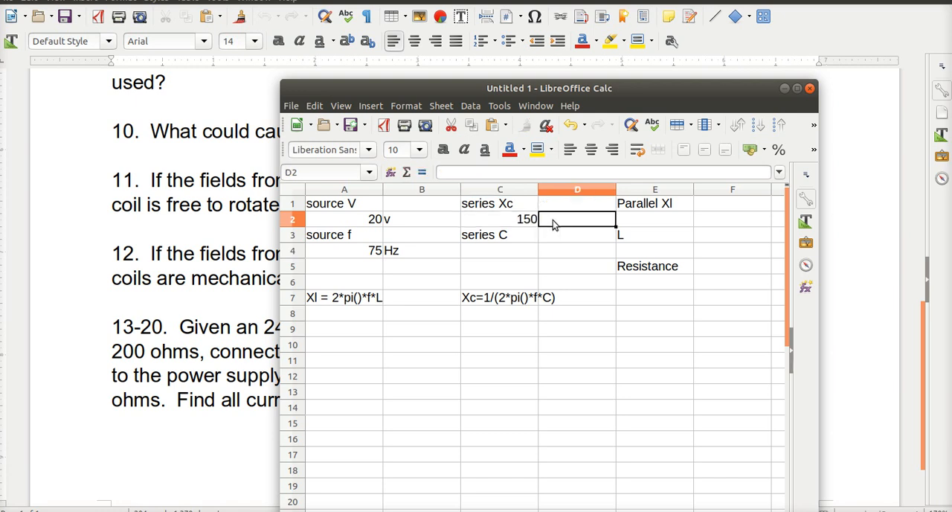
type("ohms")
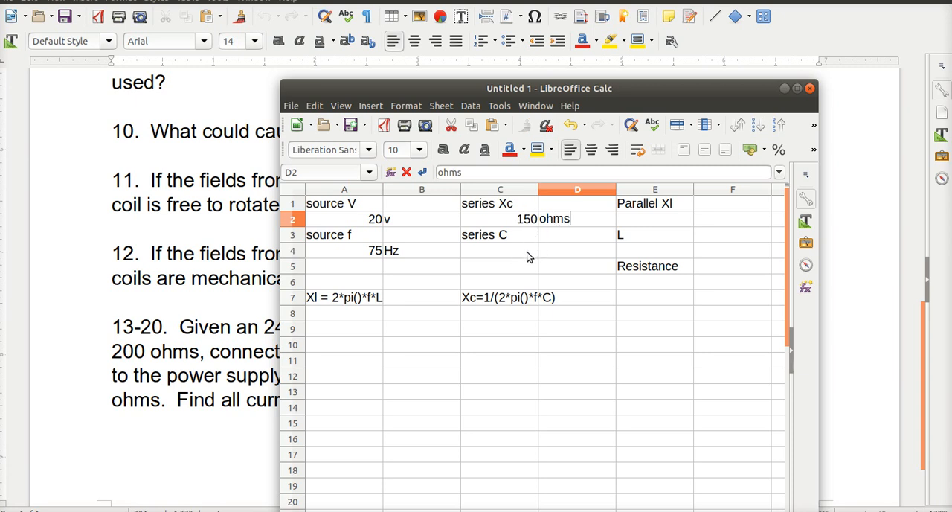
mouse_move(518, 256)
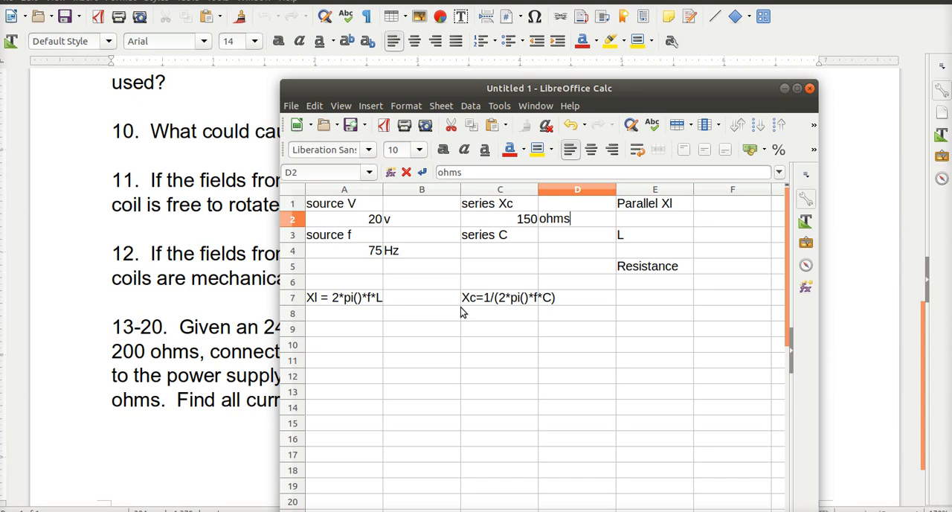
mouse_move(439, 305)
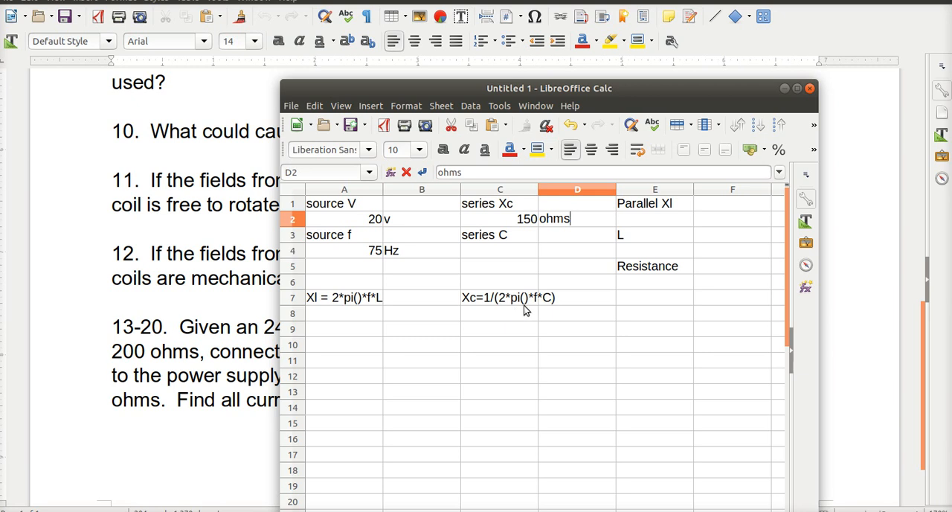
mouse_move(534, 307)
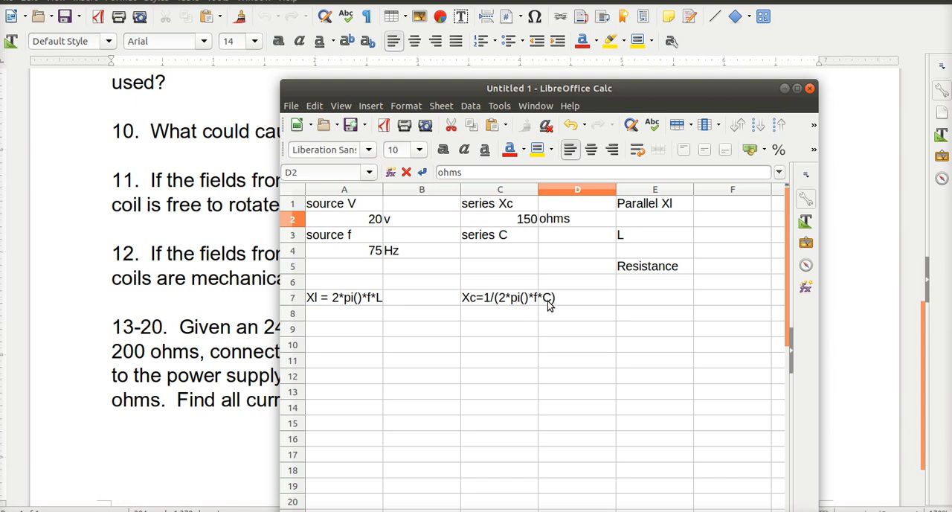
double_click(552, 218)
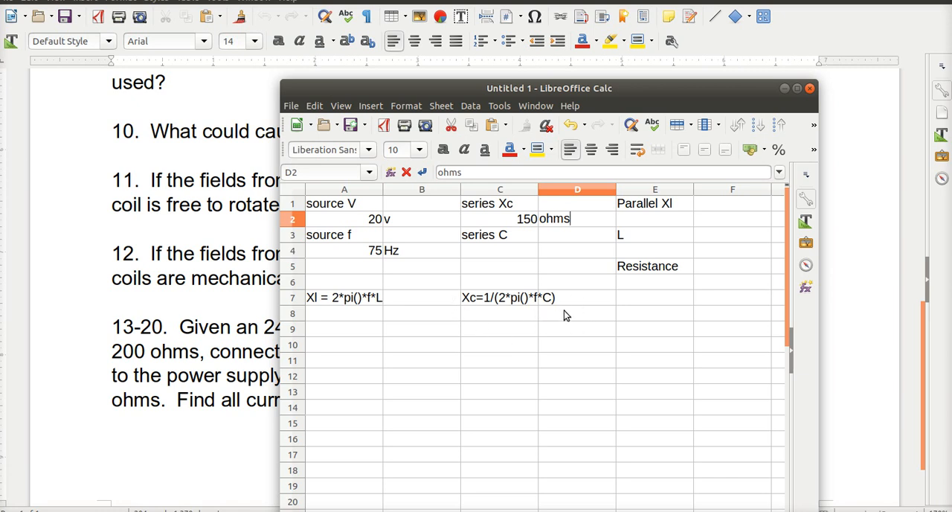
mouse_move(476, 322)
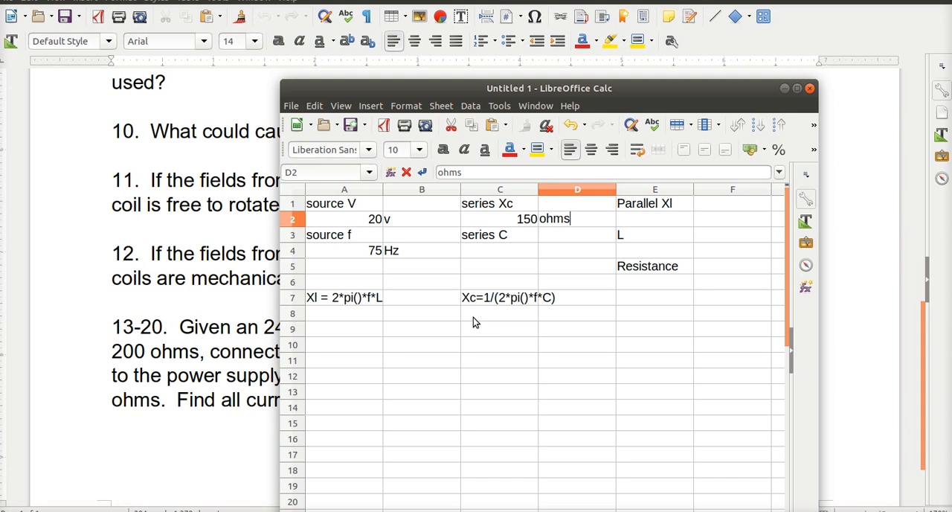
mouse_move(500, 330)
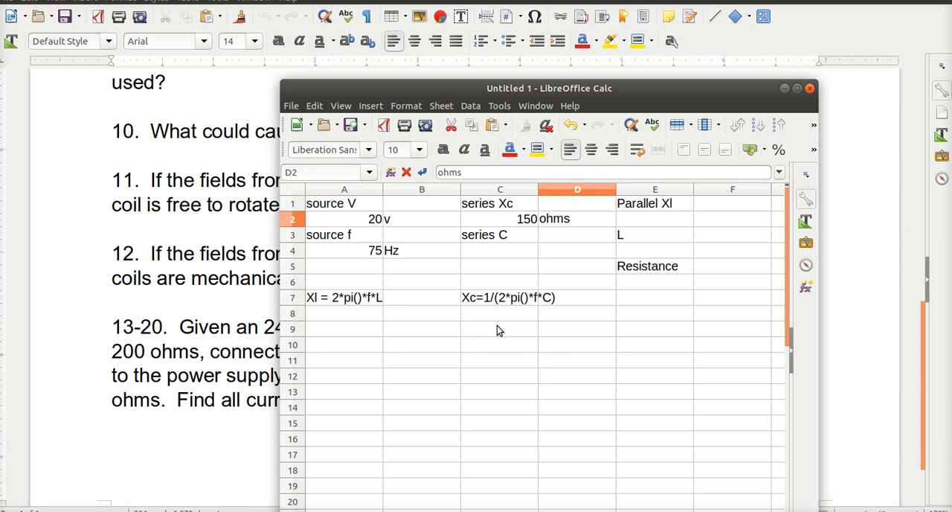
Enter =1/(2*pi()*A4*C2) in C4 to get the series capacitance
left_click(499, 250)
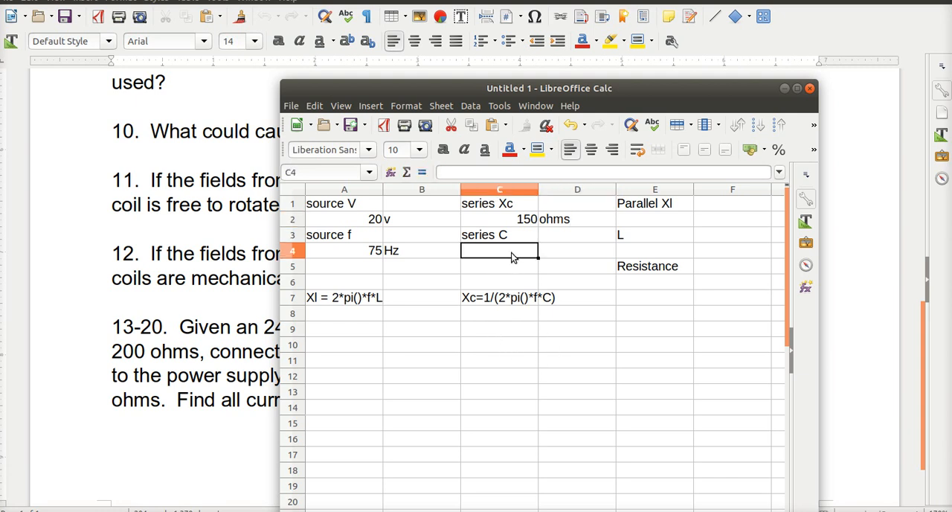
type("=")
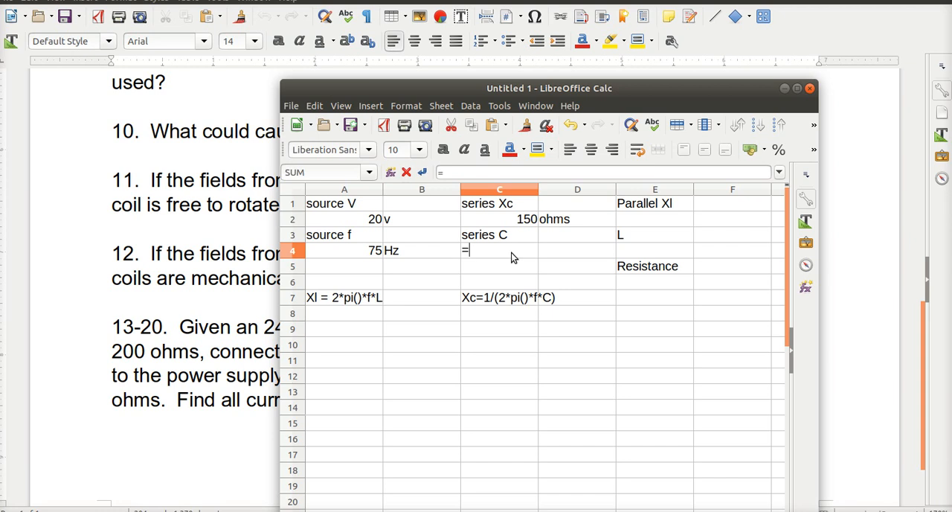
type("1")
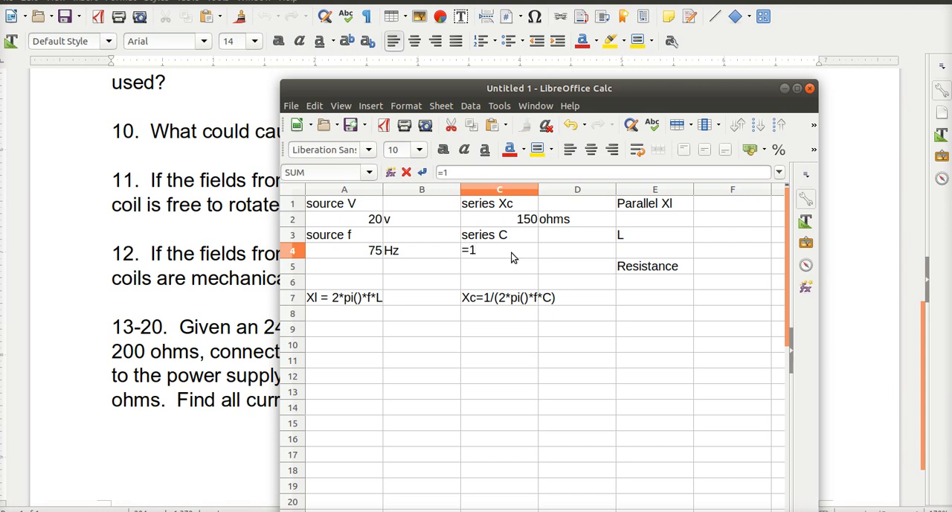
type("/(")
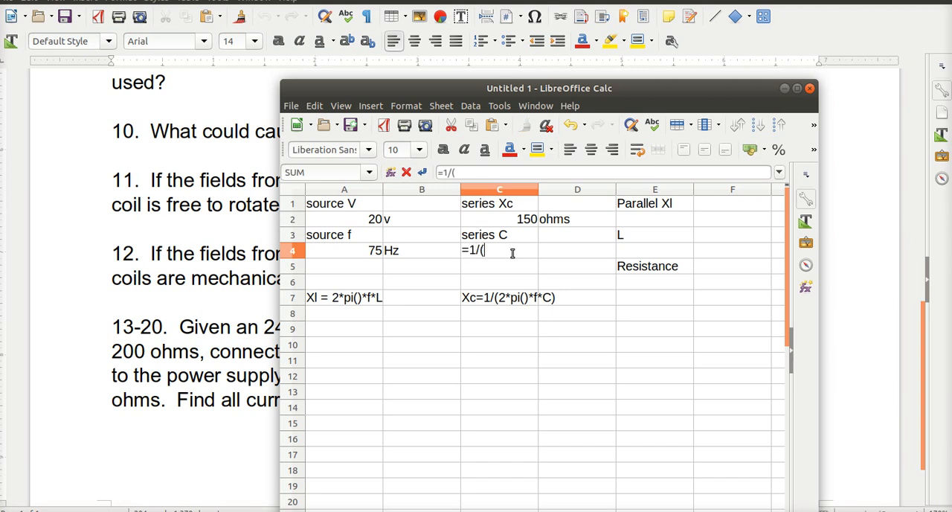
type("2")
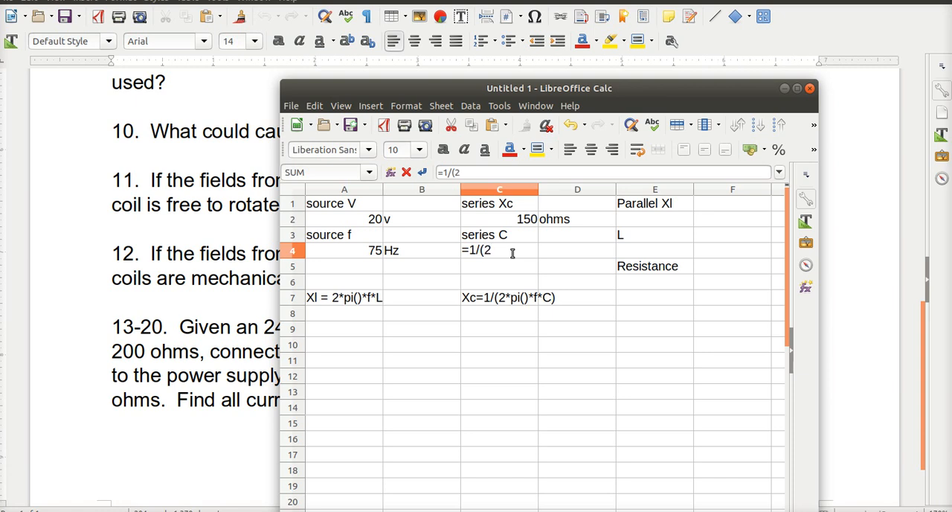
type("*pi")
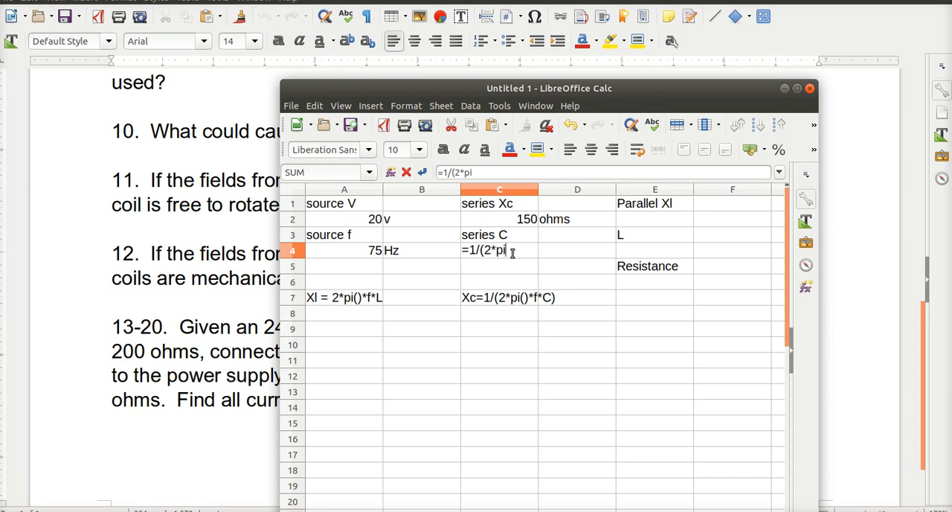
type("()")
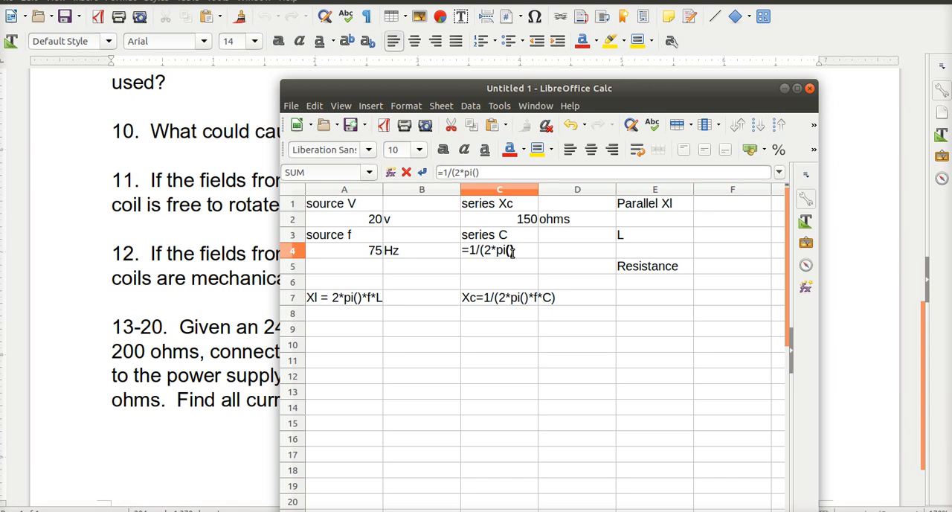
type("*")
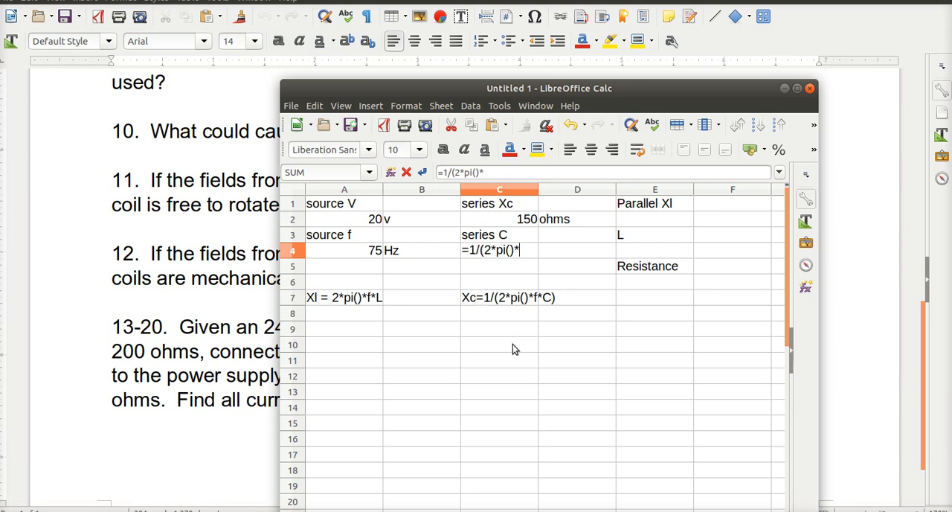
type("a4")
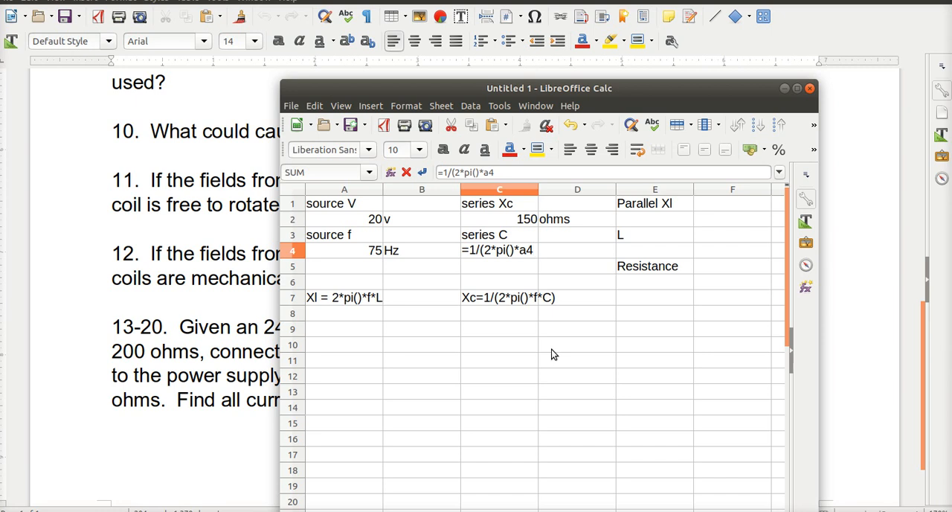
type("*")
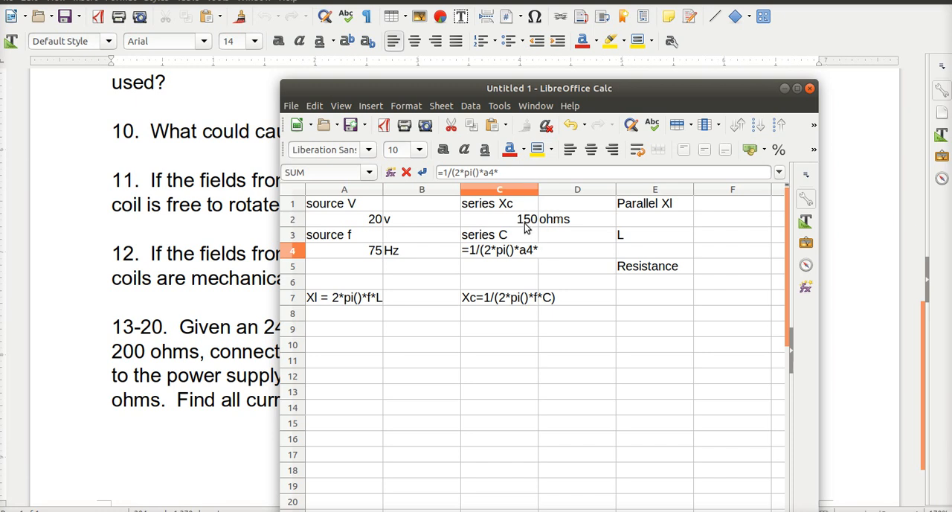
type("c")
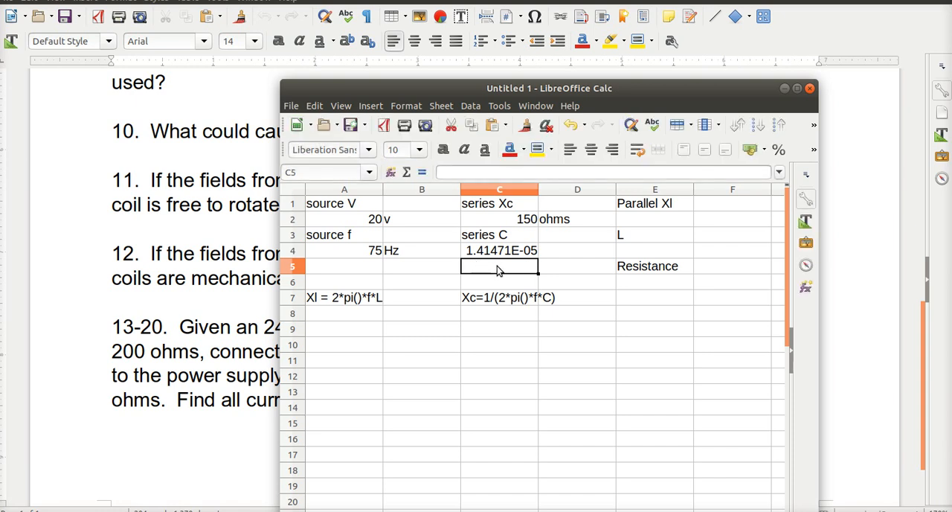
Enter the capacitance as 14 uF in C6:D6
type("14")
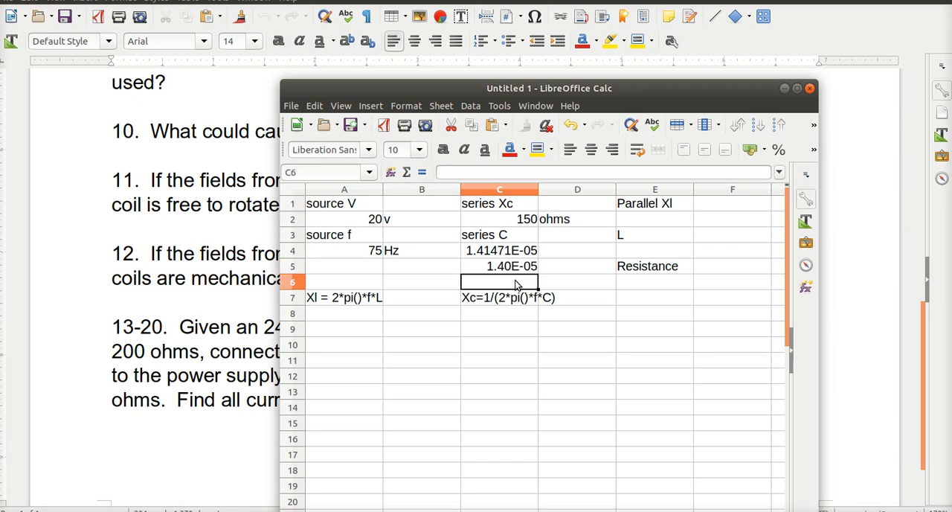
type("14")
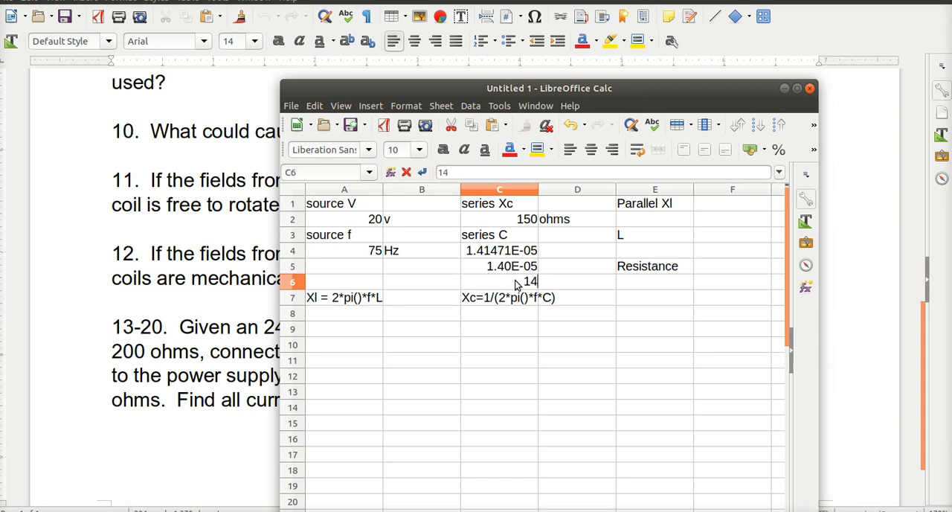
left_click(577, 282)
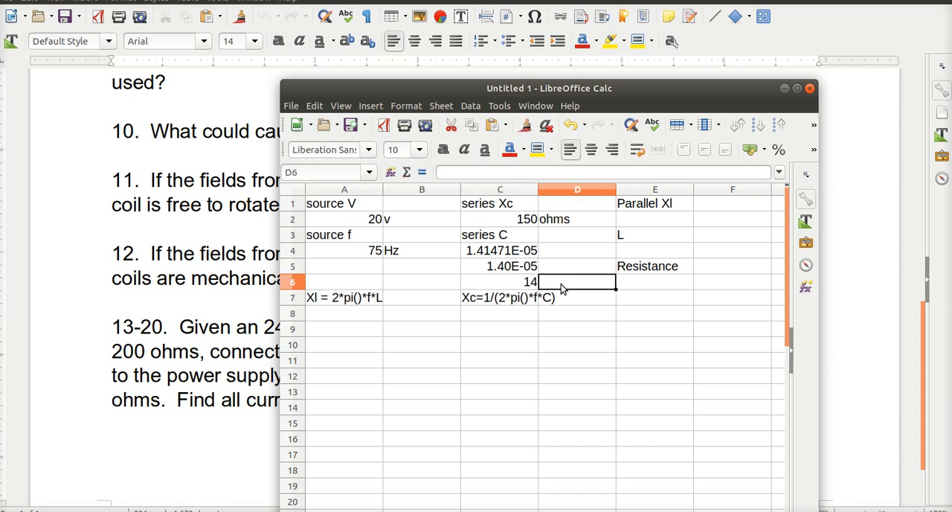
type("u")
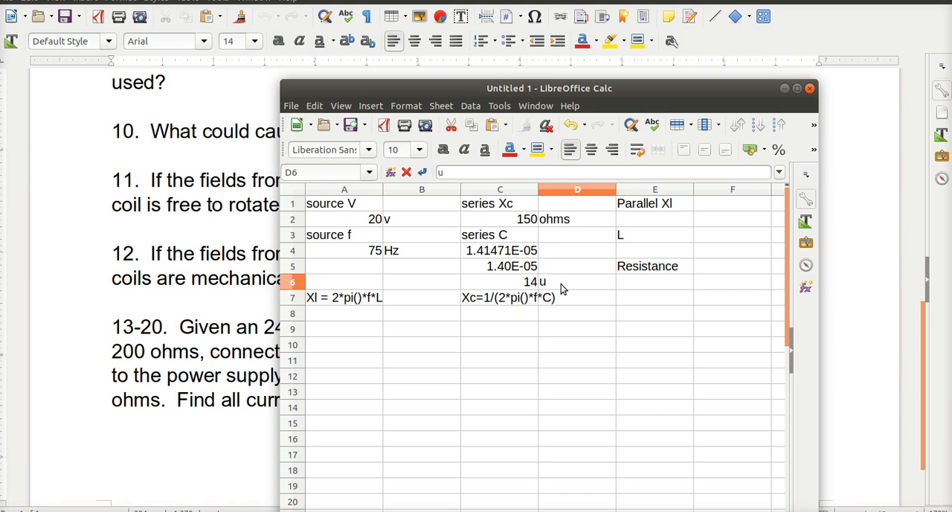
type("F")
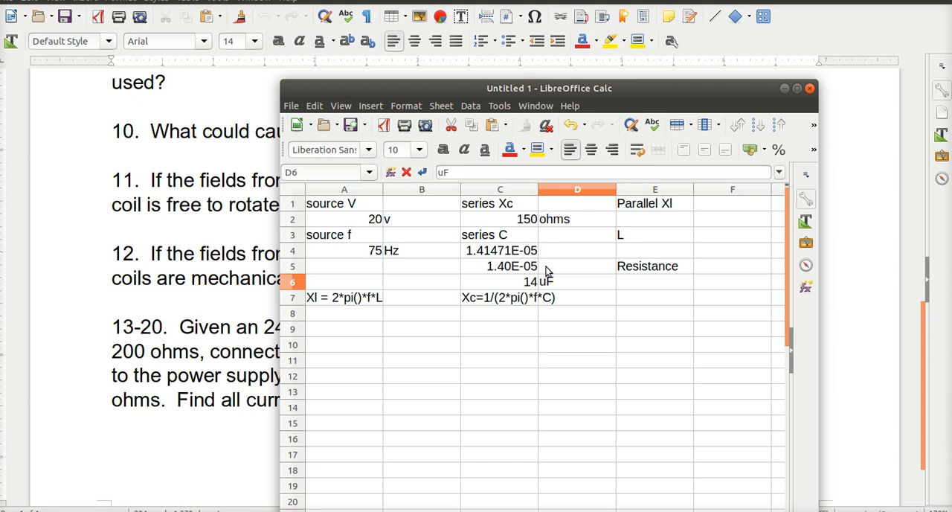
Add F unit labels beside 1.40E-05 and the computed capacitance, then check C5's full value
left_click(577, 265)
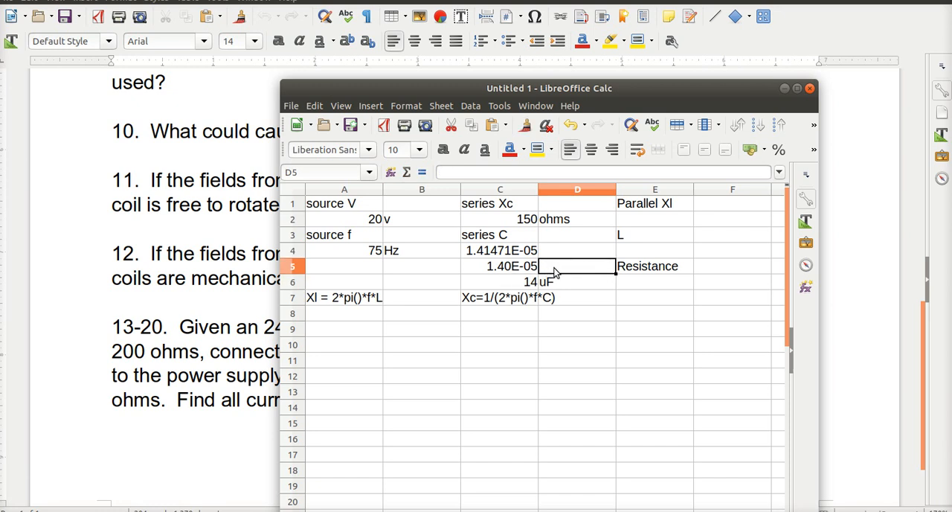
type("F")
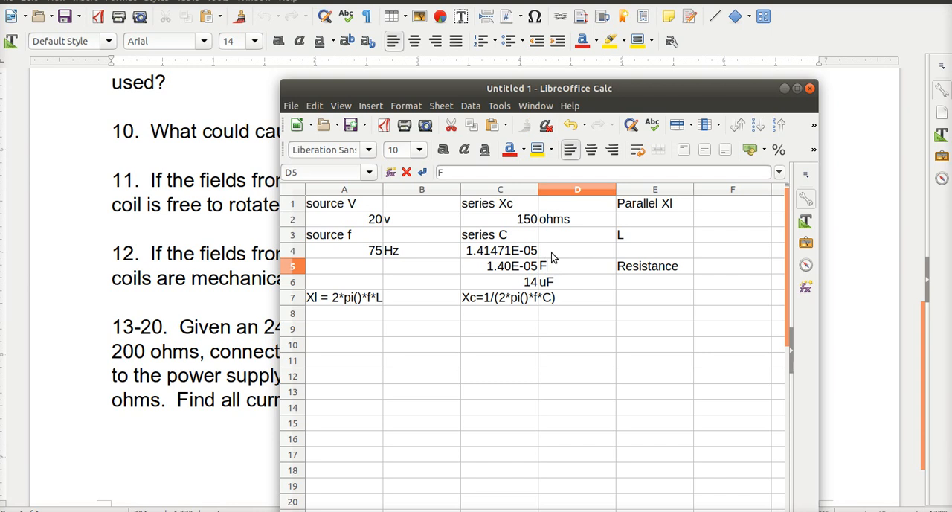
left_click(577, 250)
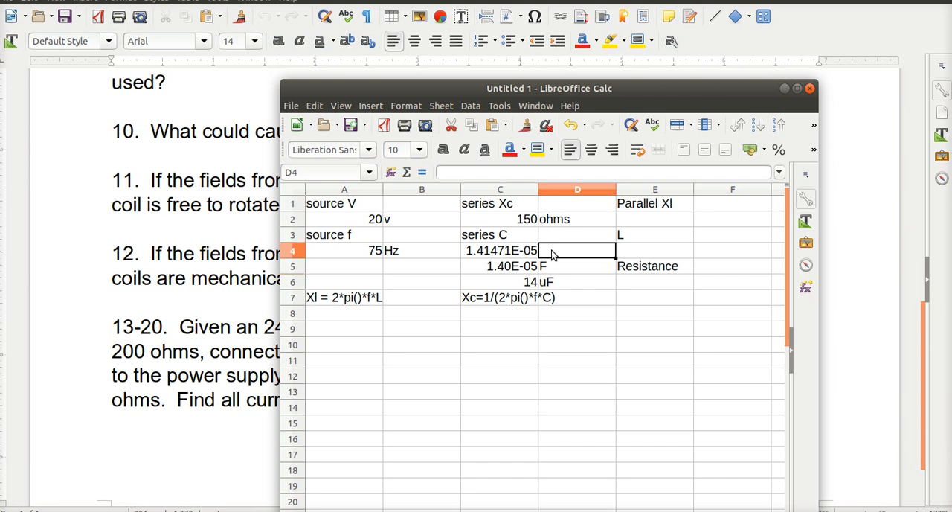
type("F")
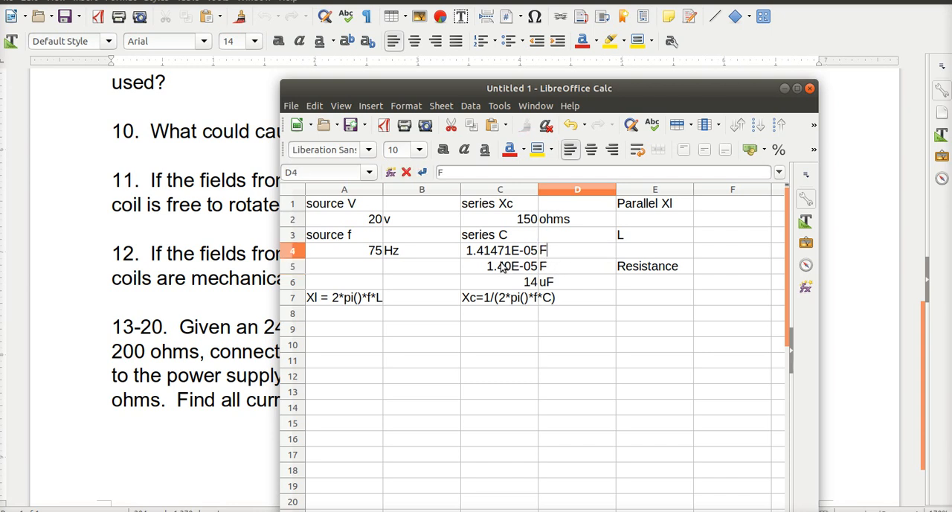
left_click(512, 266)
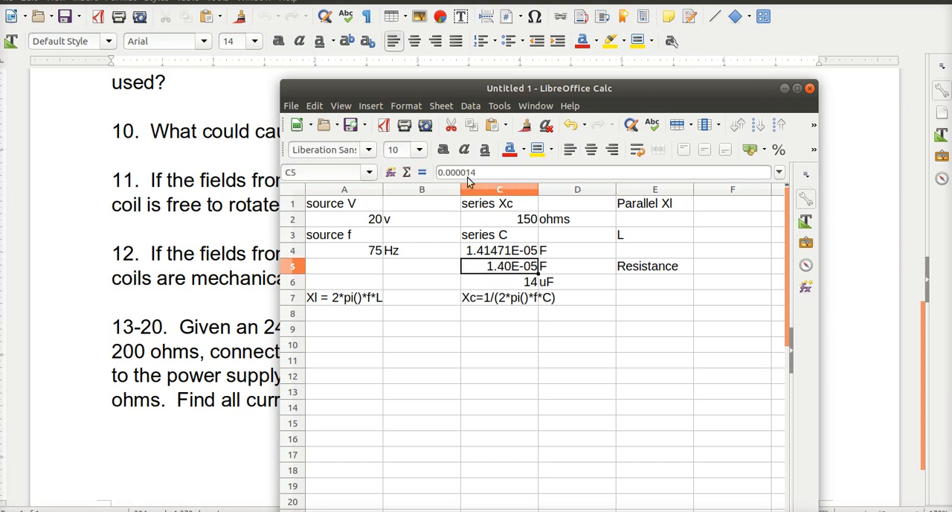
left_click(499, 328)
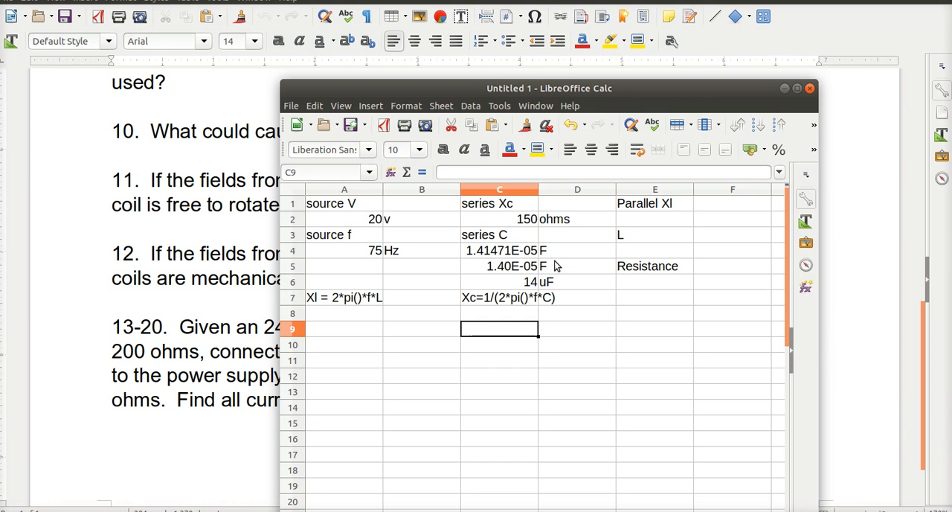
mouse_move(512, 277)
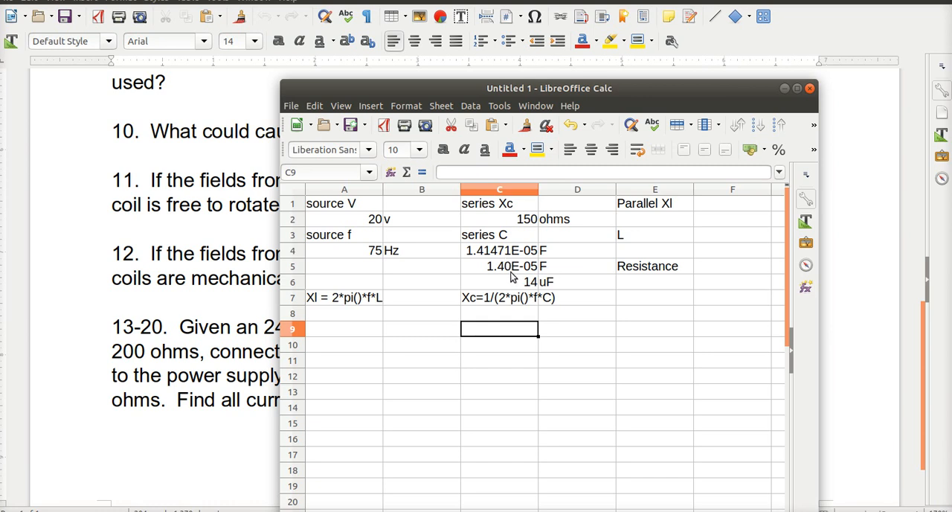
mouse_move(524, 275)
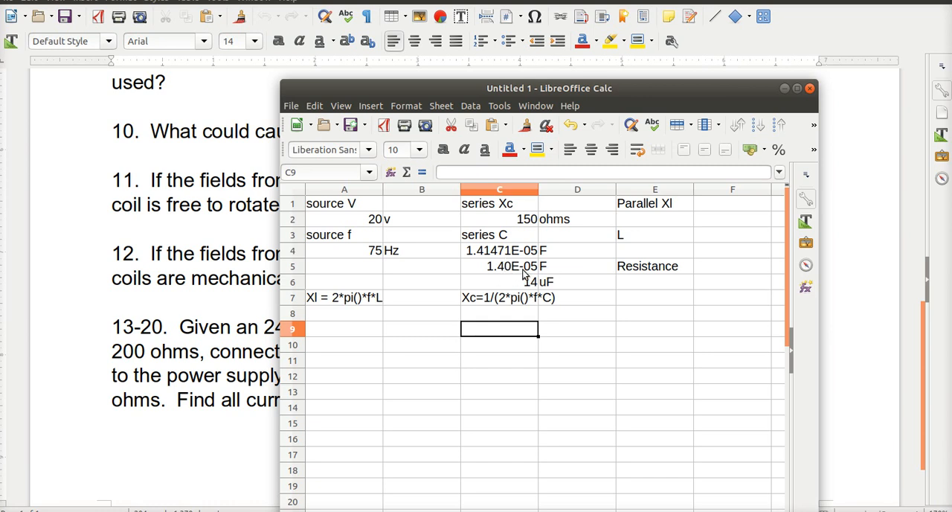
mouse_move(528, 277)
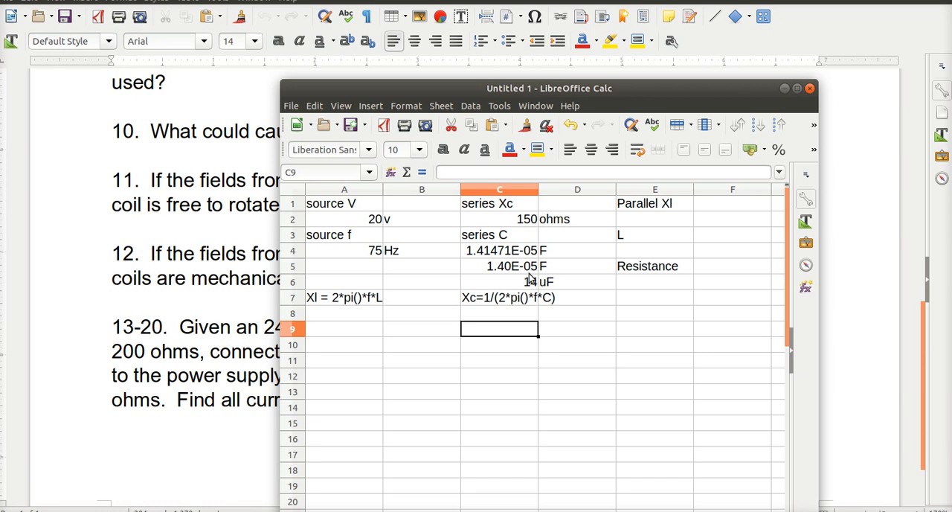
mouse_move(554, 286)
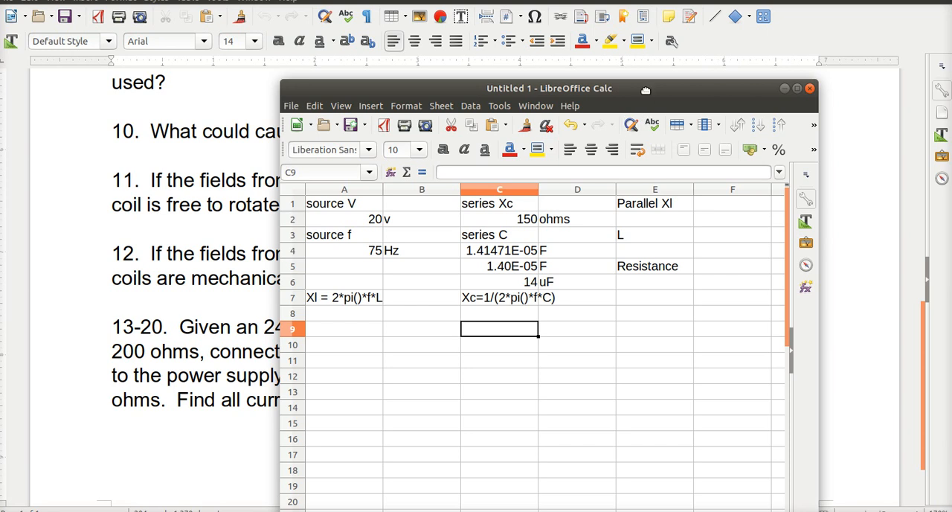
Move the Calc window and enter 37 ohms in E2:F2, selecting E4
left_click_drag(549, 88, 510, 426)
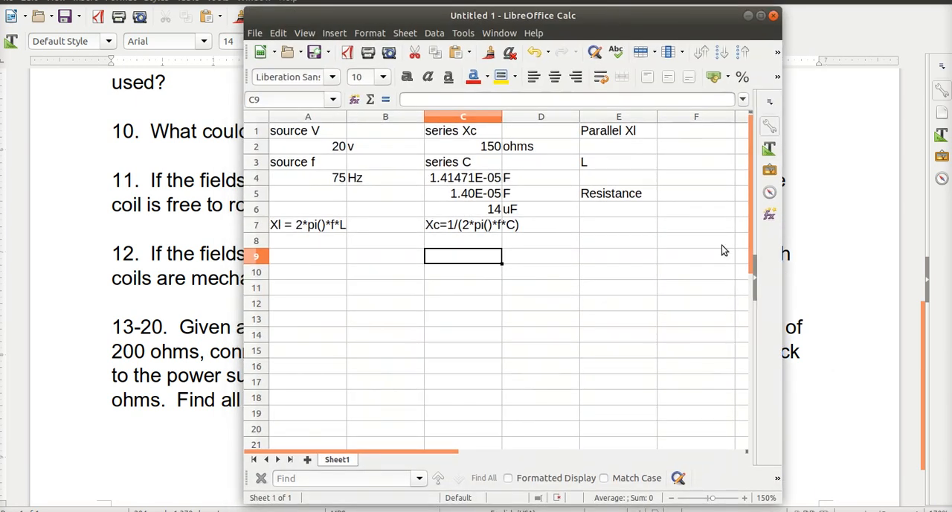
mouse_move(636, 151)
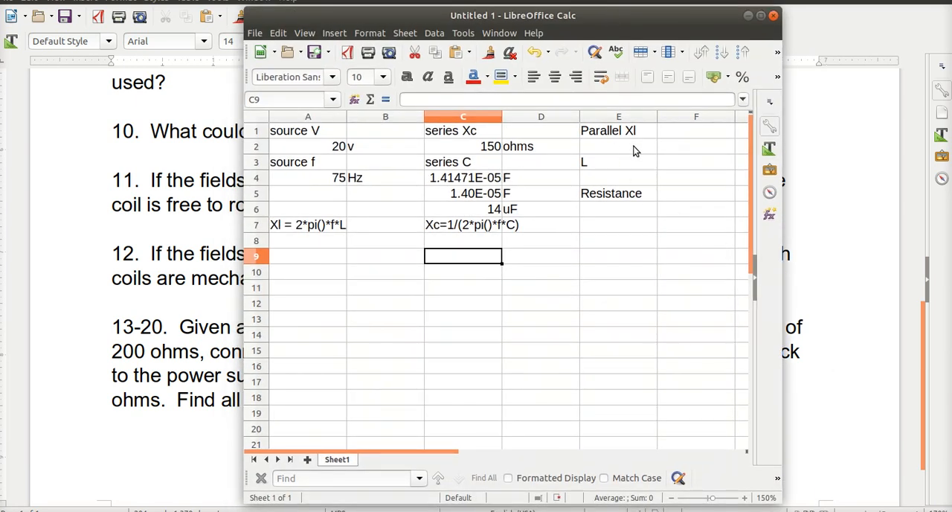
type("37")
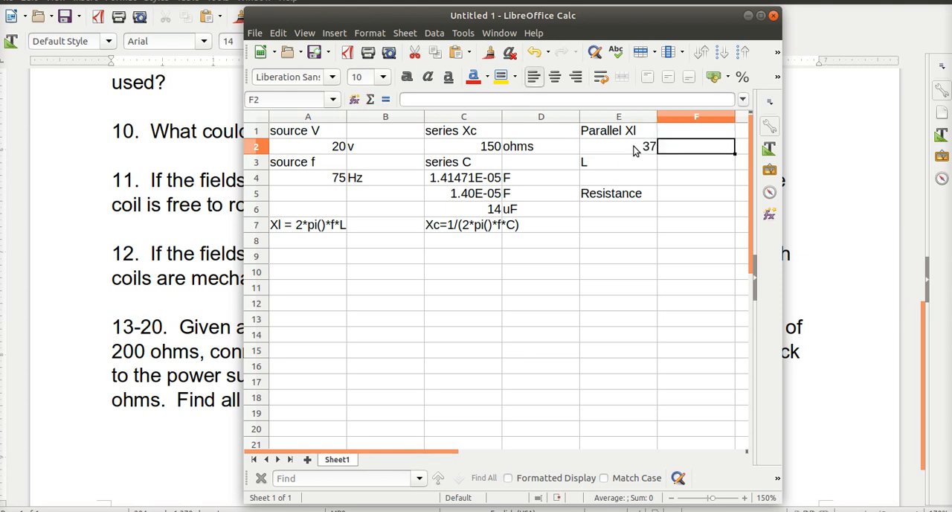
type("om")
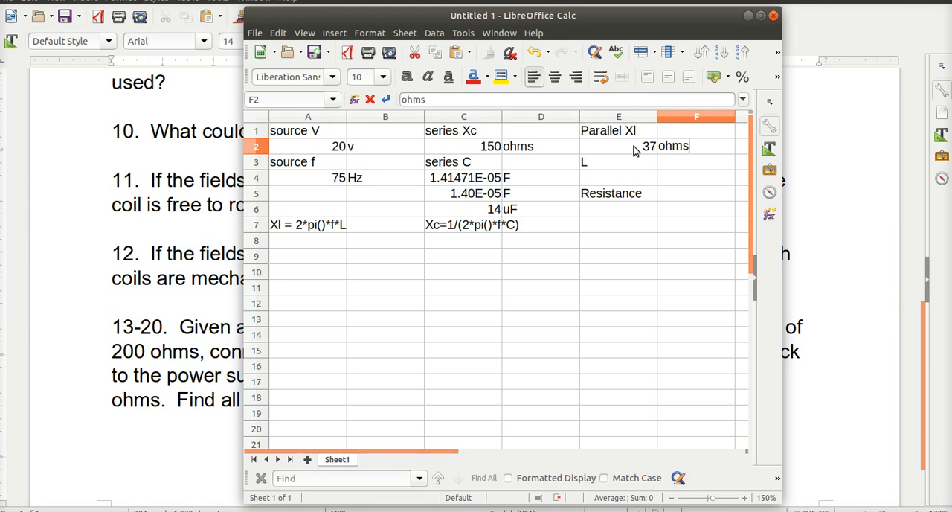
left_click(618, 177)
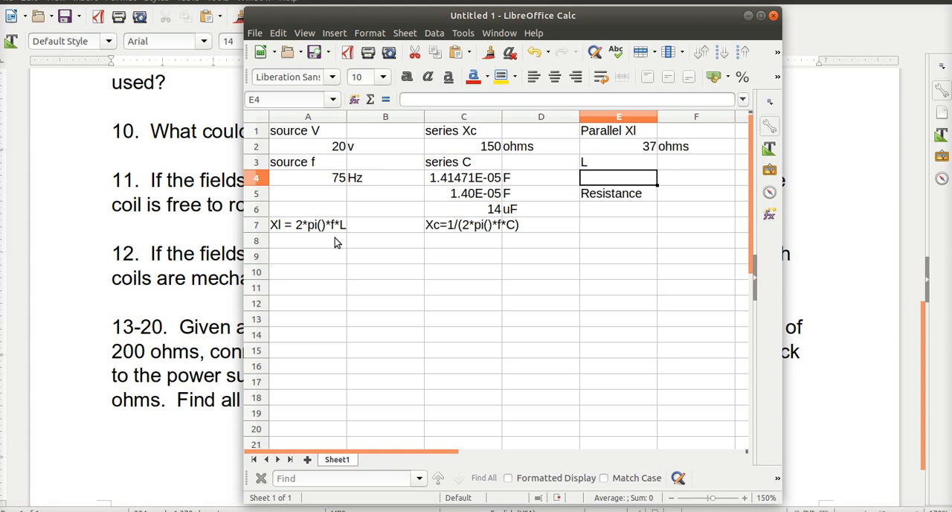
mouse_move(340, 233)
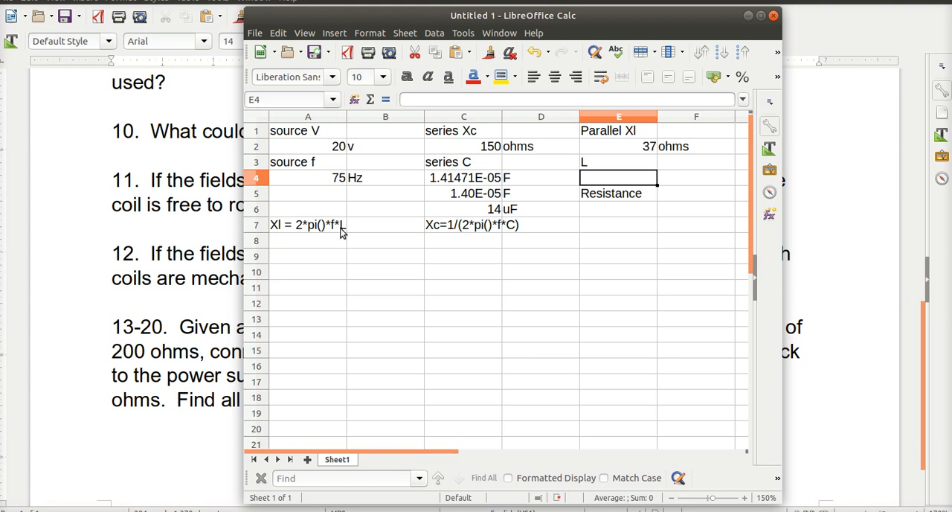
mouse_move(301, 238)
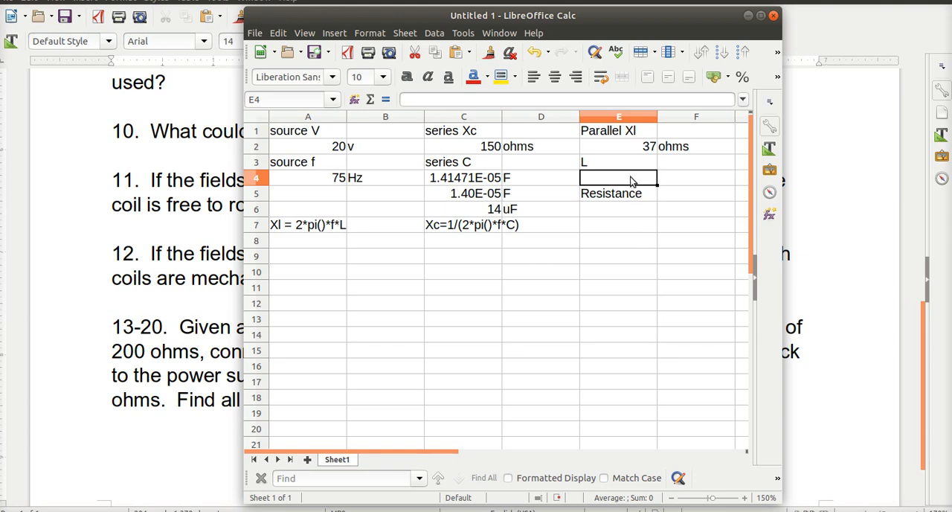
Enter =e2/(2*pi()*a4) in E4 and label the result H in F4
type("=")
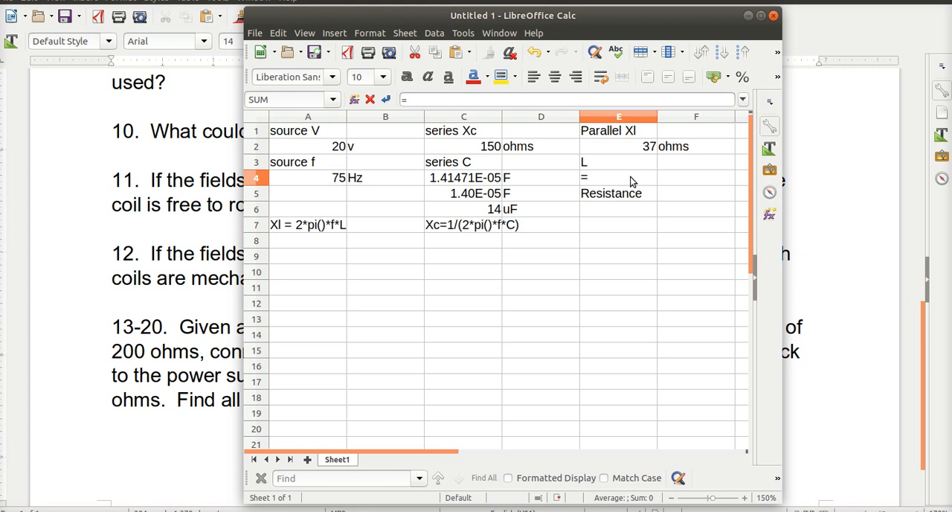
type("e2/")
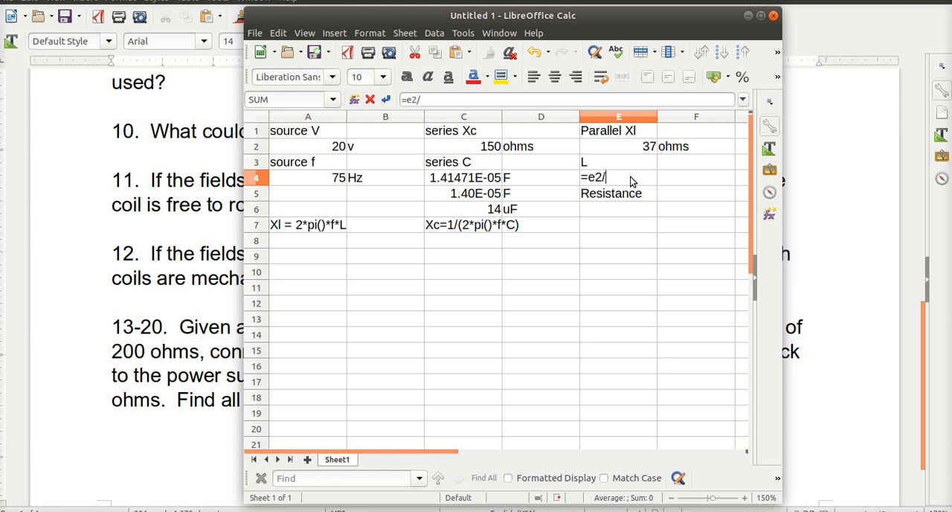
type("(")
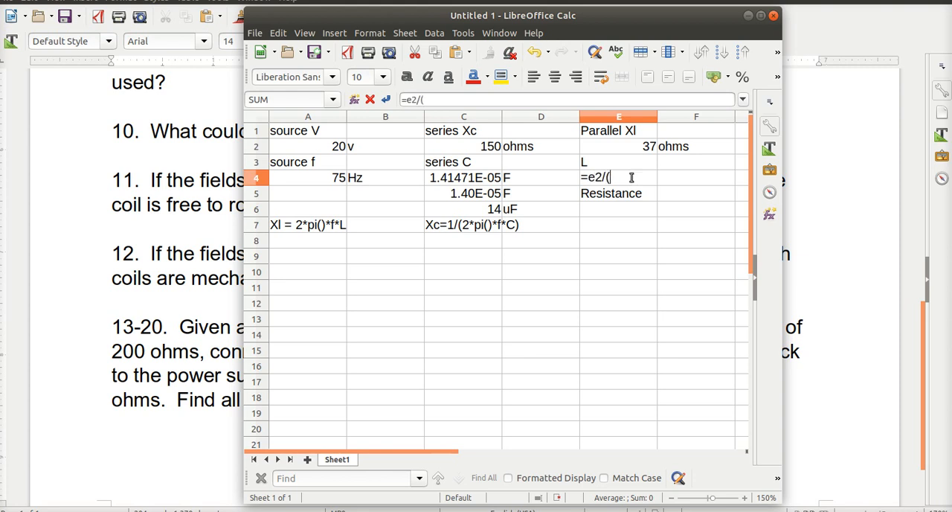
type("2")
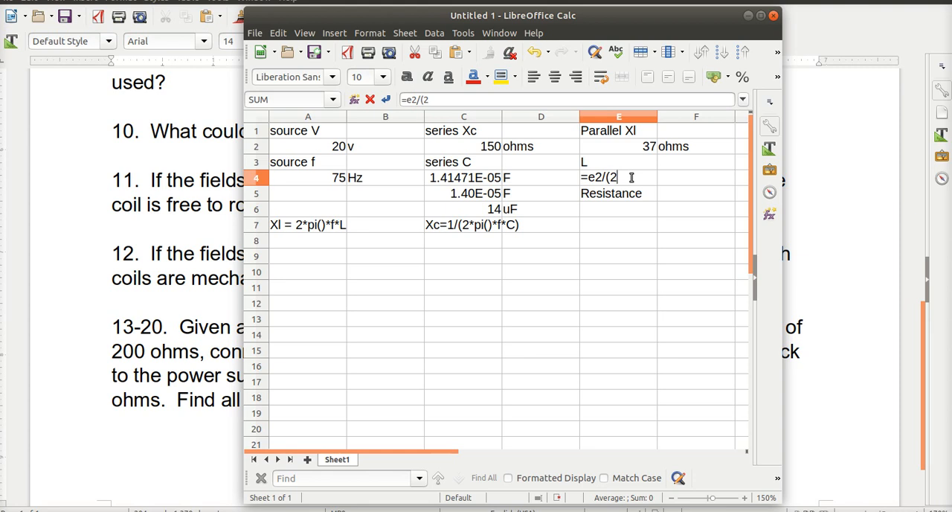
type("*pi")
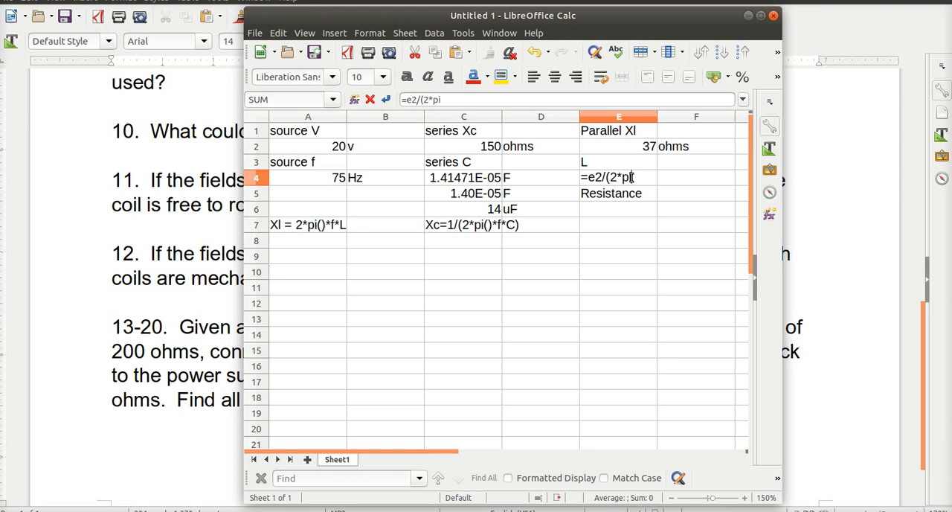
type("()")
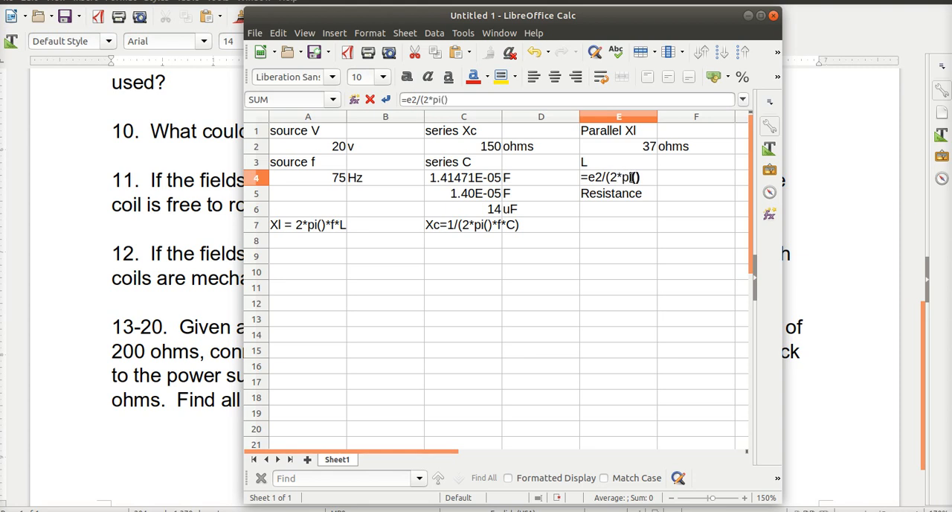
type("*")
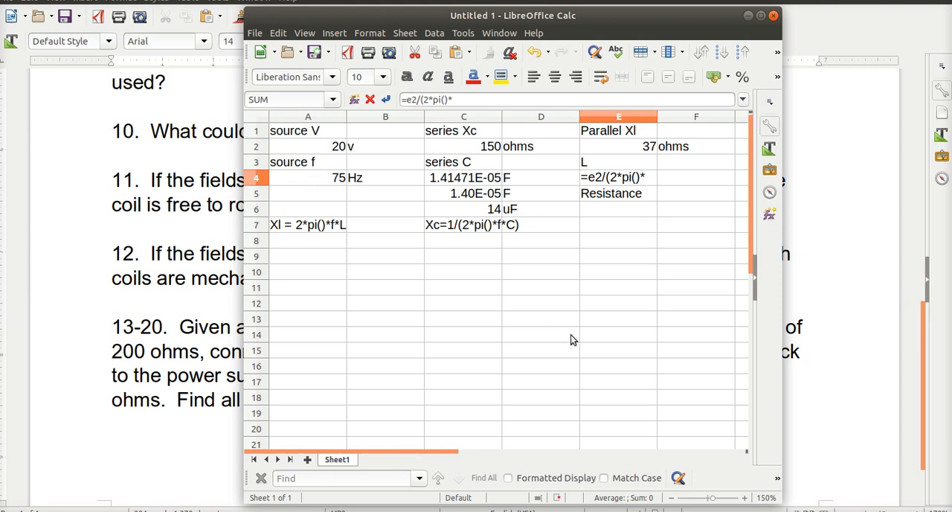
type("a")
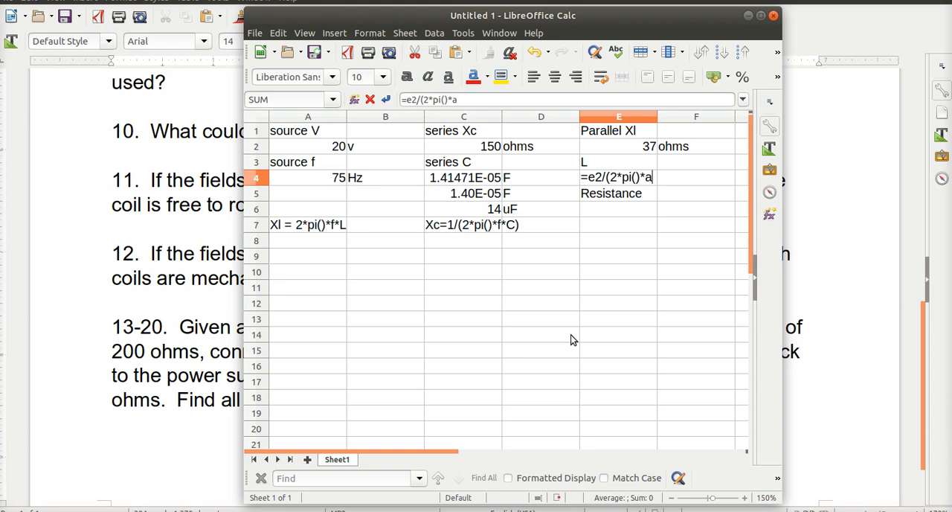
type("4")
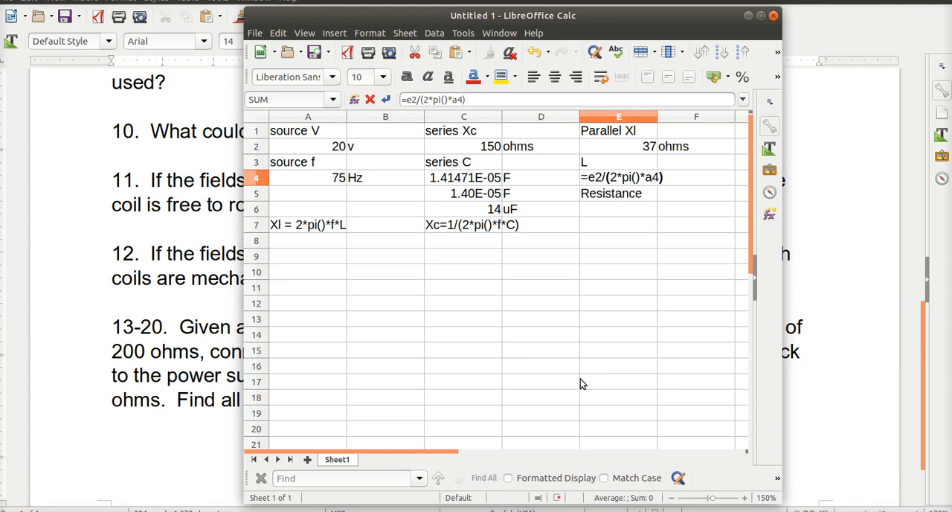
mouse_move(595, 393)
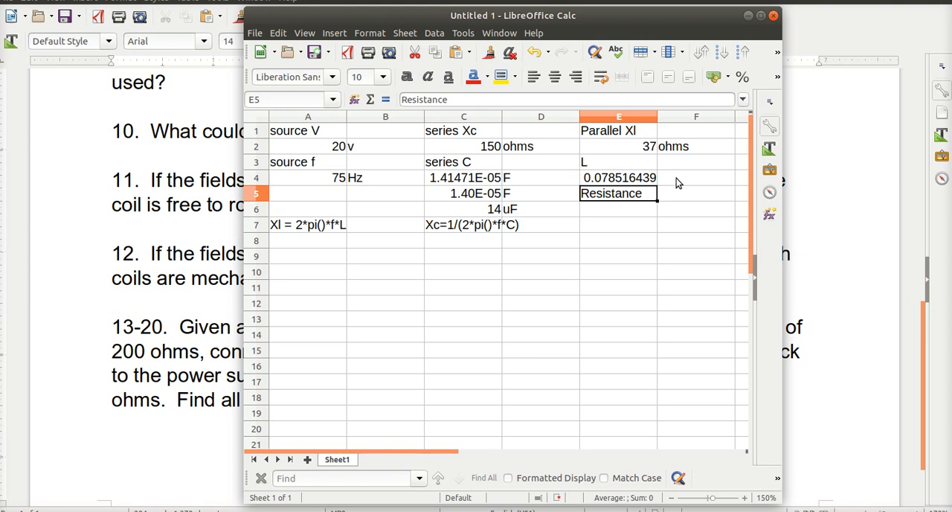
left_click(695, 177)
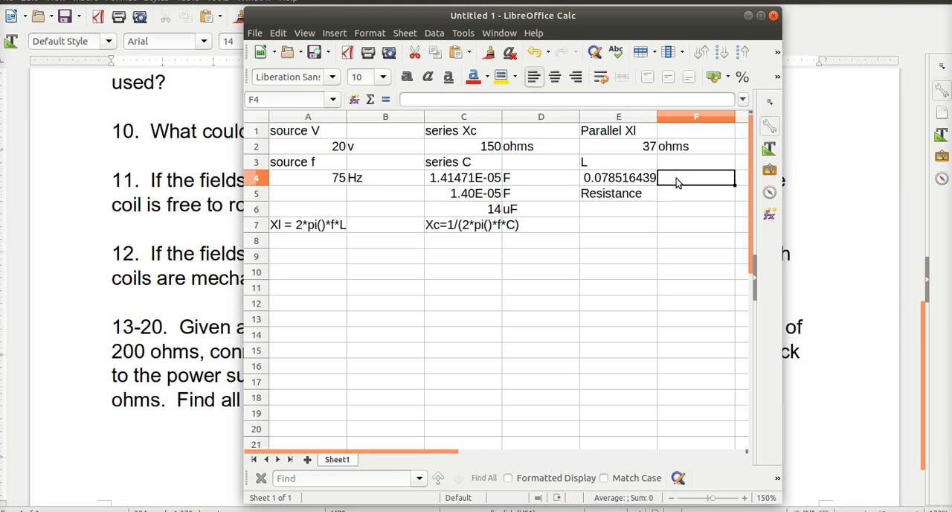
type("H")
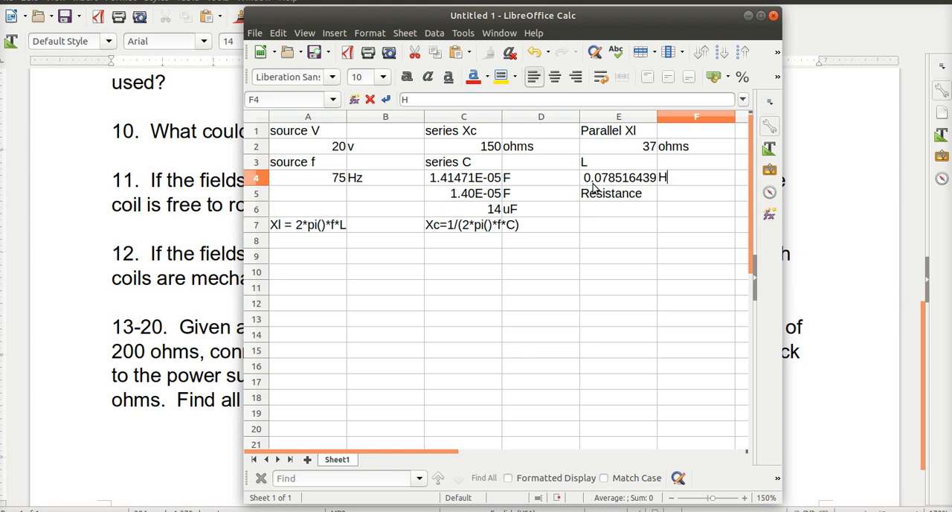
mouse_move(616, 189)
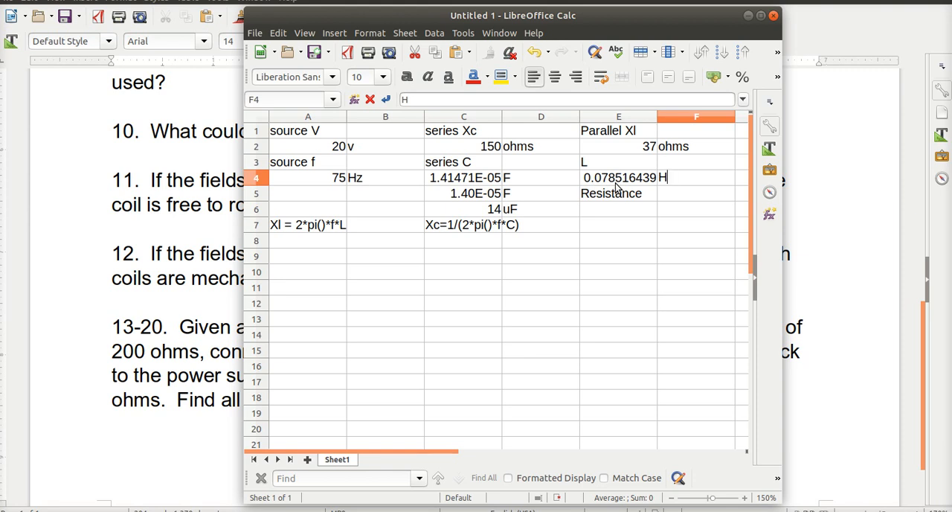
mouse_move(610, 226)
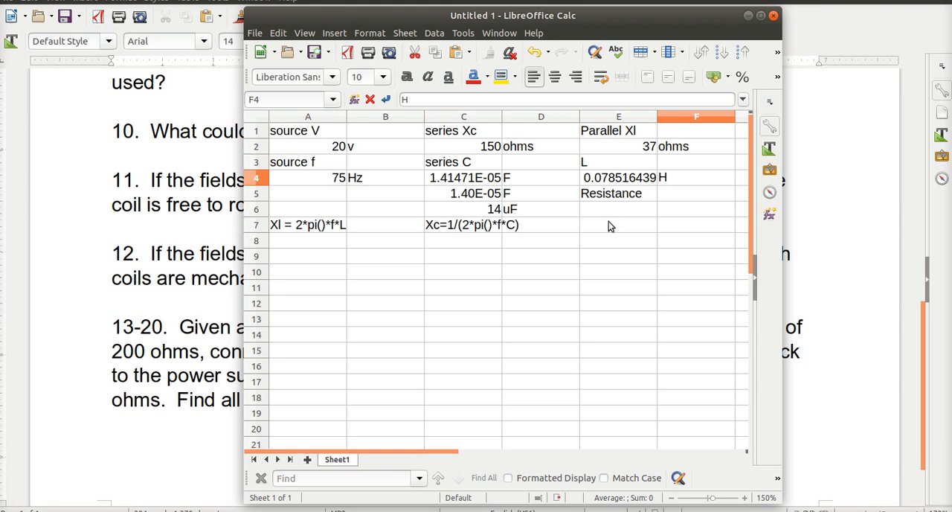
Move the Resistance label to E6 and enter 78.5 mH in E5:F5
left_click(618, 193)
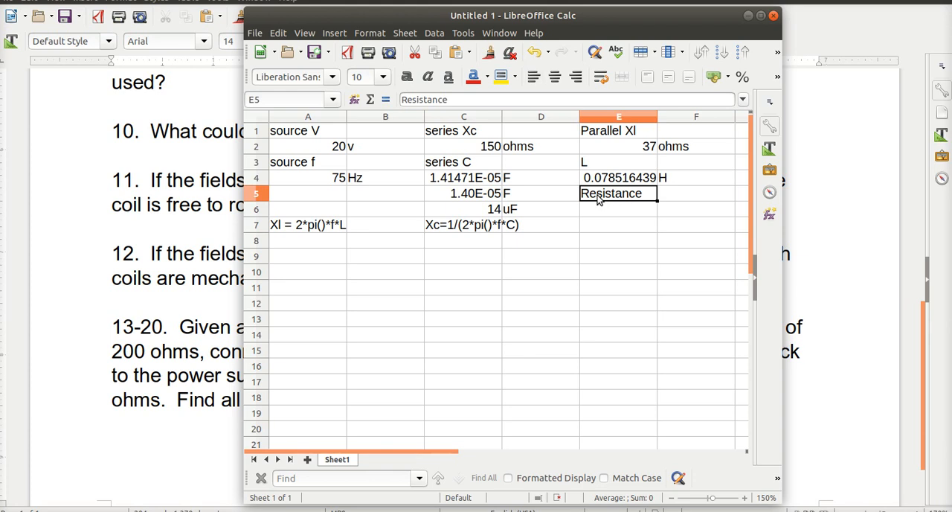
left_click(618, 208)
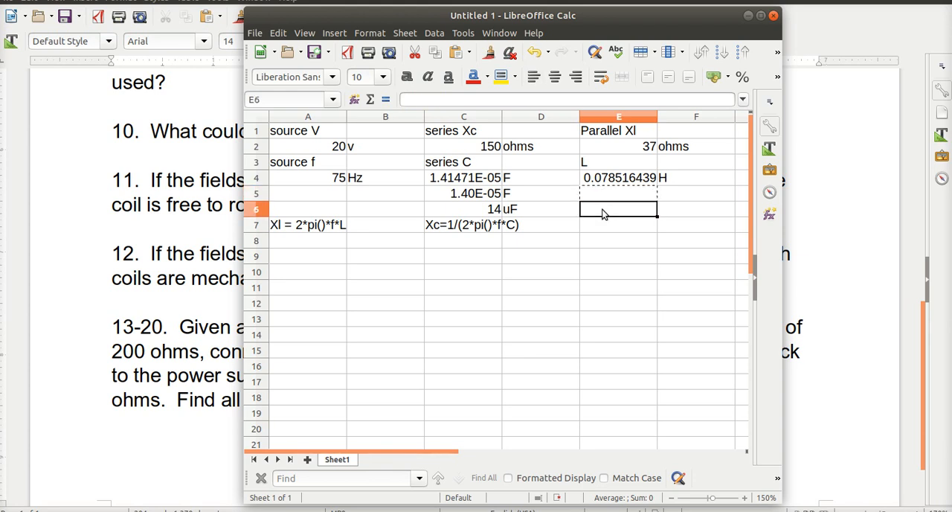
type("Resistance")
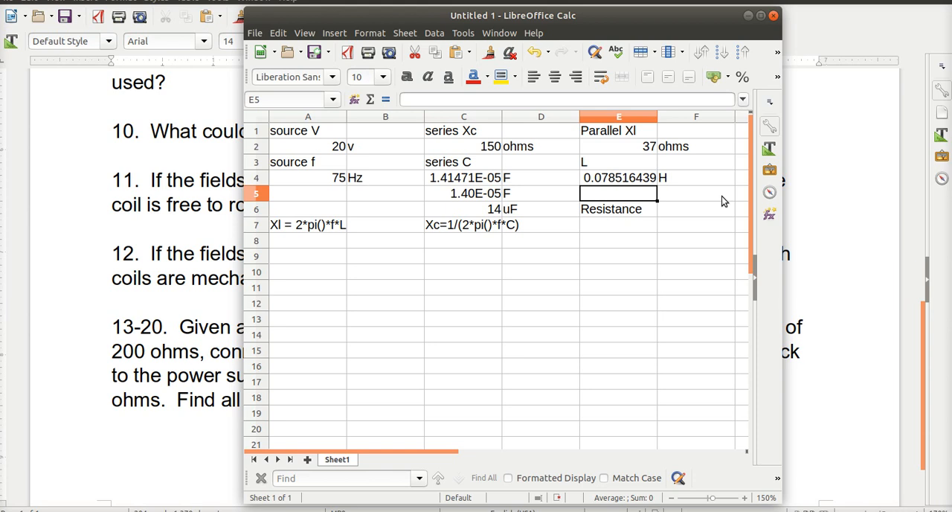
type("78.5")
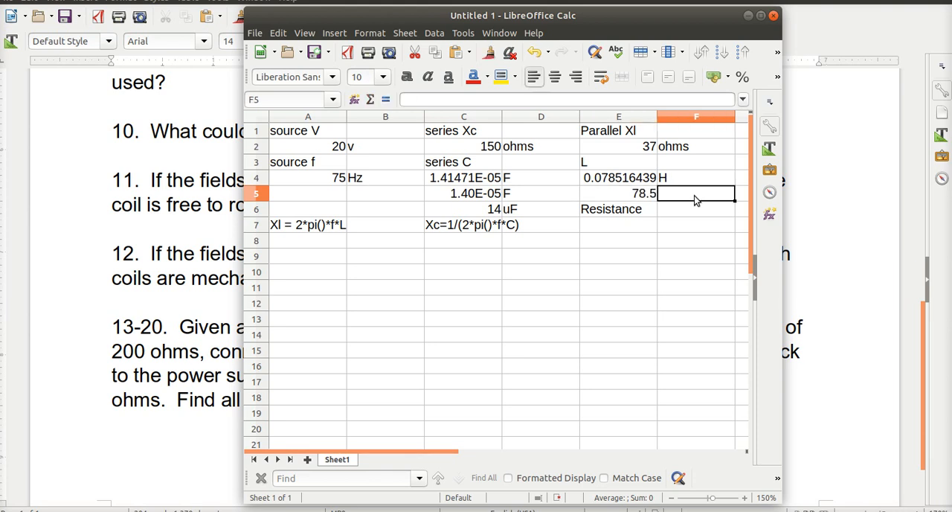
type("m")
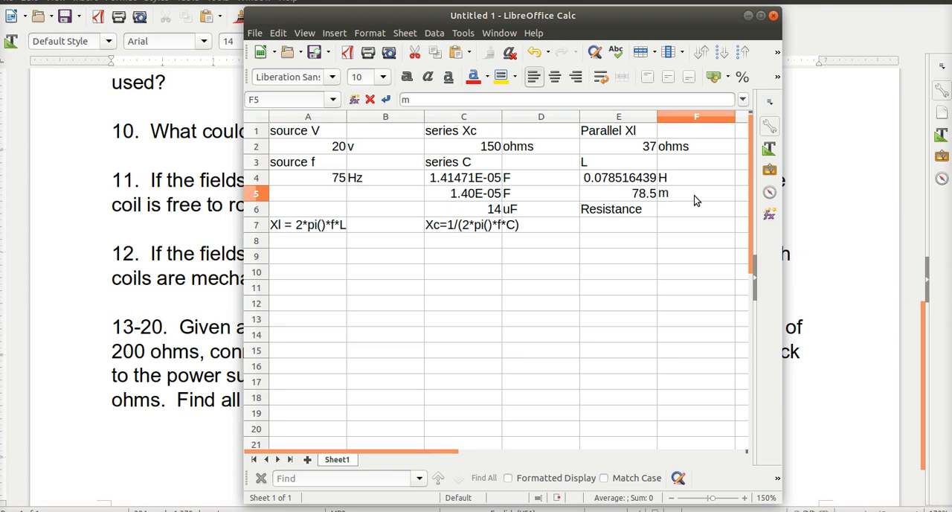
type("H")
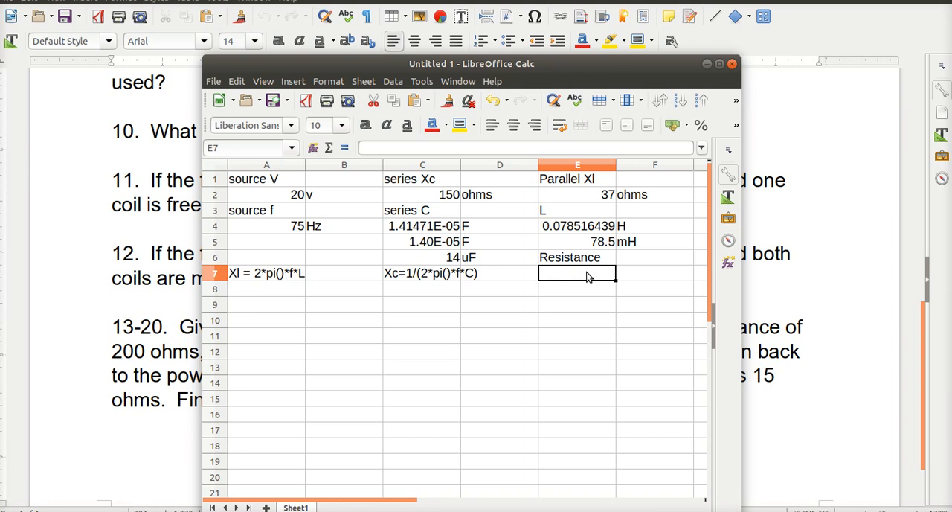
Type 160 in E7 with ohms beside it in F7
type("1")
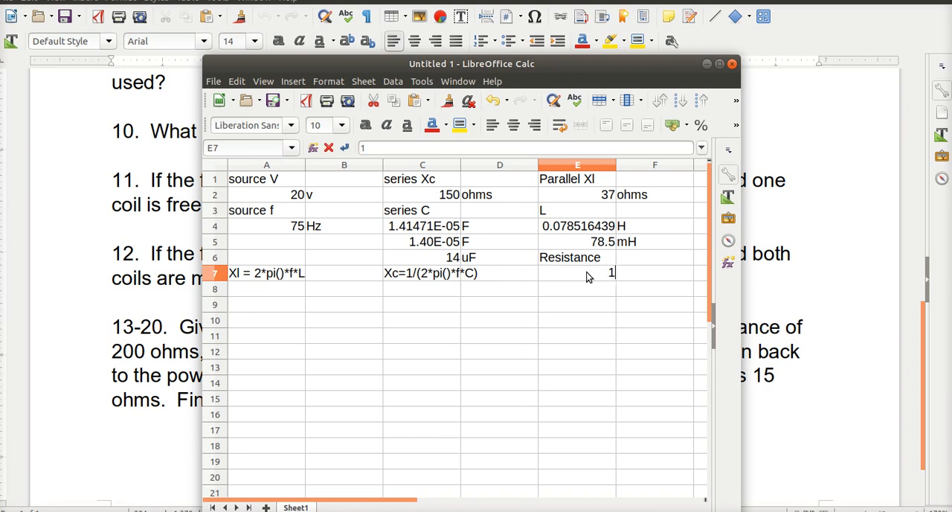
type("60")
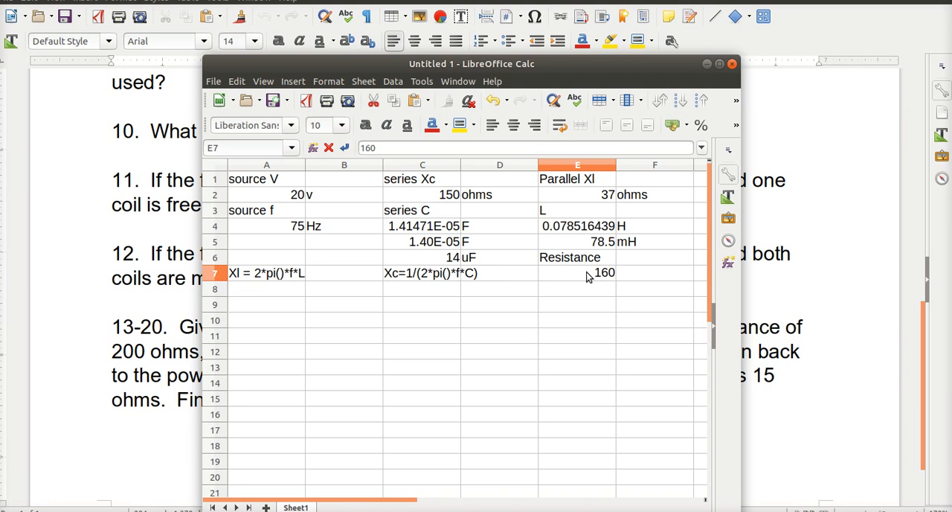
left_click(654, 273)
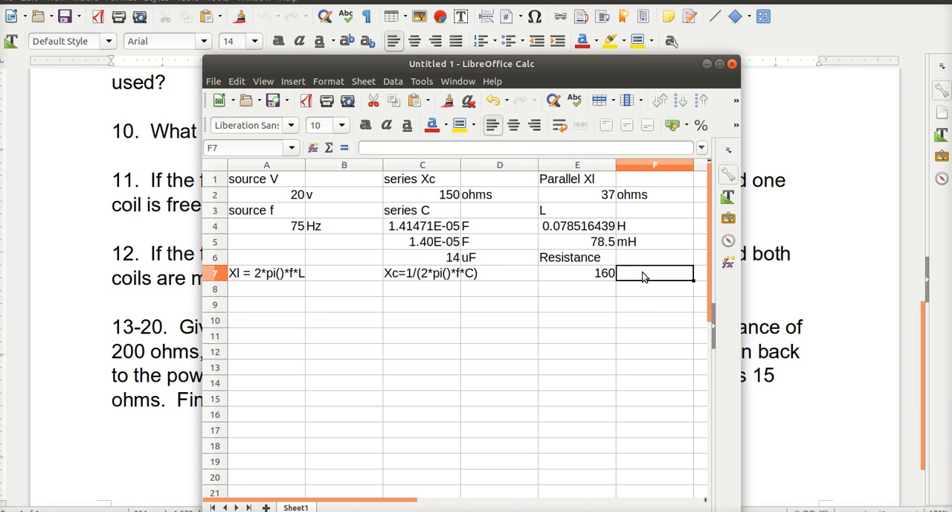
type("ohms")
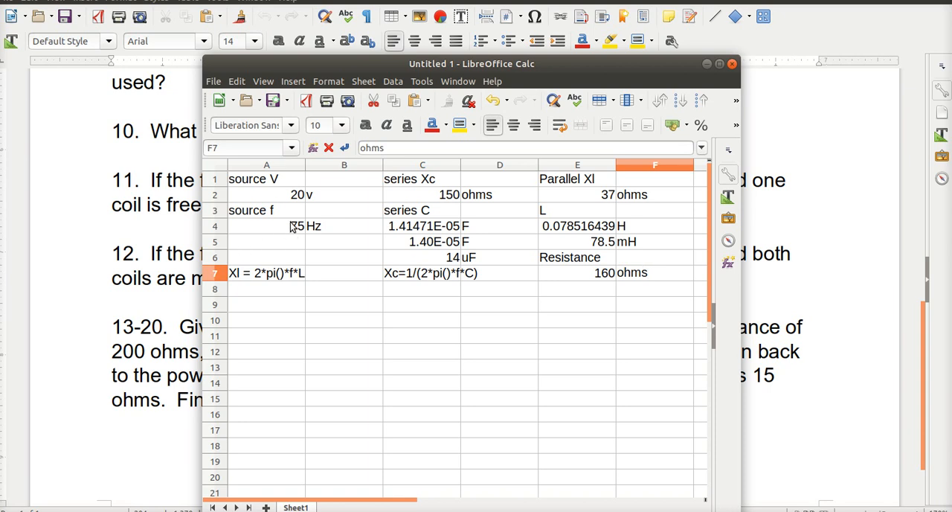
Change the A4 source frequency to 75 Hz and move the Calc window aside
left_click(266, 225)
type("80")
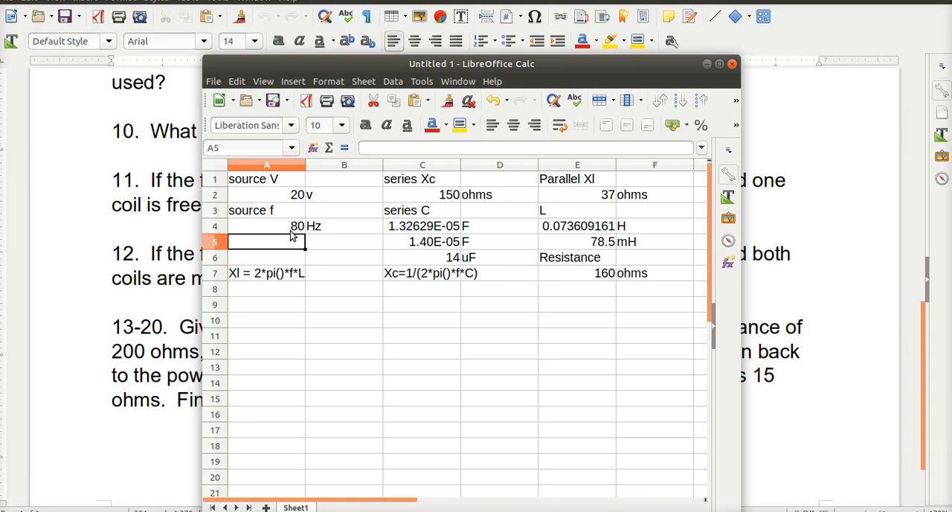
mouse_move(621, 254)
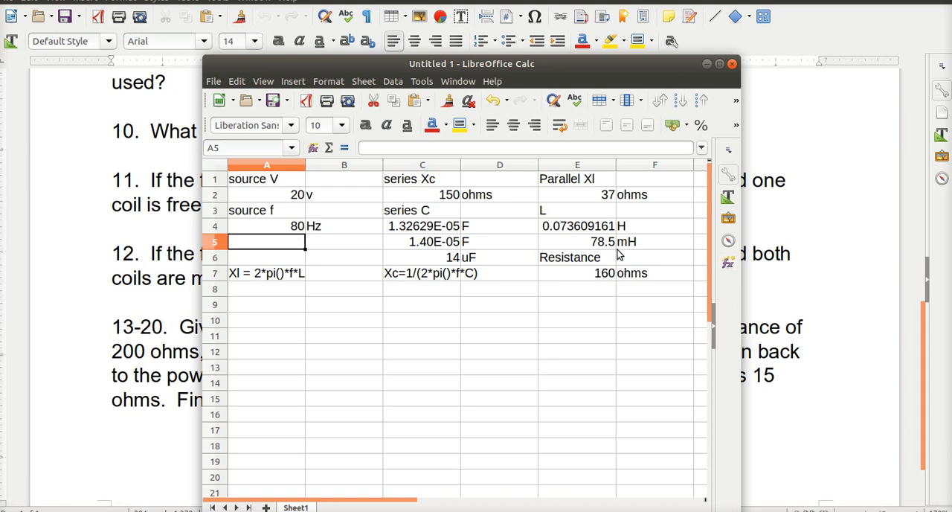
left_click(267, 225)
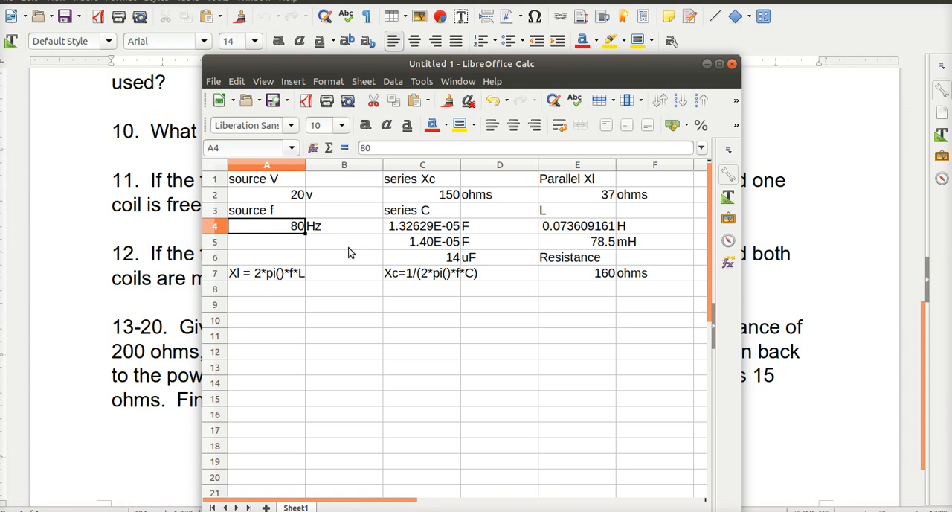
type("75")
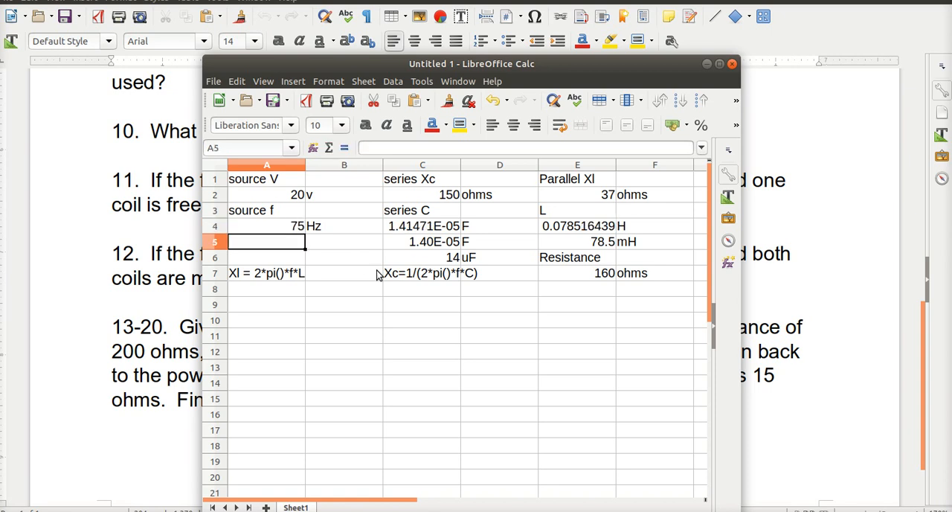
mouse_move(377, 360)
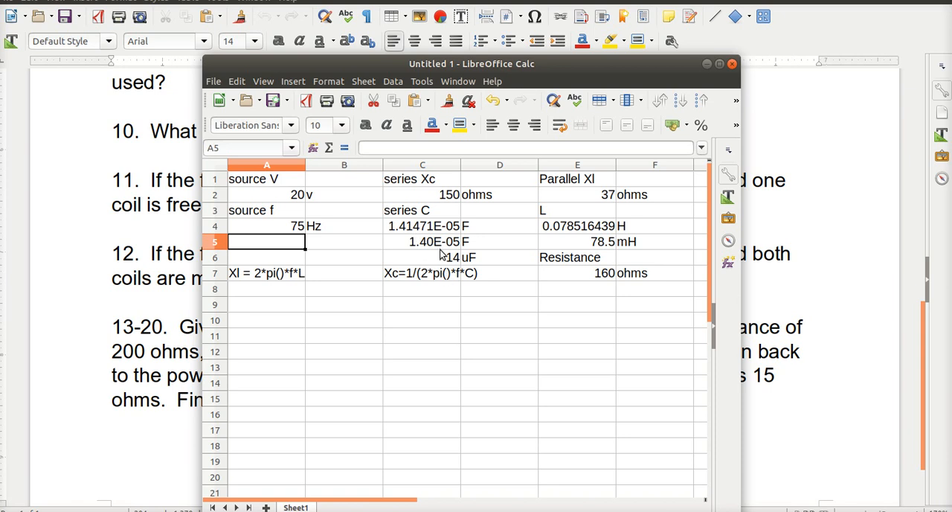
mouse_move(360, 312)
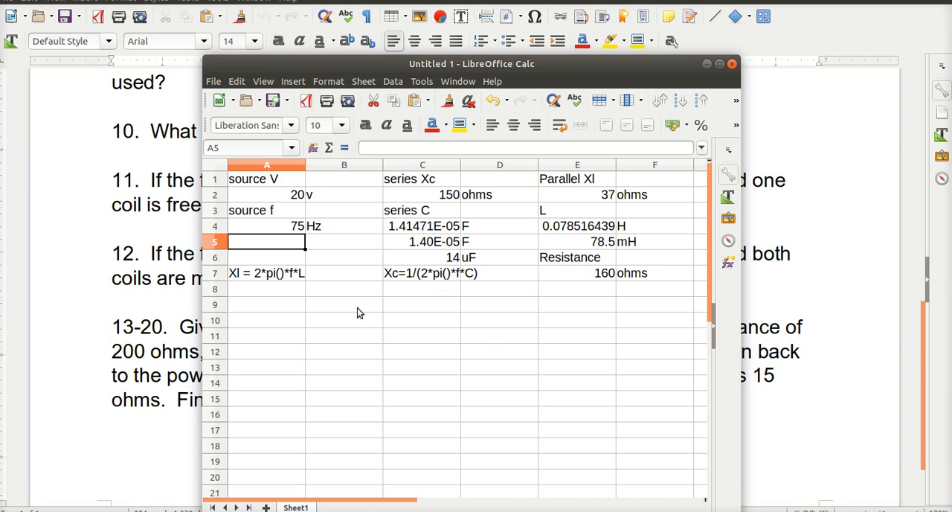
mouse_move(415, 255)
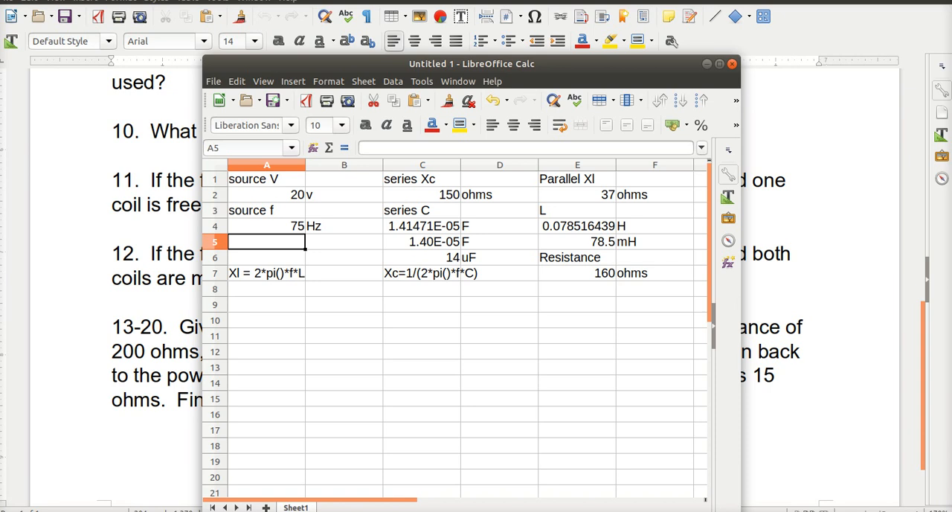
left_click_drag(471, 64, 583, 81)
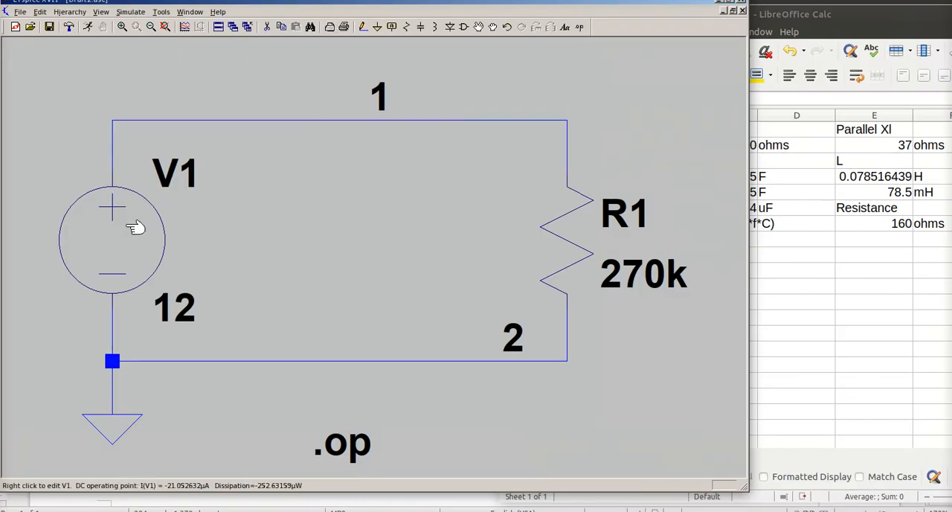
mouse_move(320, 225)
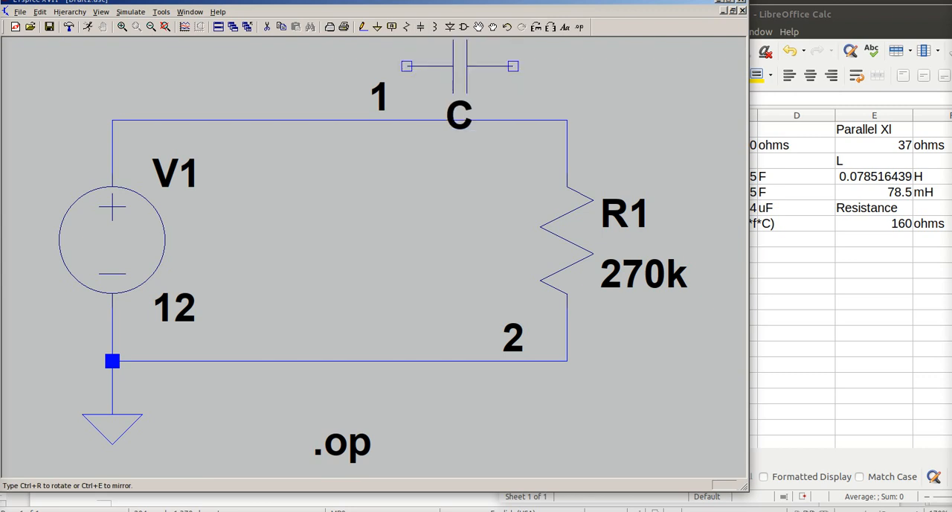
Place capacitor C1 in the top wire and inductor L1 beside R1
left_click_drag(459, 67, 325, 119)
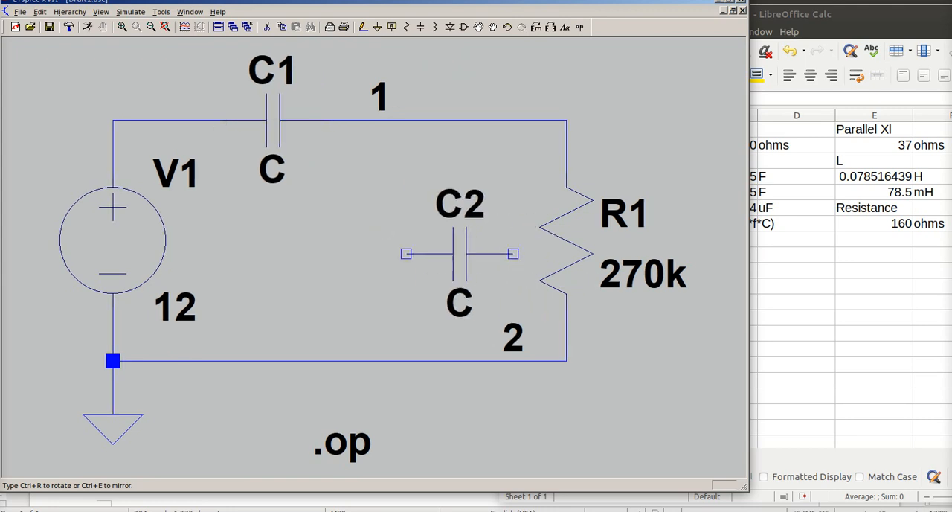
left_click_drag(460, 253, 405, 146)
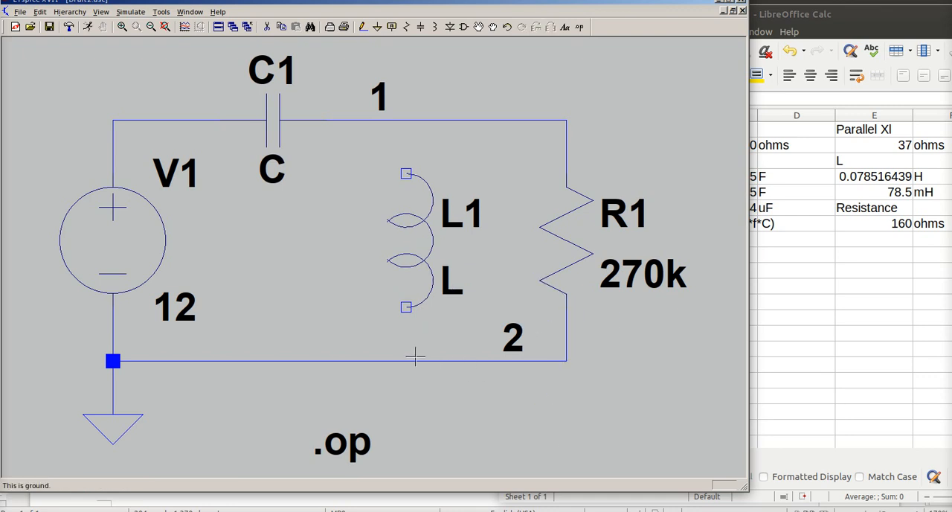
mouse_move(138, 260)
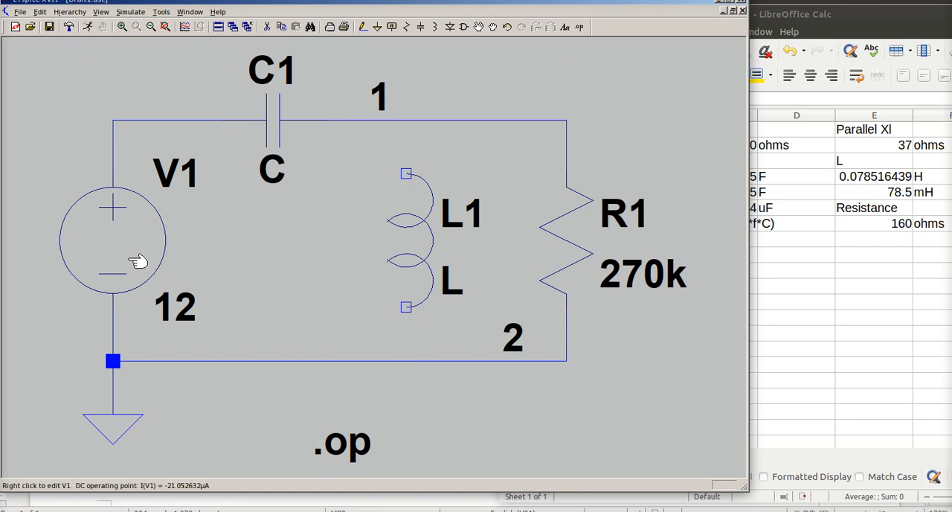
mouse_move(275, 132)
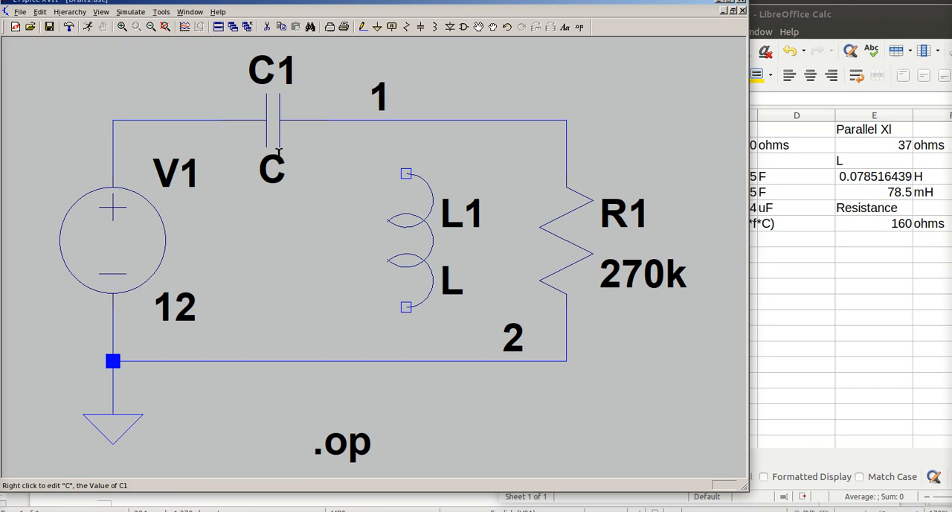
left_click(391, 26)
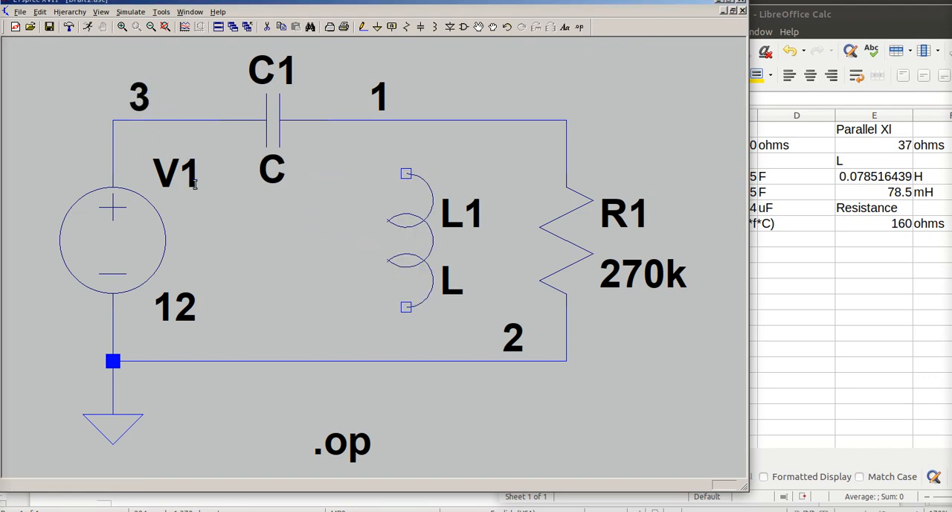
mouse_move(520, 338)
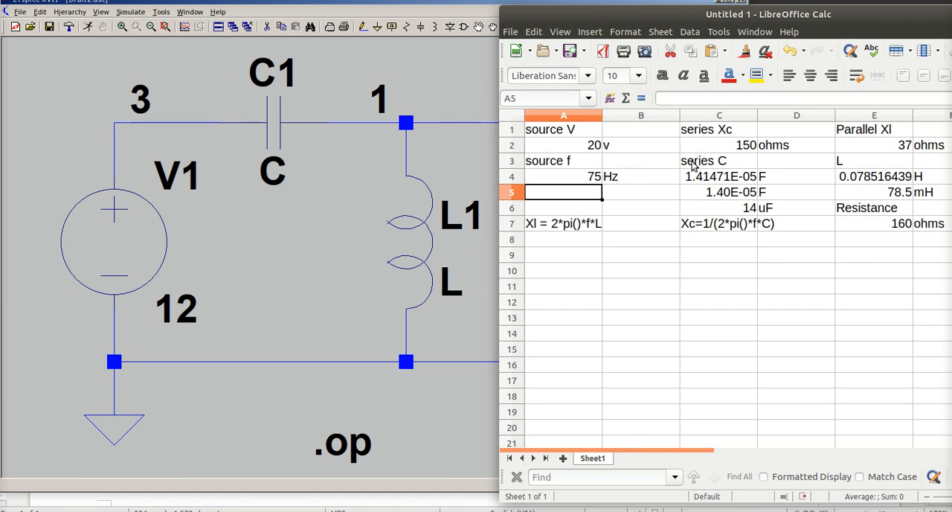
mouse_move(113, 245)
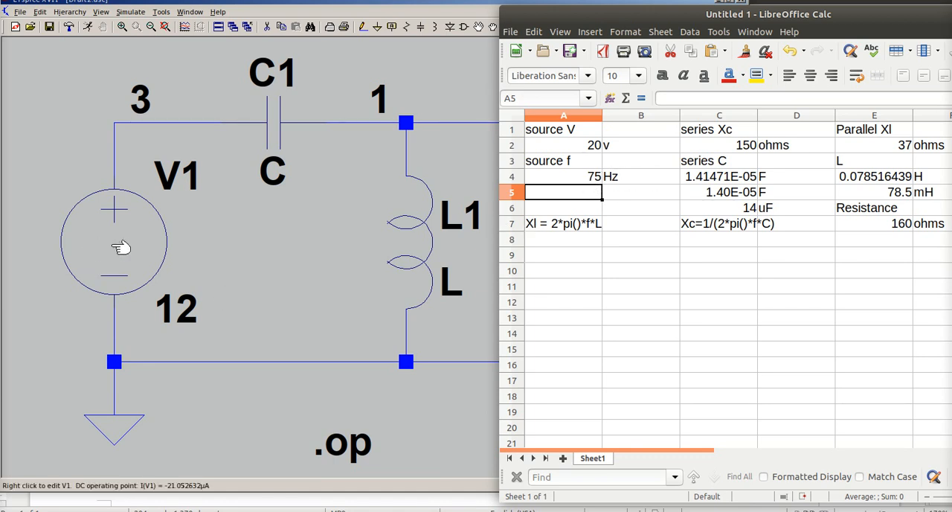
Make V1 an AC source, entering amplitude 75 and then revising it to 20
double_click(113, 245)
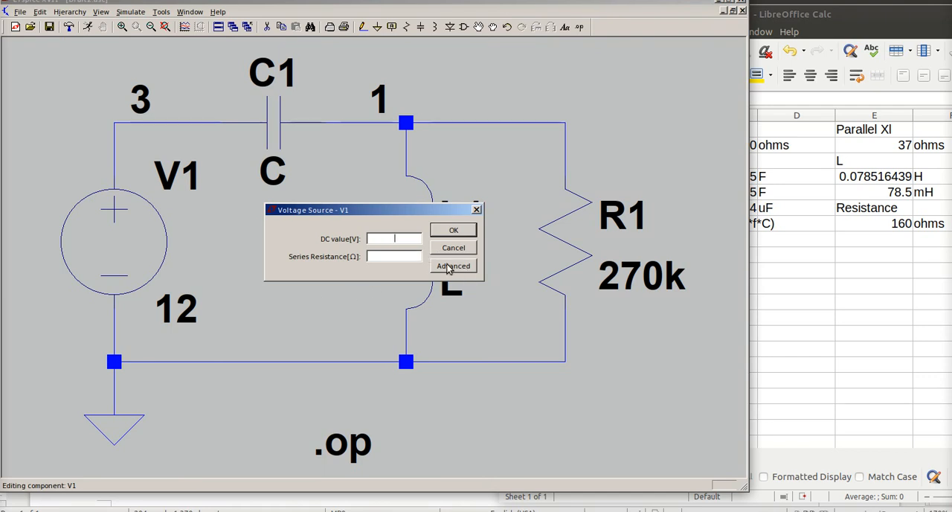
left_click(453, 265)
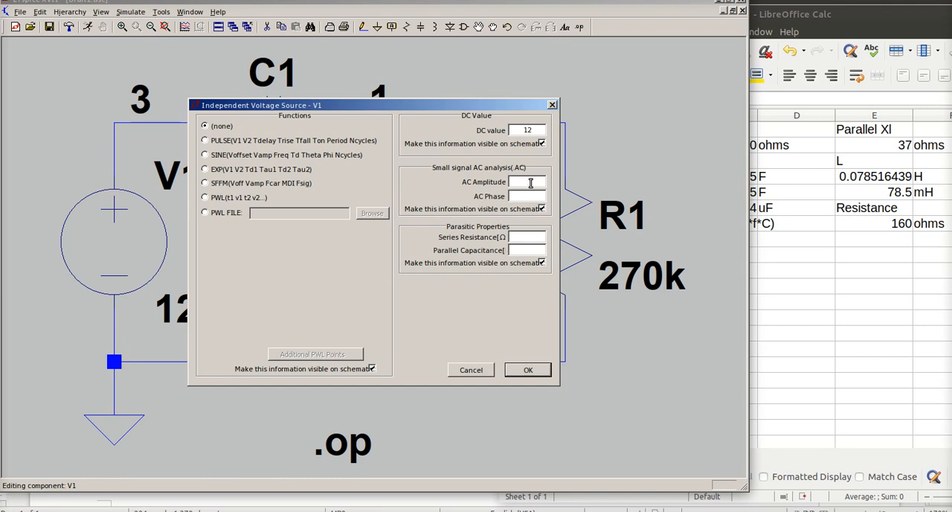
type("75")
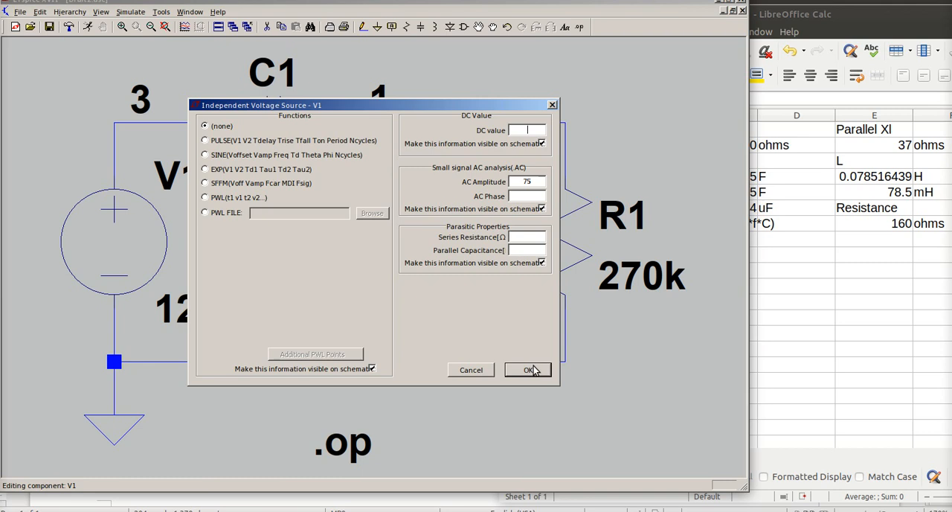
left_click(528, 370)
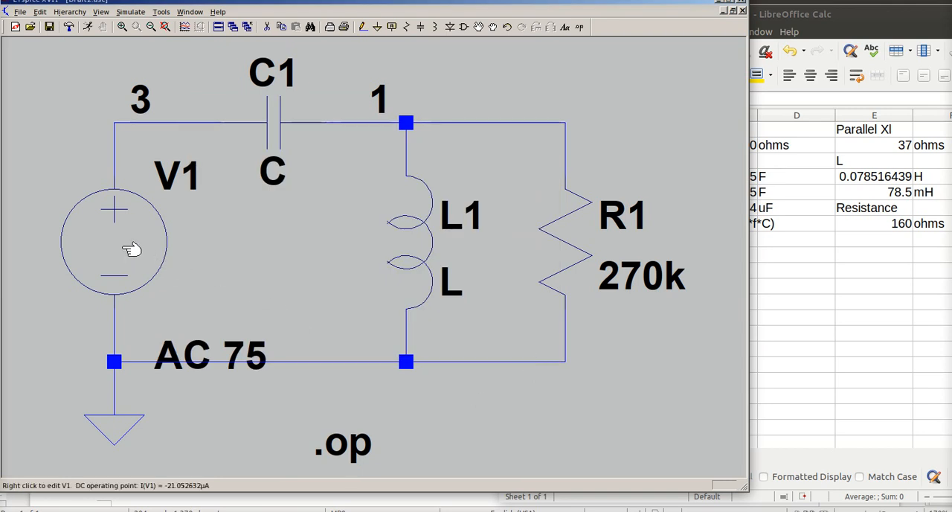
mouse_move(668, 171)
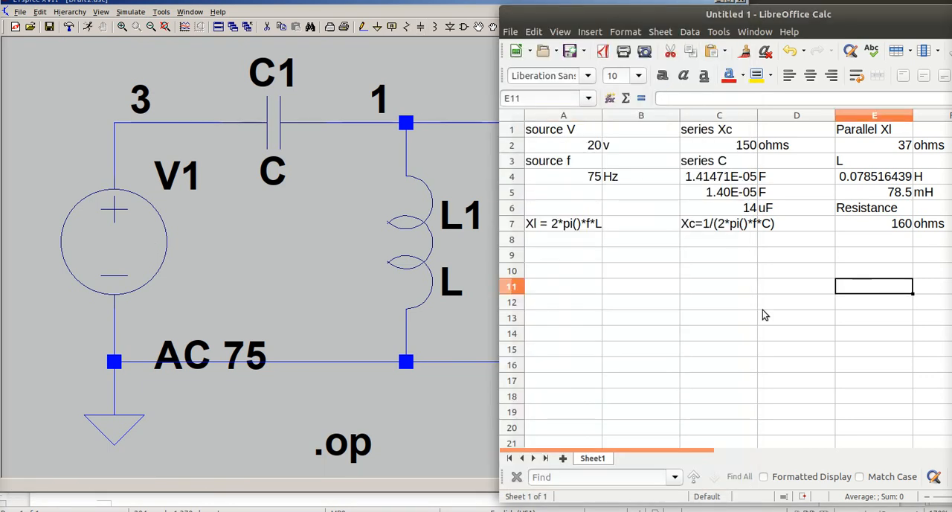
double_click(113, 242)
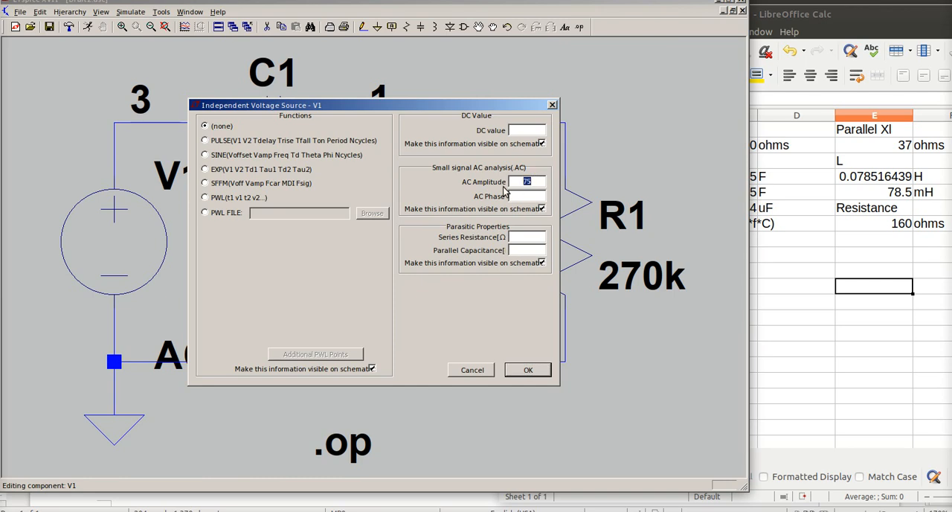
type("20")
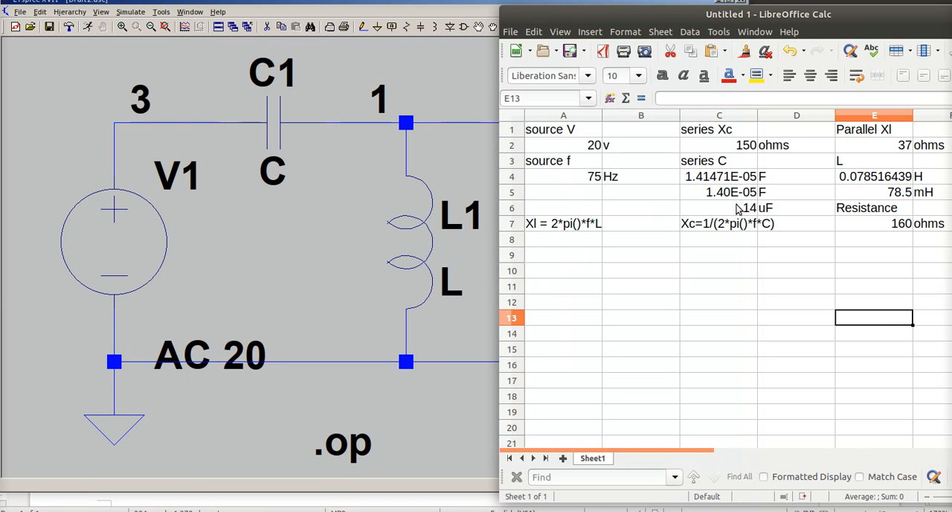
mouse_move(266, 127)
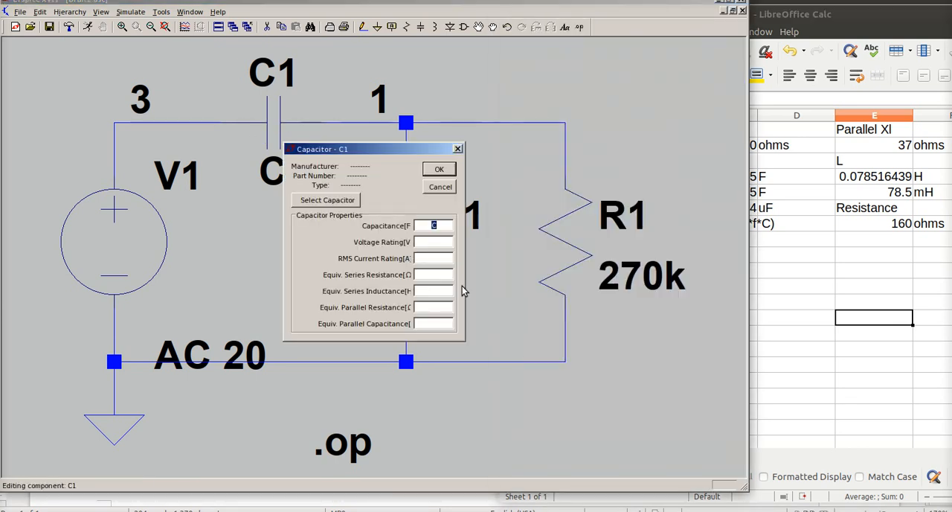
Enter component values 14u for C1, 78.5m for L1 and 160 for R1
type("14u")
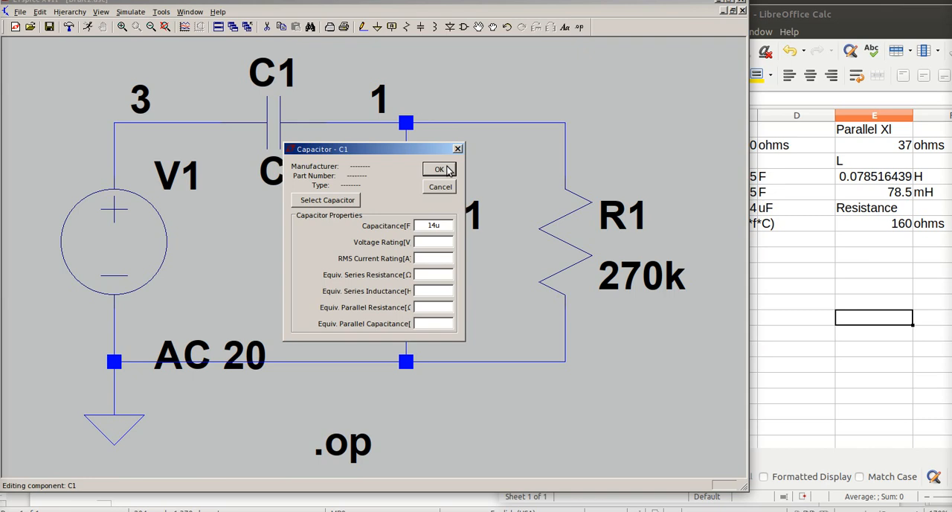
left_click(438, 169)
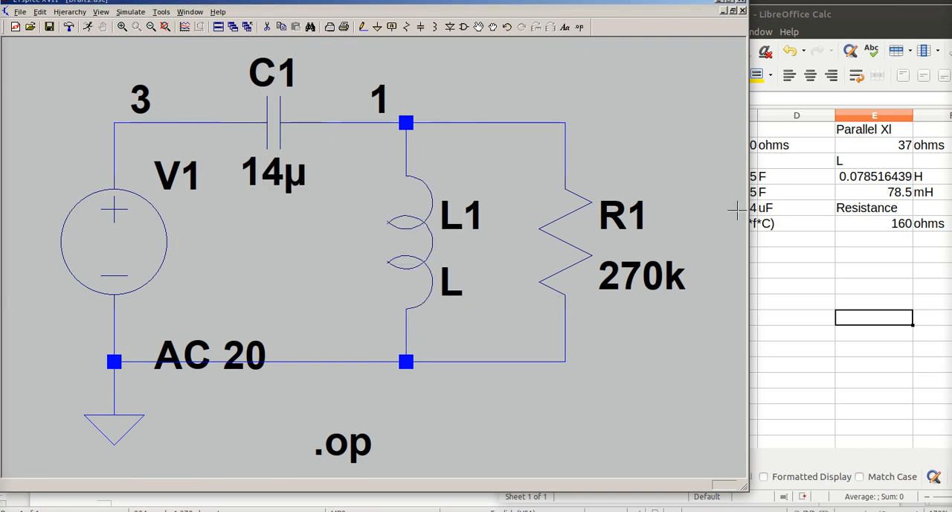
mouse_move(782, 288)
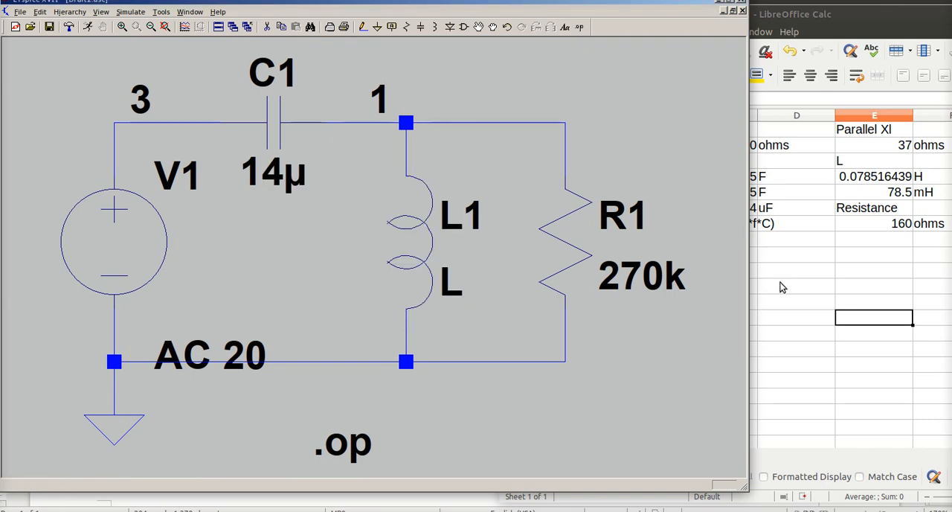
mouse_move(898, 199)
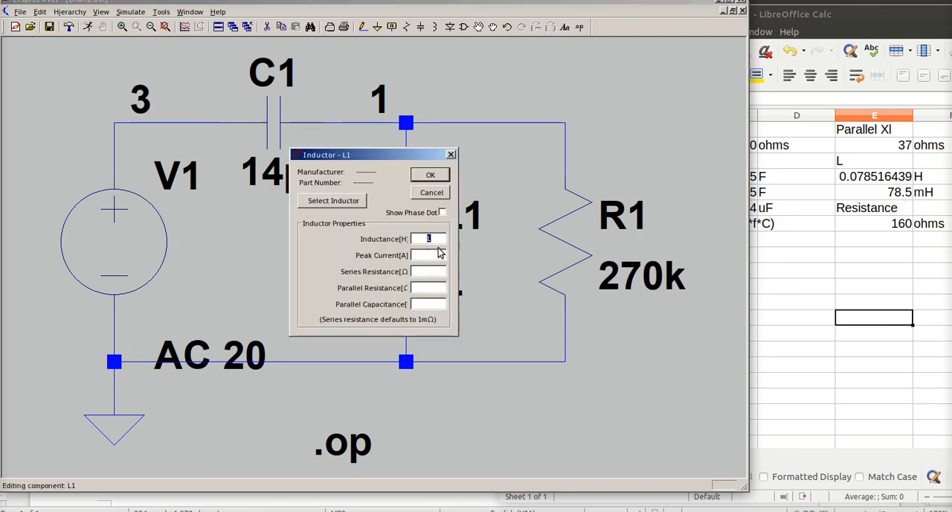
type("78.5m")
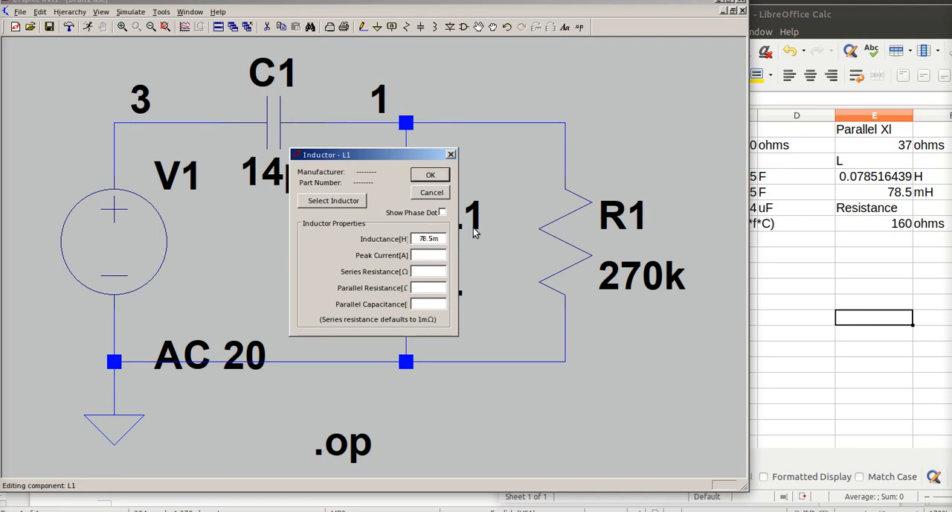
left_click(430, 174)
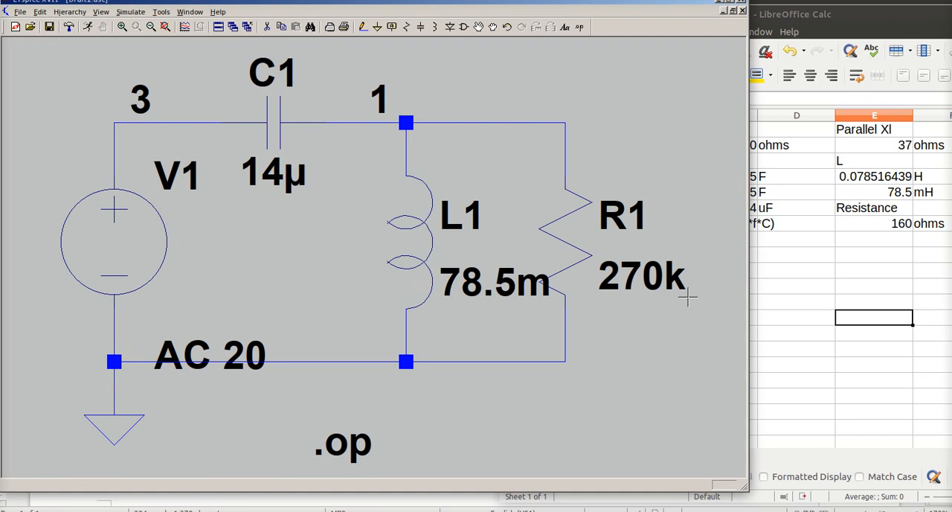
mouse_move(587, 259)
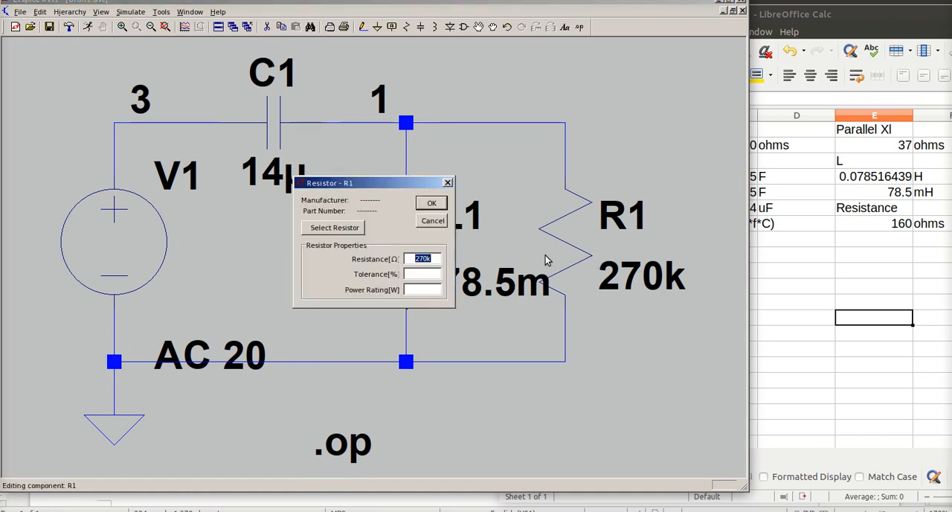
left_click(431, 202)
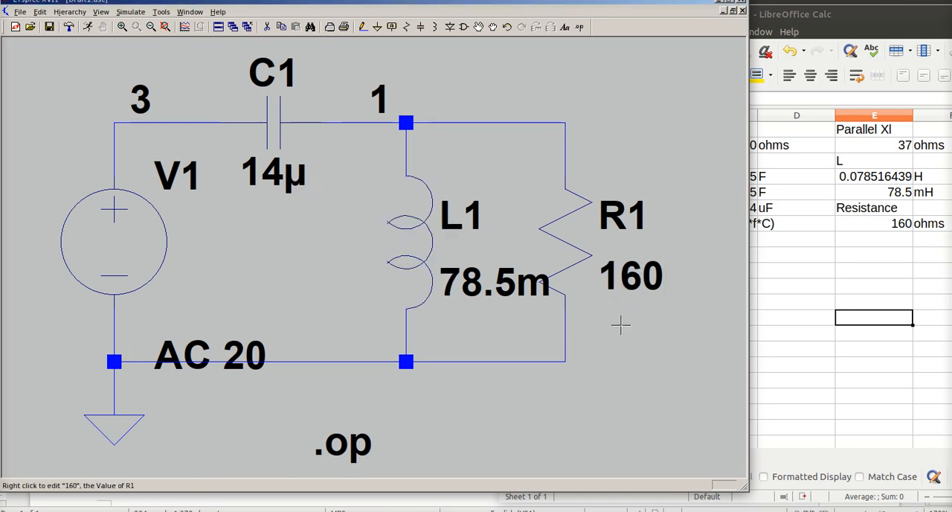
mouse_move(298, 40)
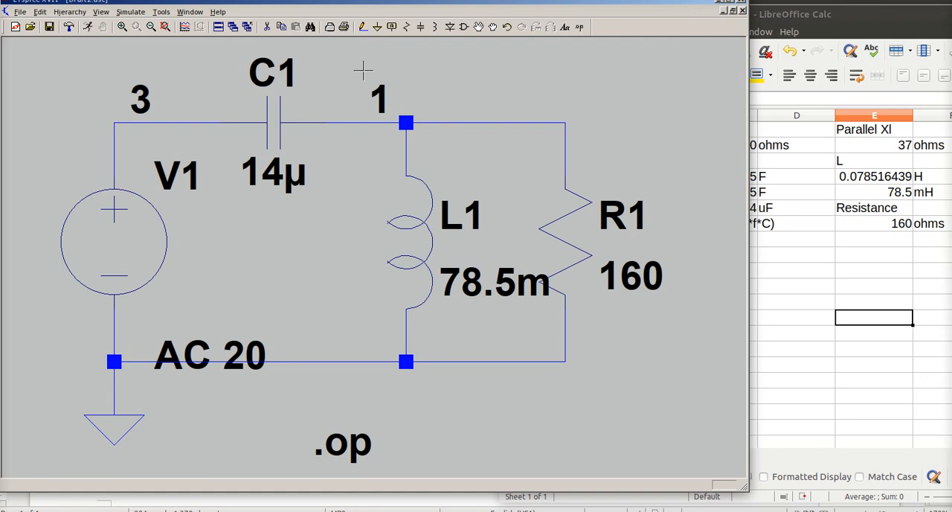
mouse_move(343, 61)
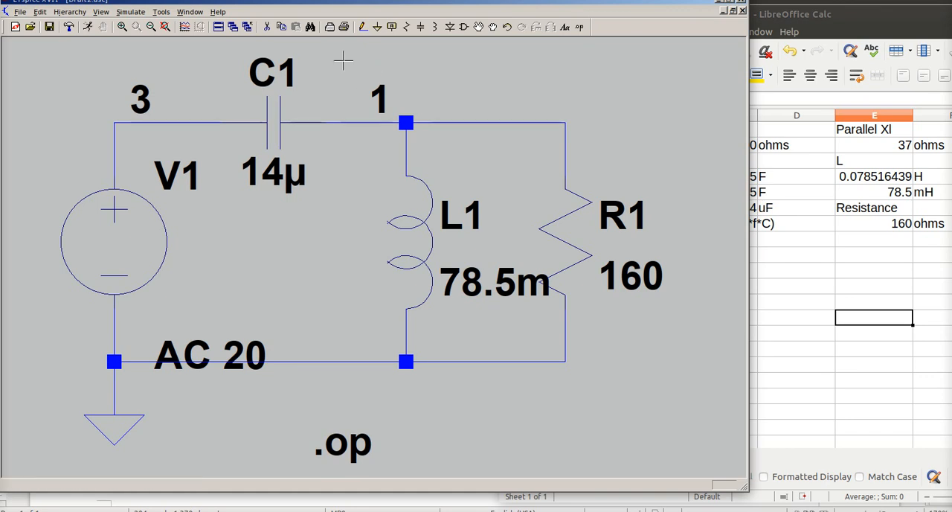
mouse_move(302, 398)
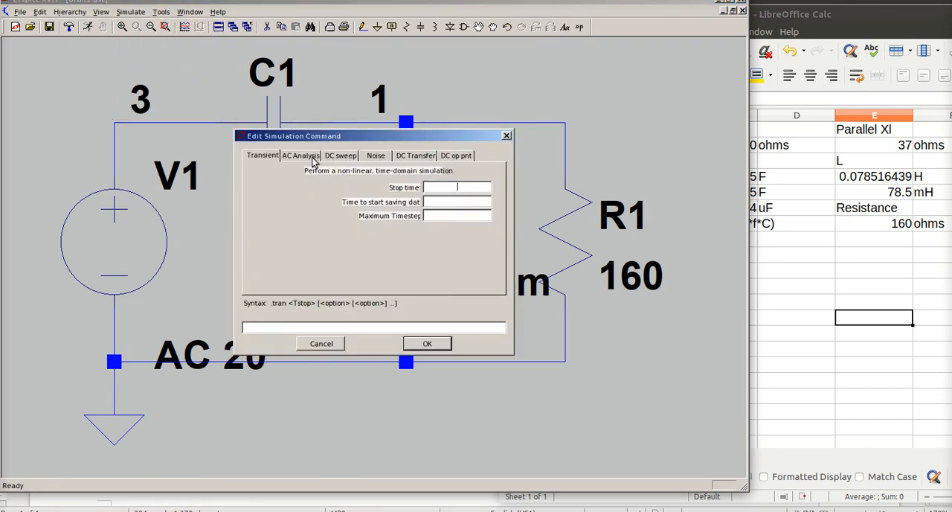
Configure a linear 1-point AC sweep from 75 to 75 Hz and place the .ac directive
left_click(301, 156)
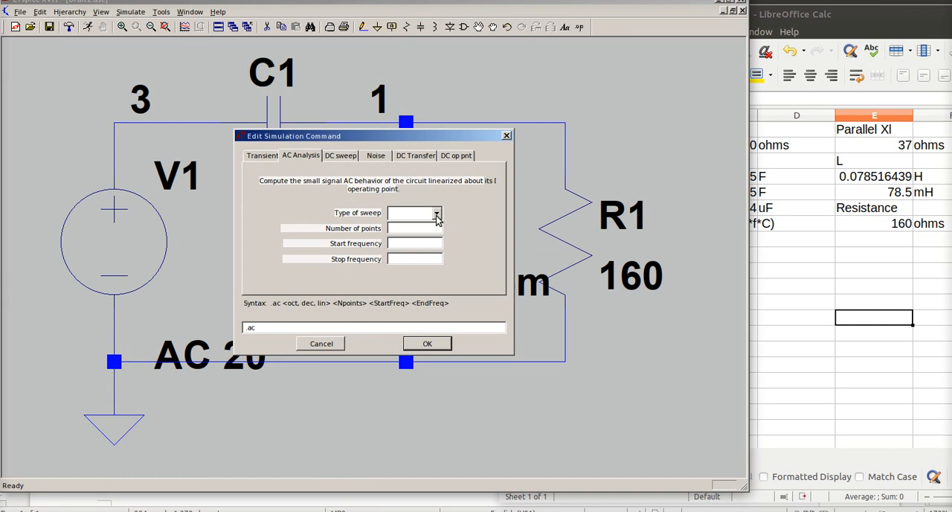
left_click(436, 213)
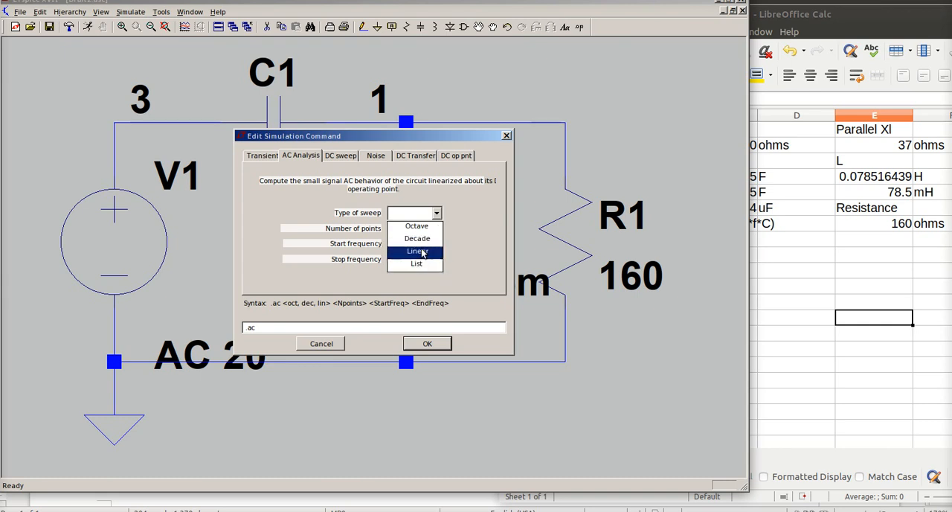
left_click(416, 250)
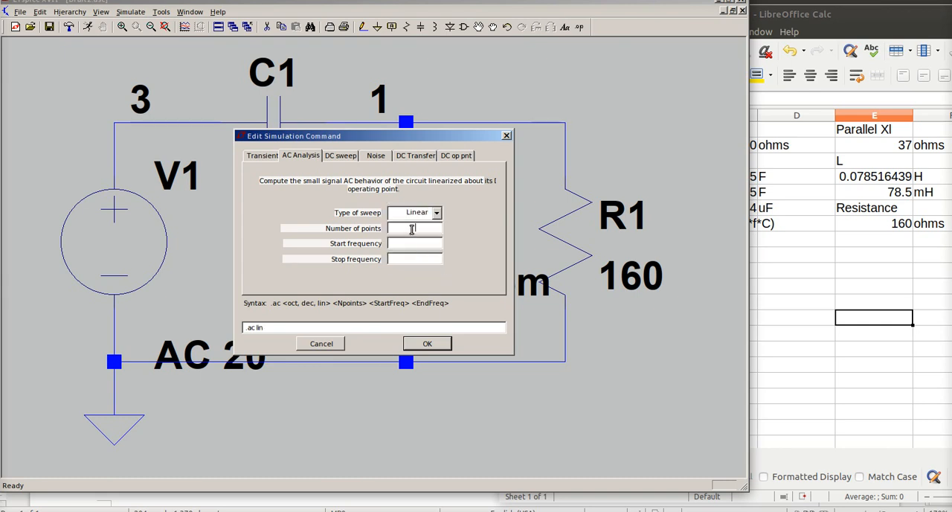
type("1")
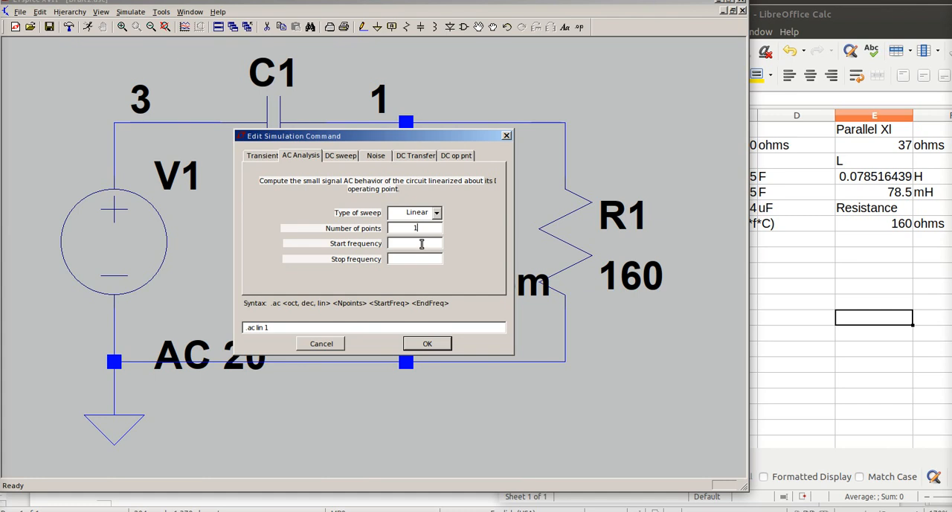
type("75")
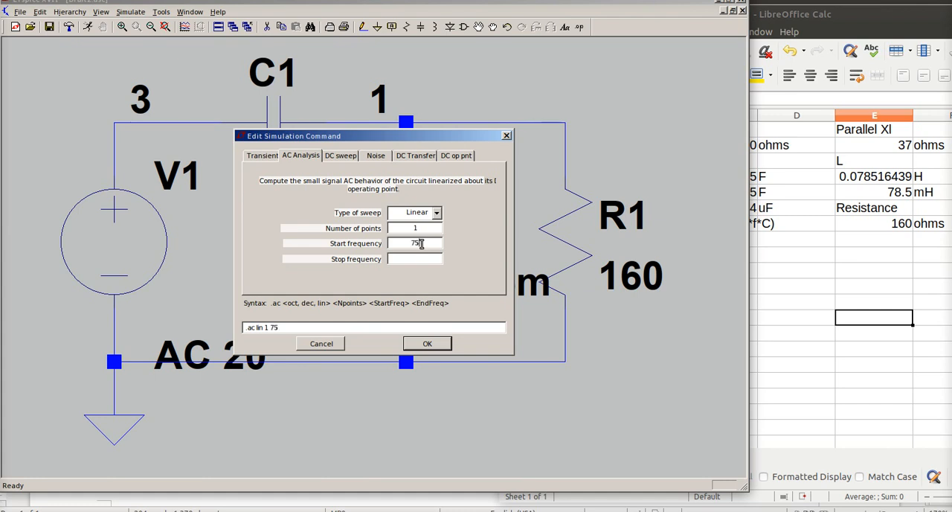
type("75")
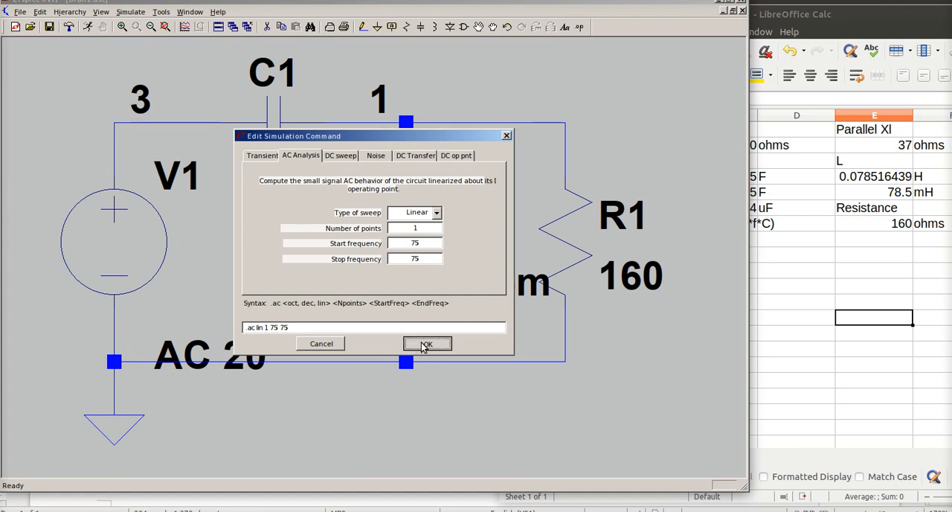
left_click(426, 342)
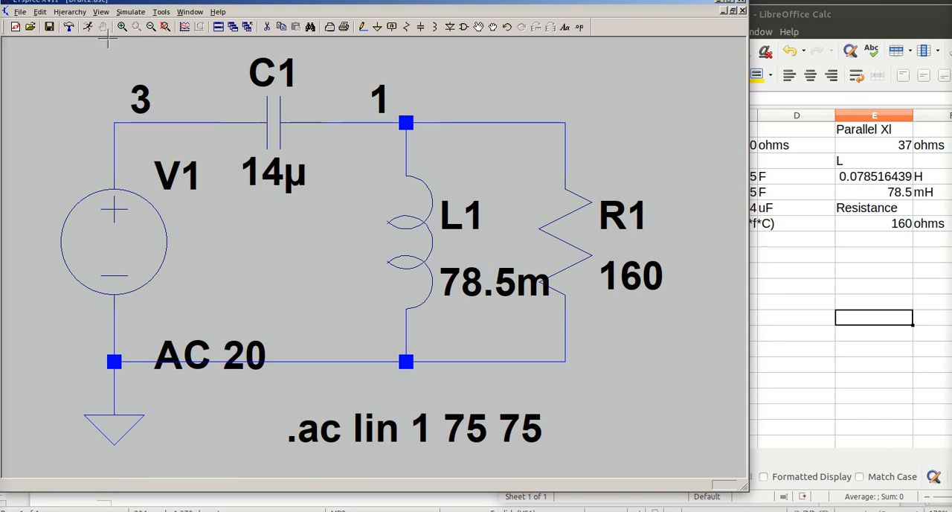
left_click(131, 12)
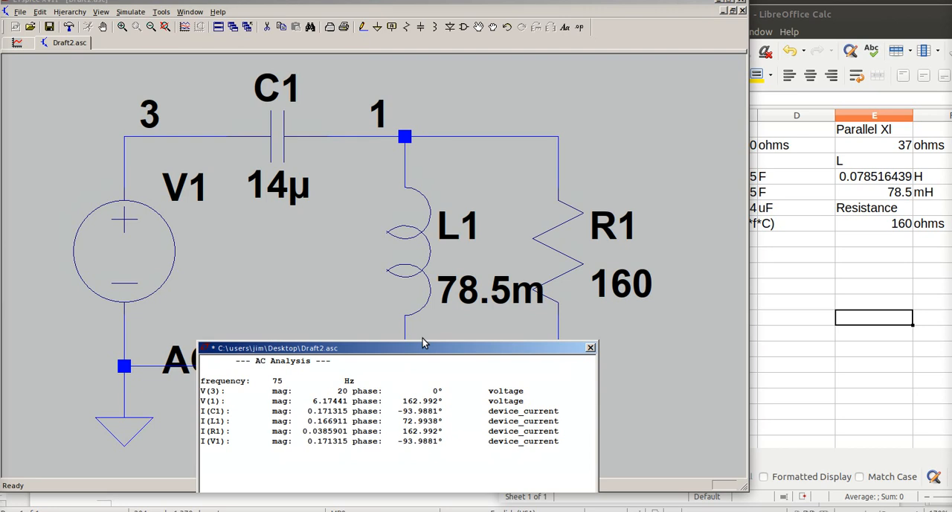
mouse_move(356, 401)
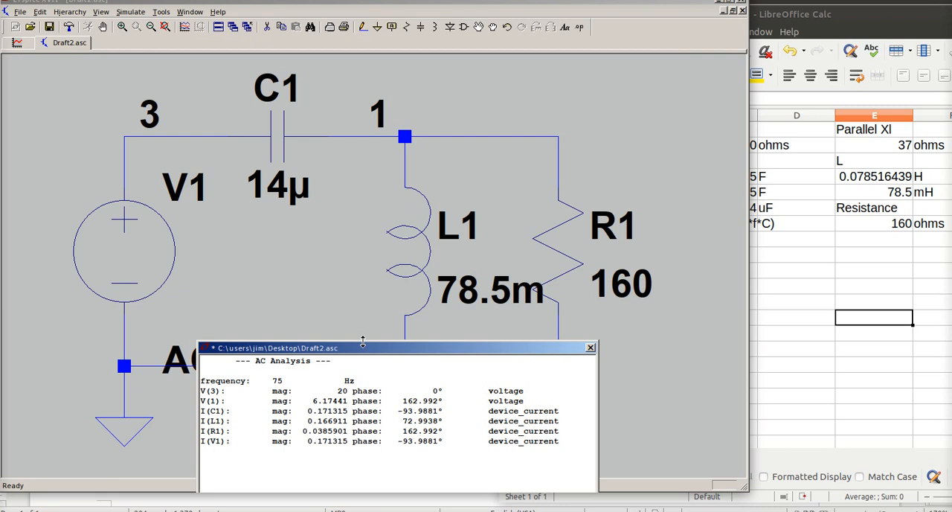
mouse_move(416, 407)
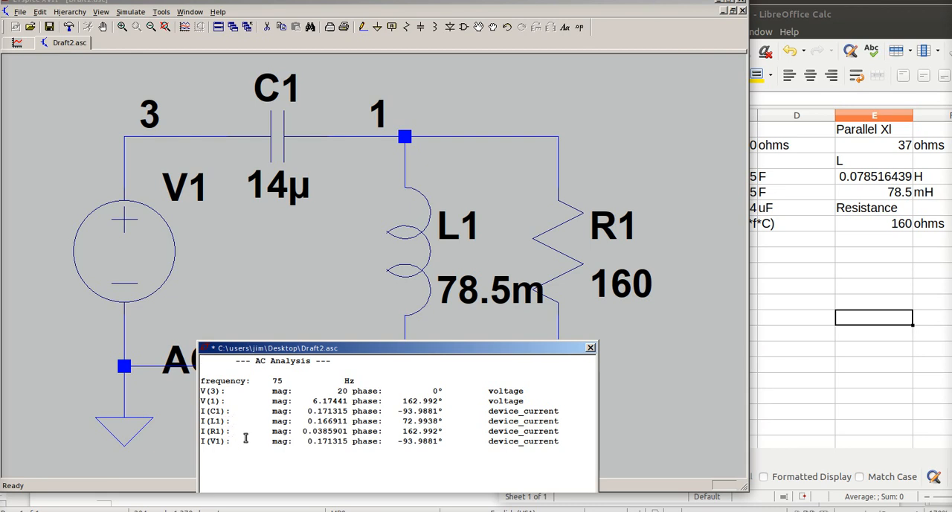
mouse_move(323, 448)
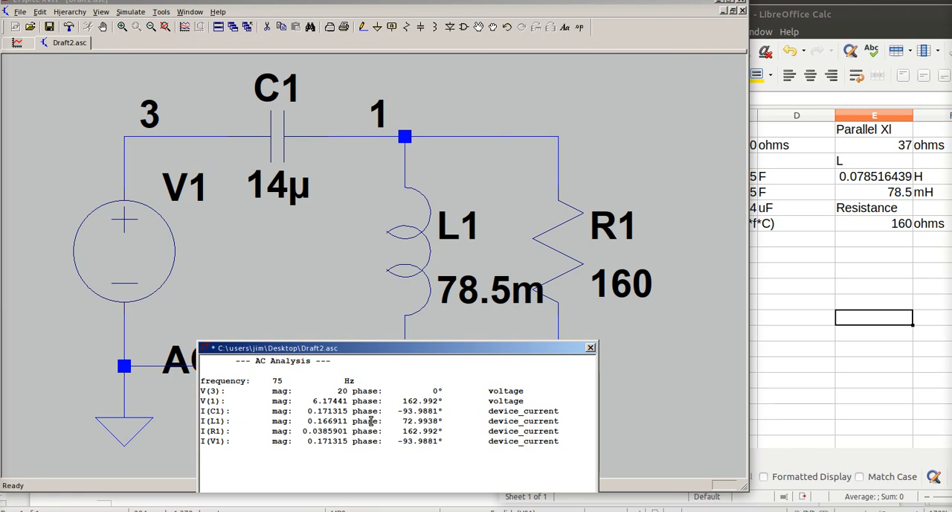
mouse_move(749, 352)
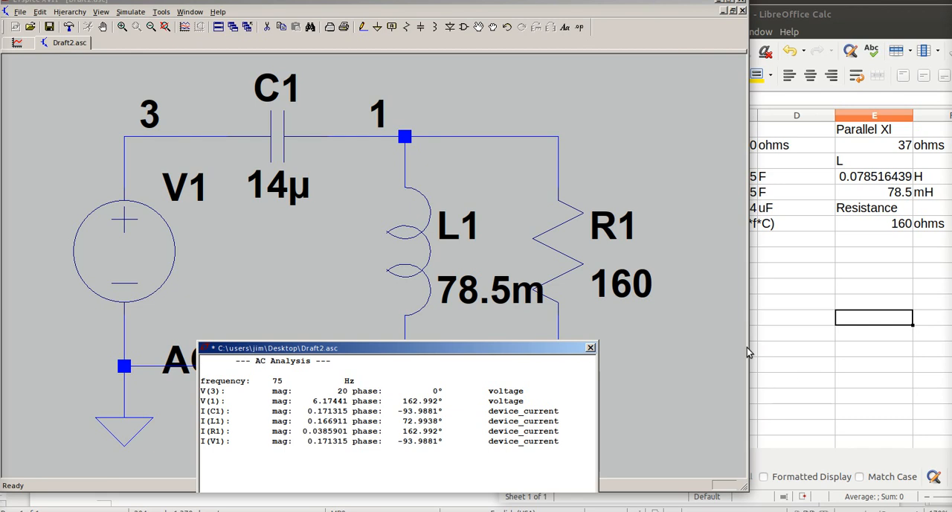
mouse_move(599, 7)
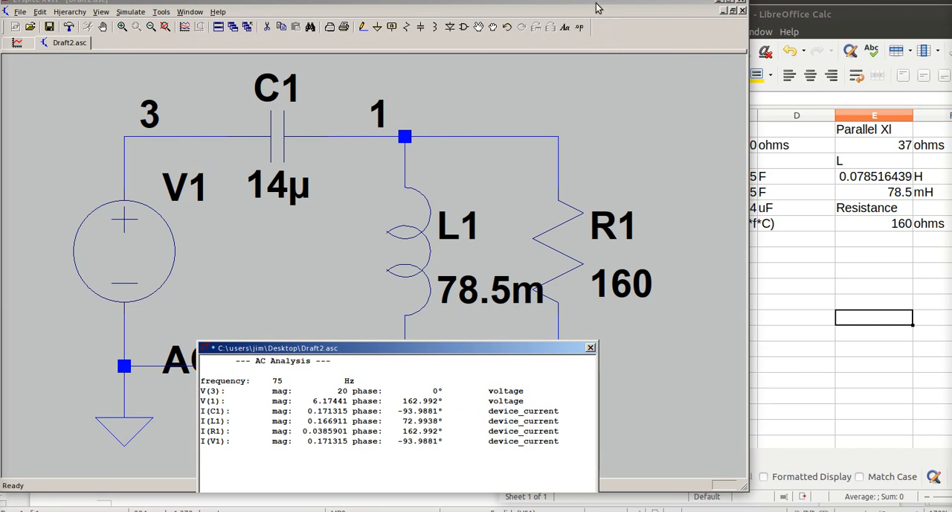
mouse_move(428, 422)
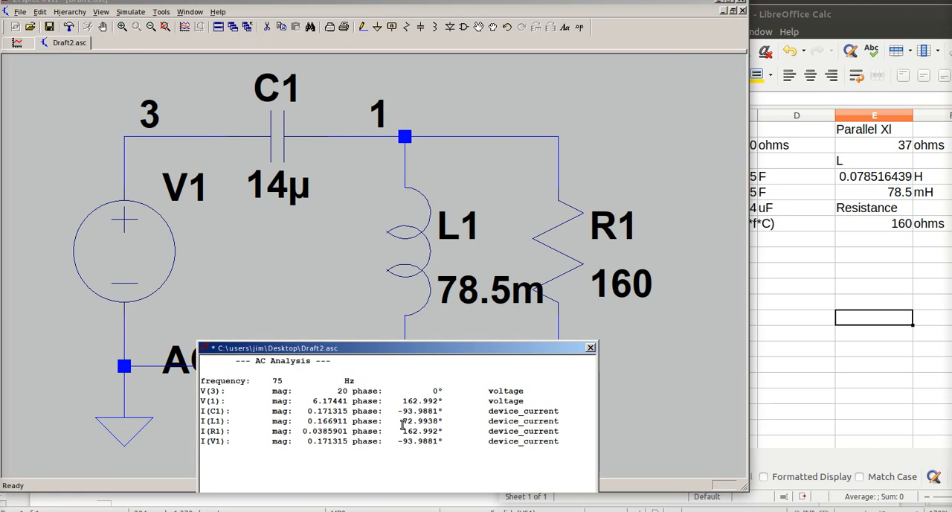
mouse_move(398, 493)
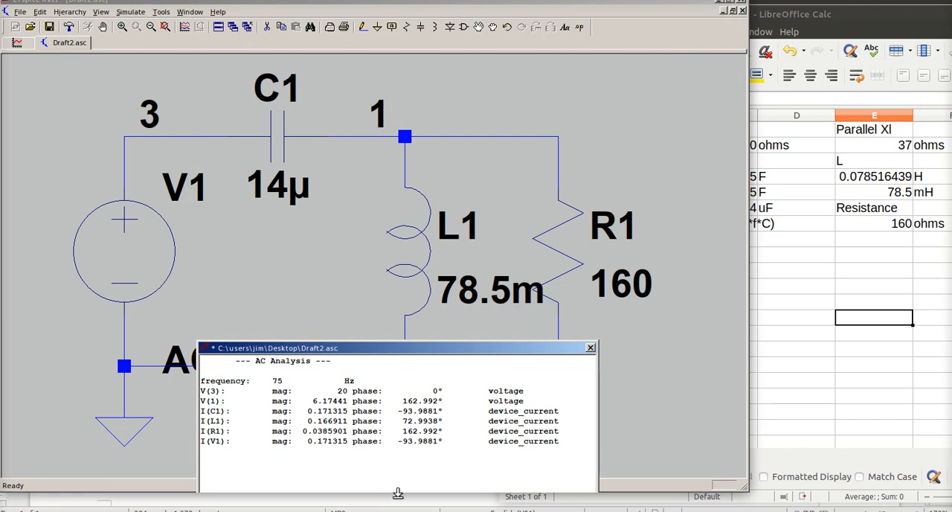
mouse_move(250, 236)
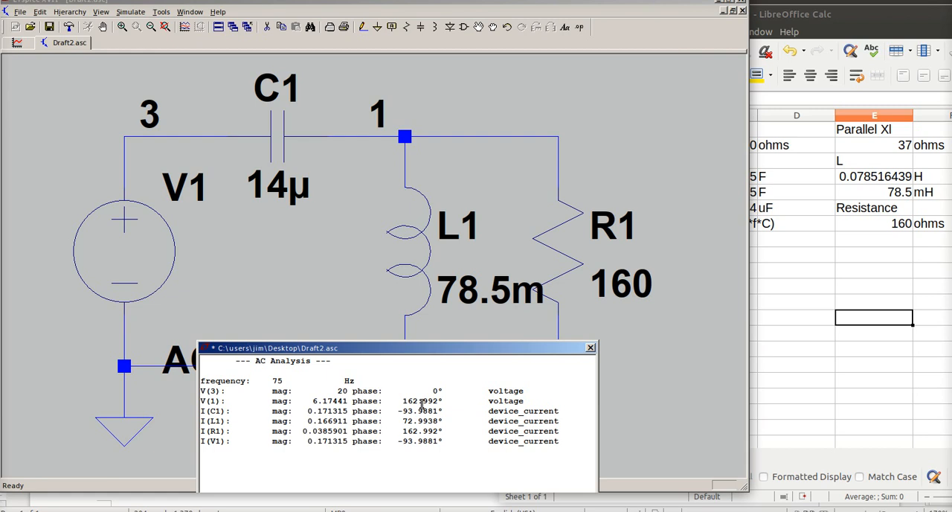
mouse_move(228, 139)
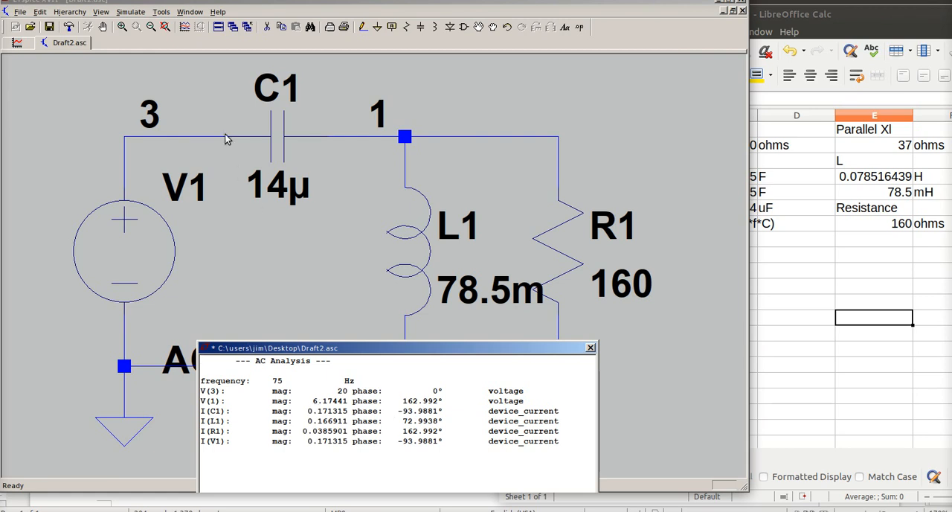
mouse_move(219, 143)
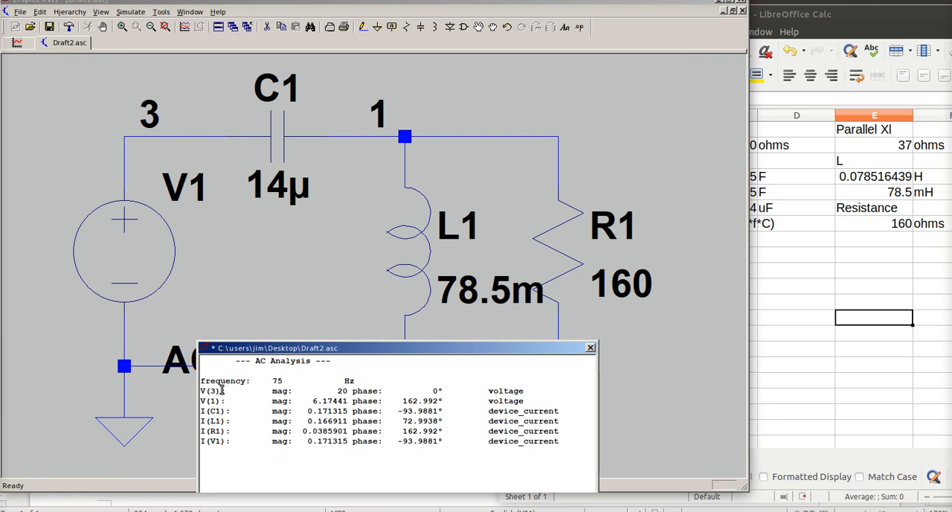
mouse_move(281, 173)
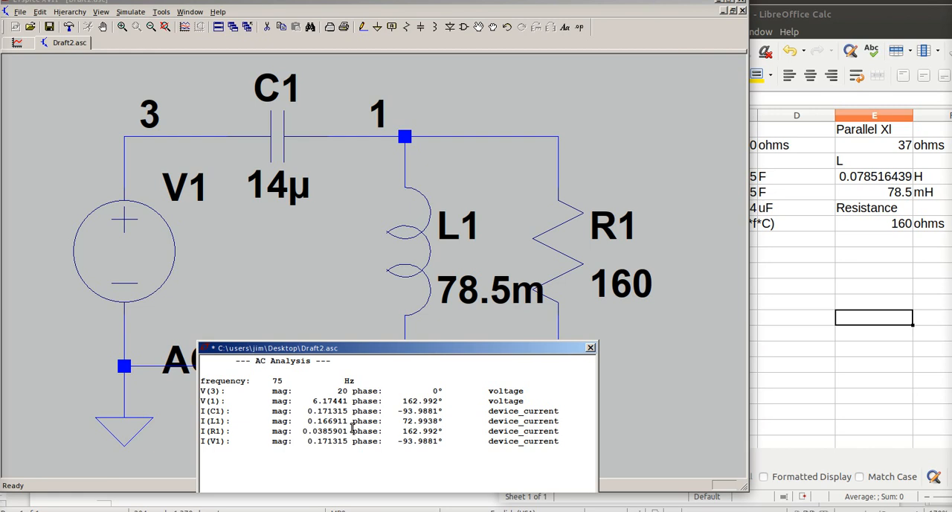
mouse_move(771, 384)
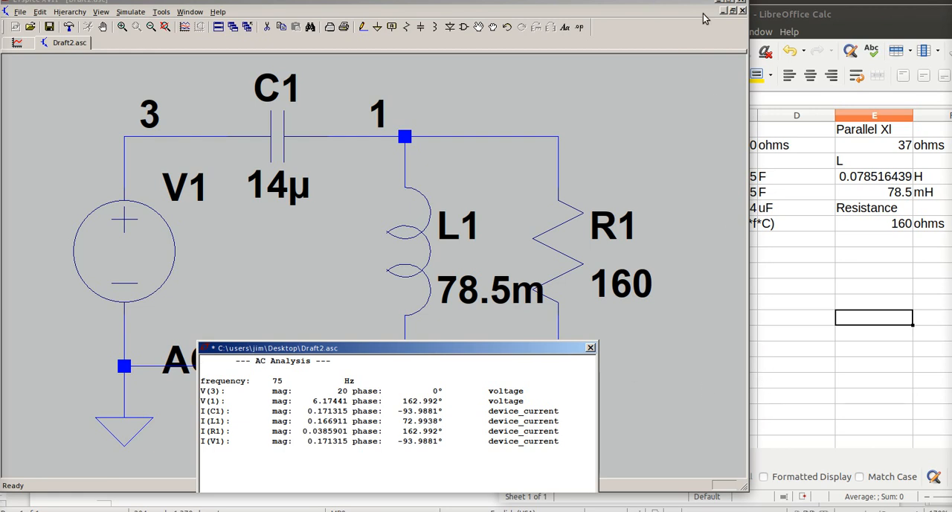
mouse_move(623, 326)
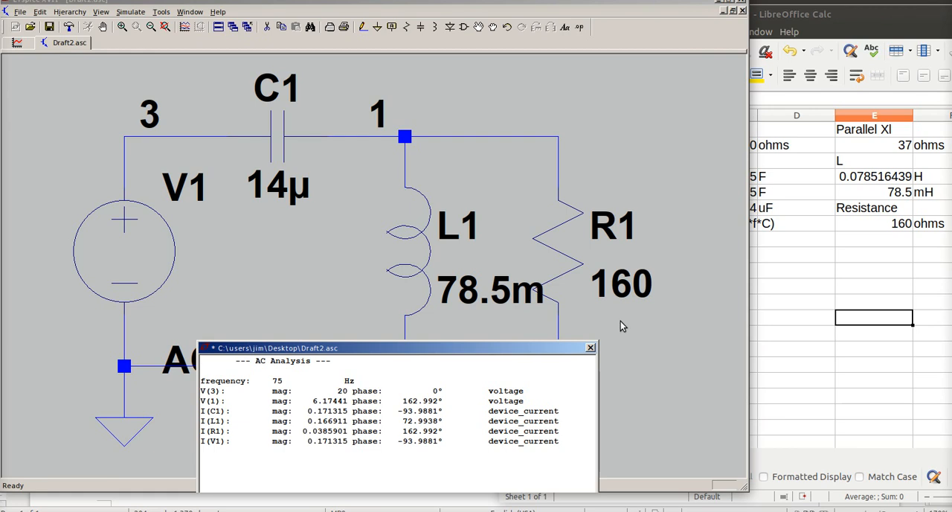
mouse_move(477, 309)
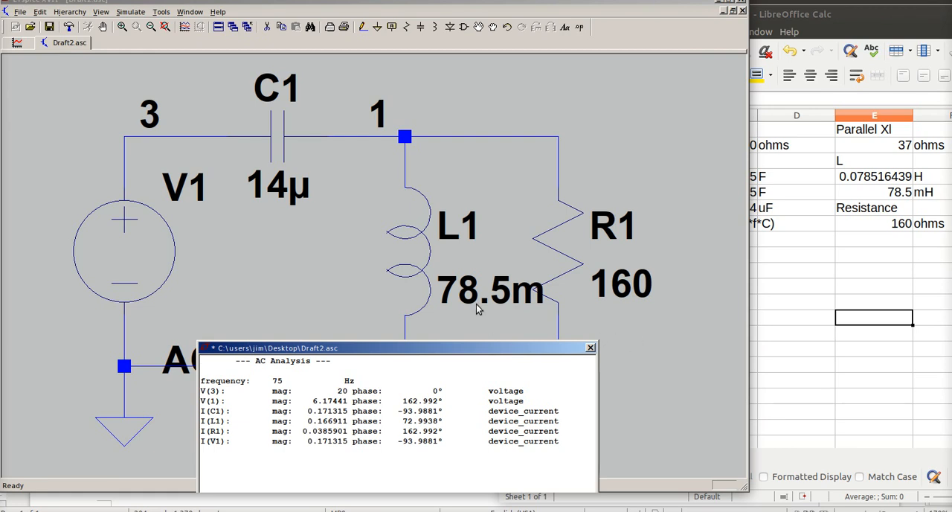
mouse_move(395, 191)
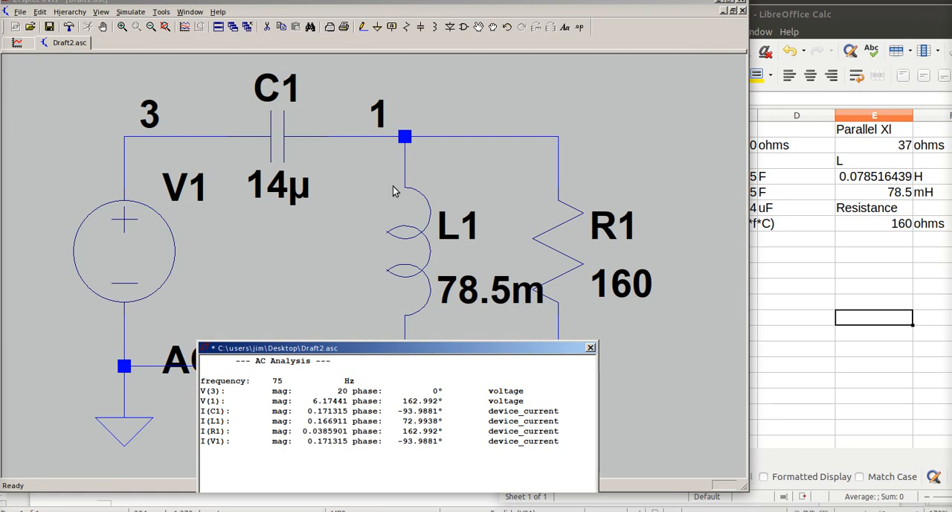
mouse_move(694, 269)
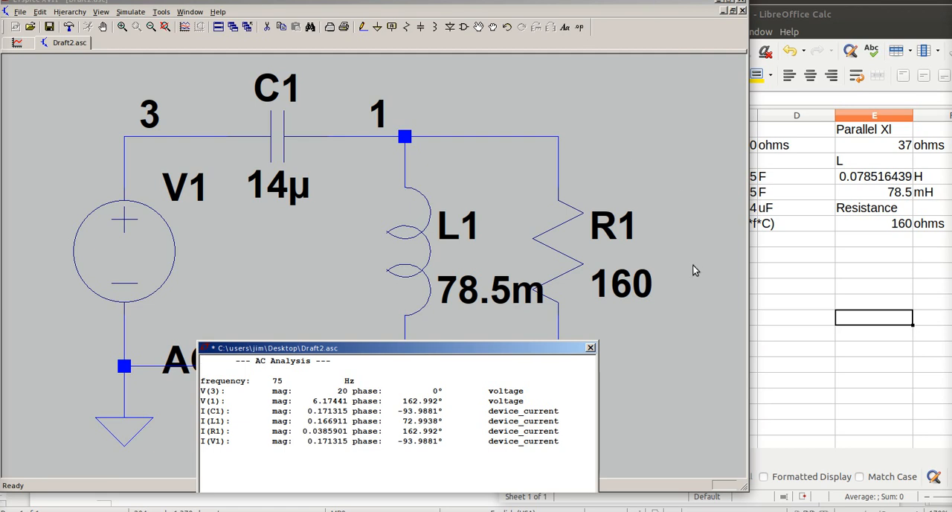
mouse_move(686, 305)
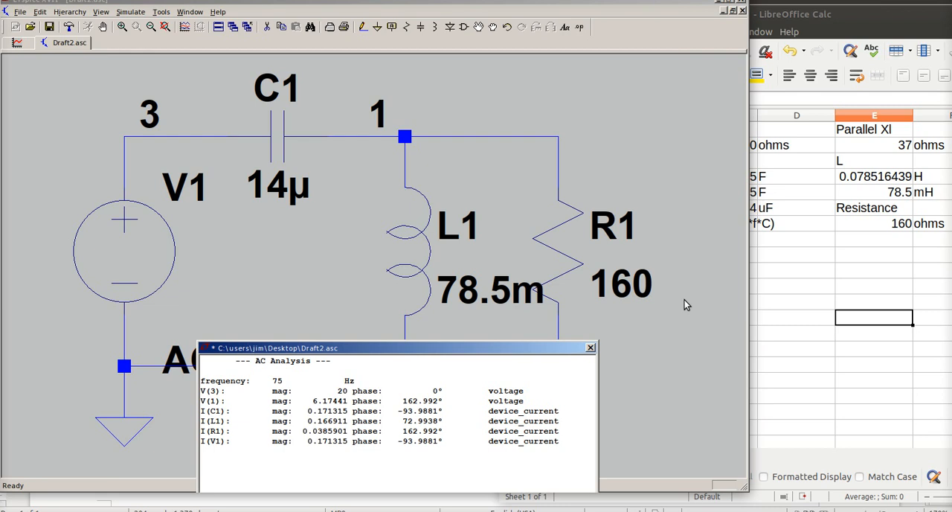
mouse_move(541, 272)
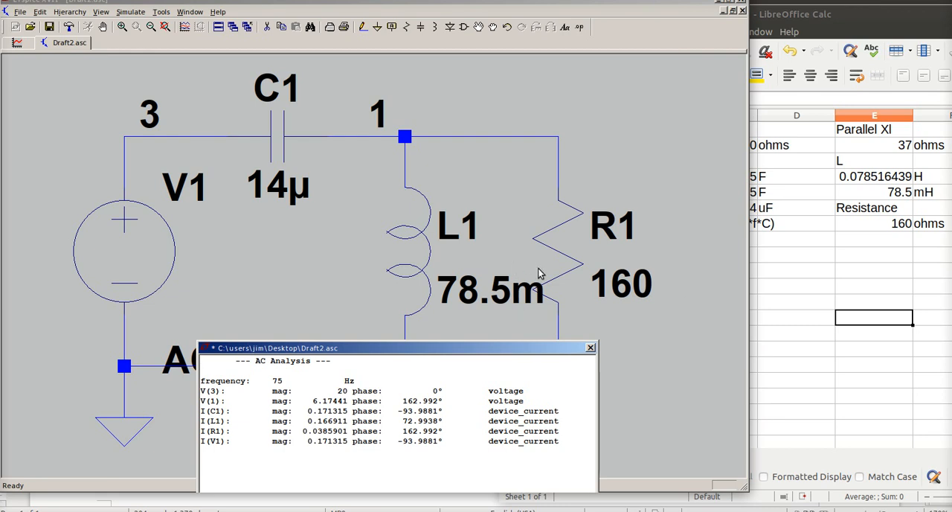
mouse_move(580, 308)
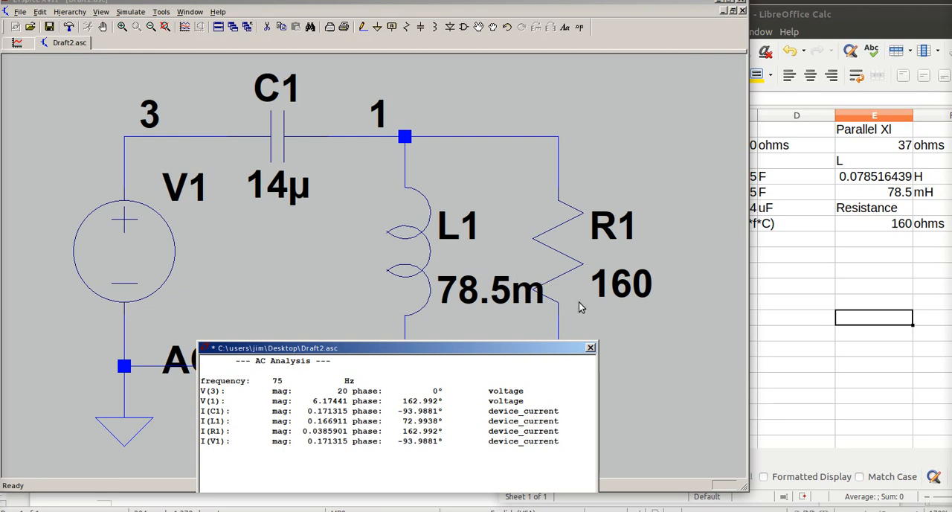
mouse_move(620, 220)
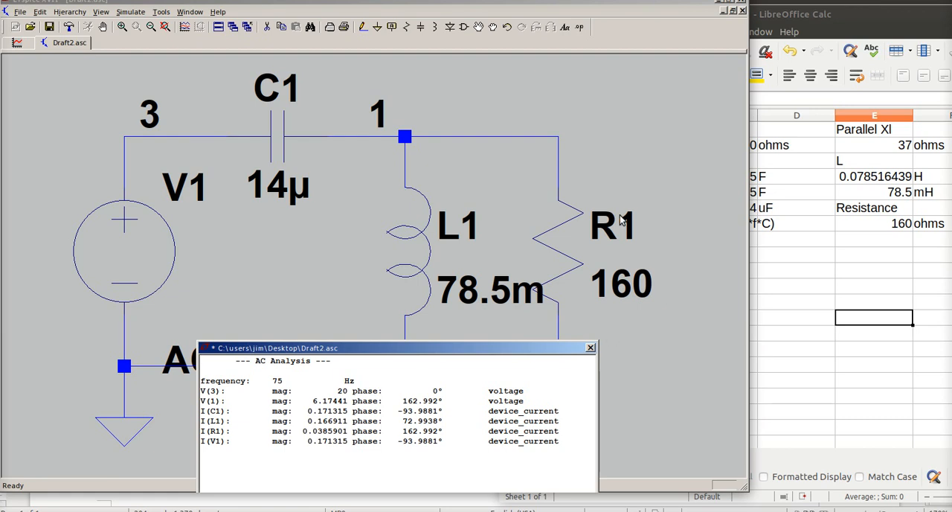
mouse_move(658, 225)
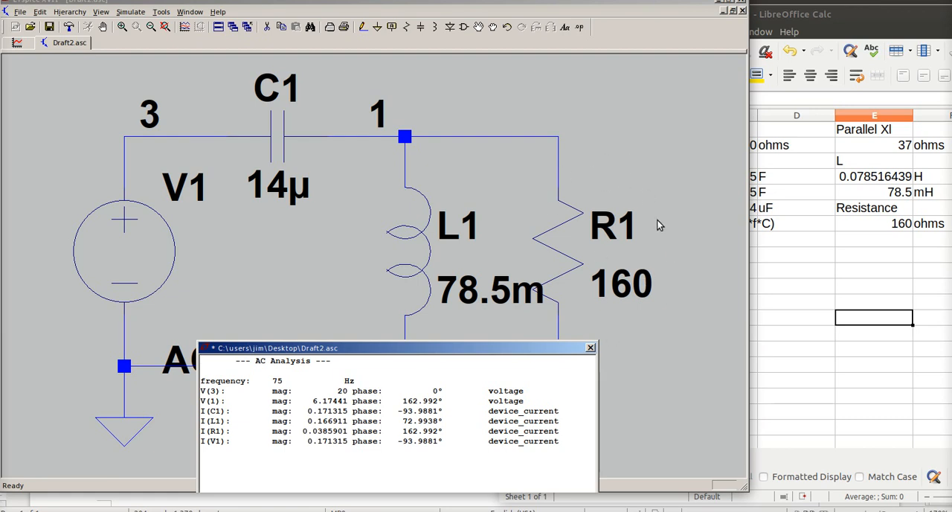
mouse_move(437, 274)
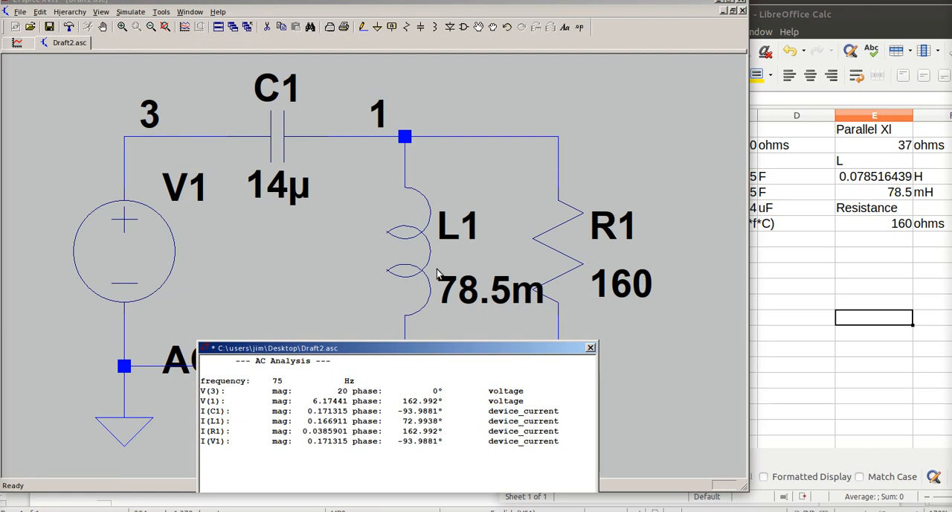
mouse_move(467, 298)
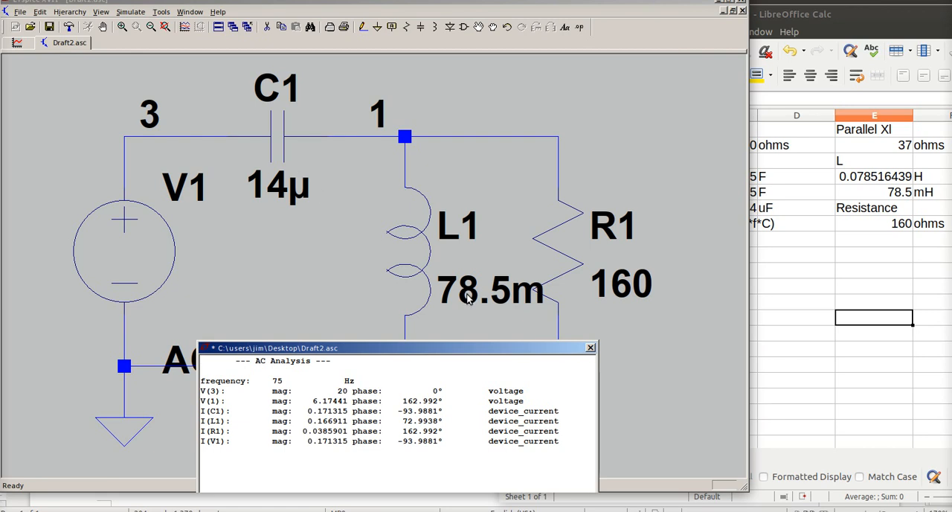
mouse_move(577, 268)
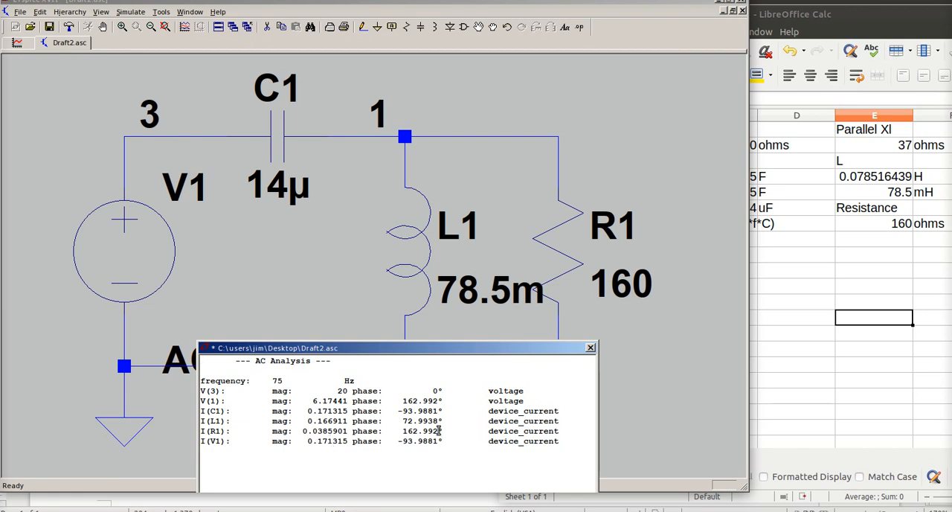
mouse_move(792, 307)
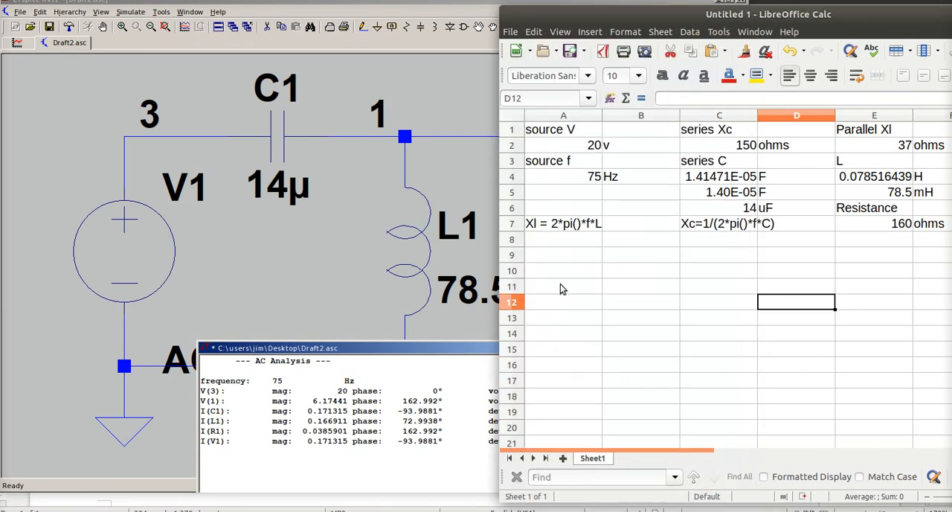
Enter R1's current magnitude 38.5 and angle 163 in adjacent cells
left_click(563, 287)
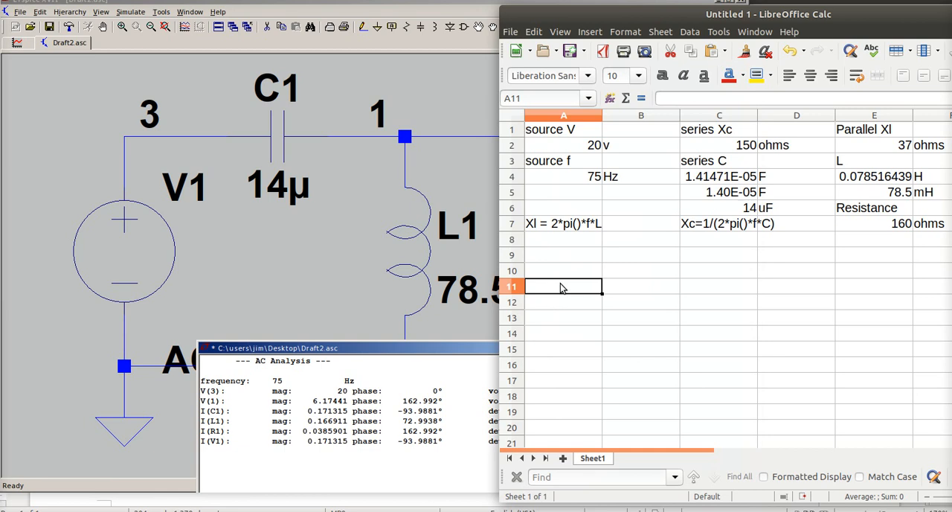
type("38.5")
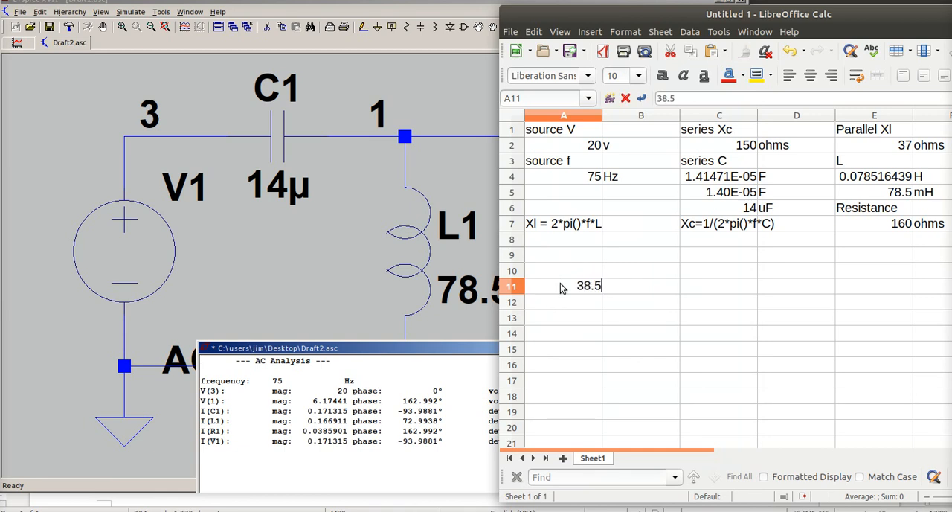
left_click(641, 285)
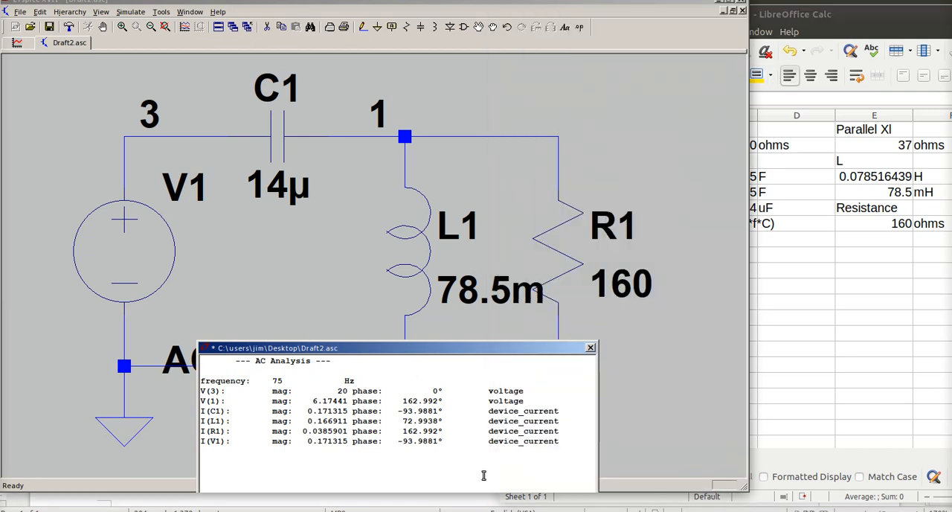
mouse_move(443, 229)
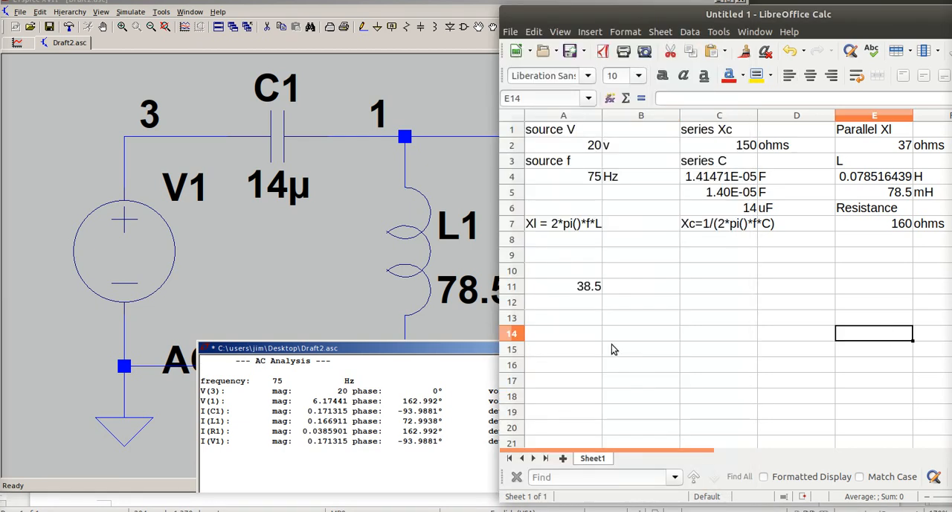
type("1")
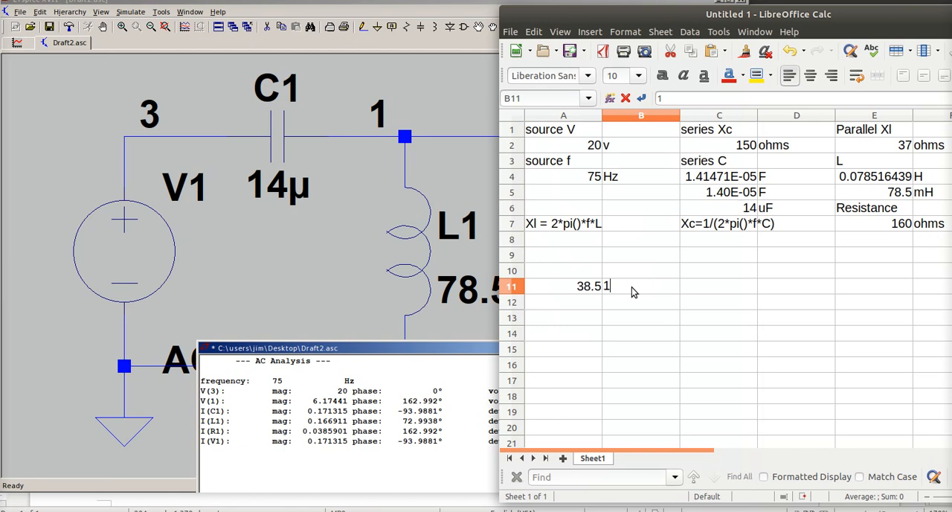
type("63")
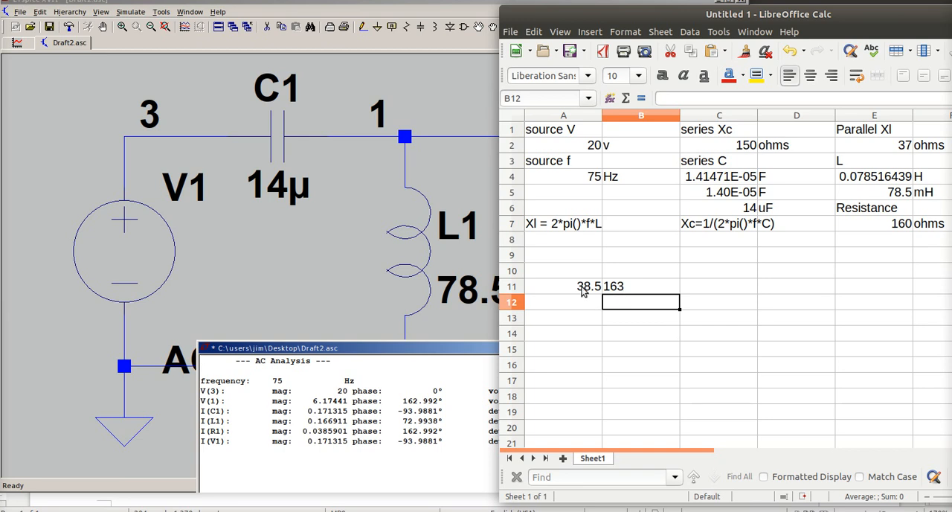
Add the 'mag' and 'angle' headings above the current values
type("m")
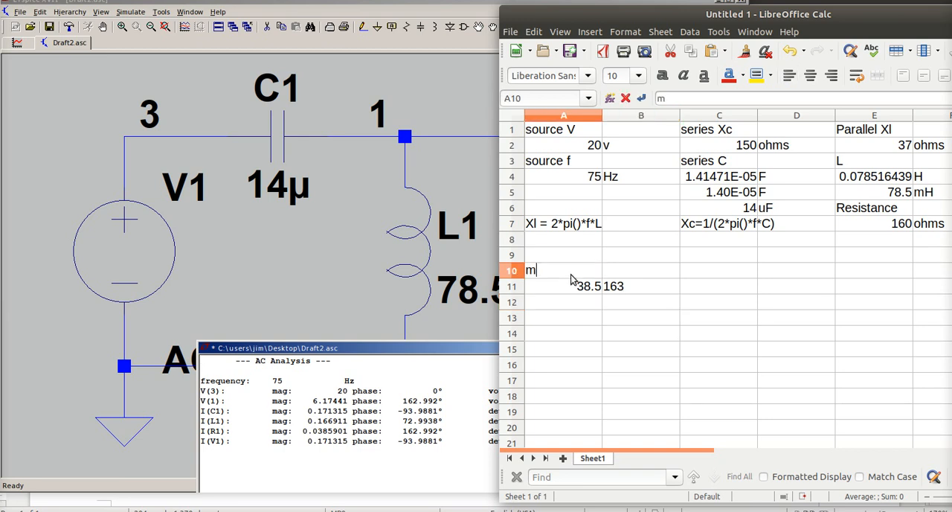
type("ag")
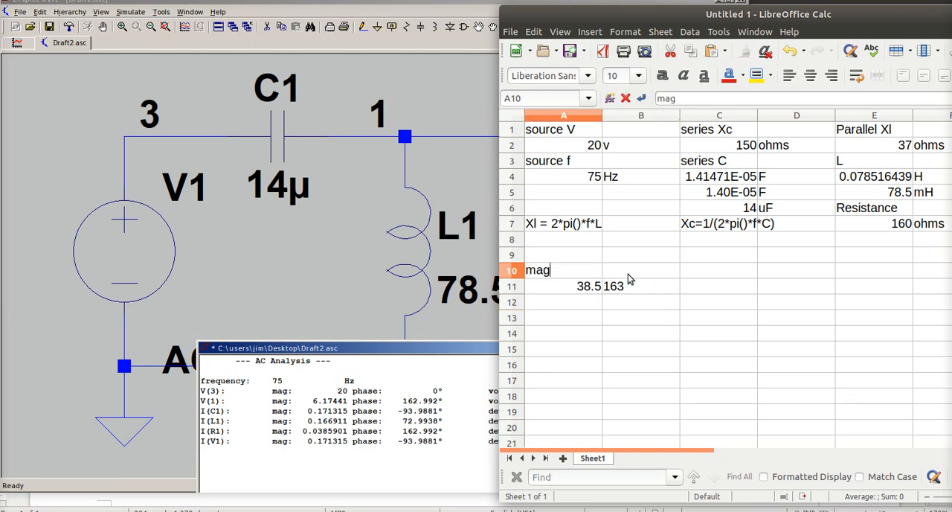
type("a")
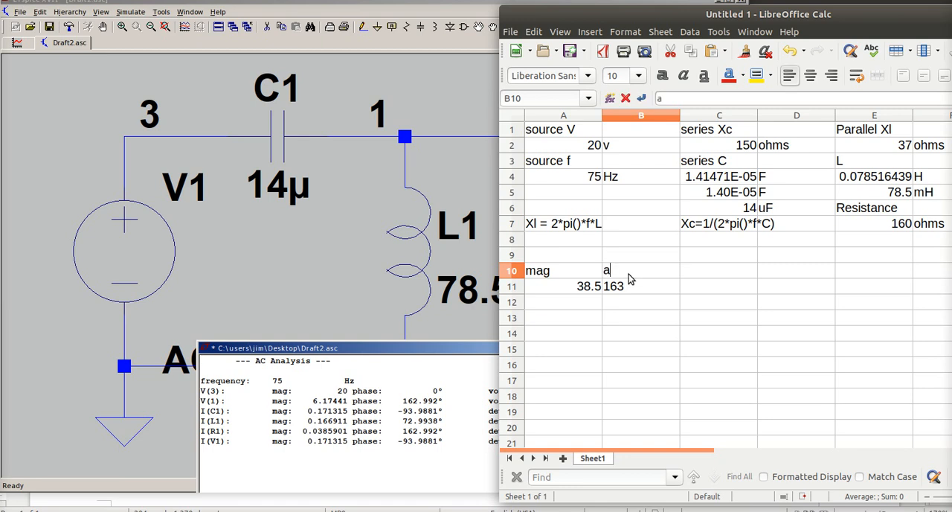
type("ngle")
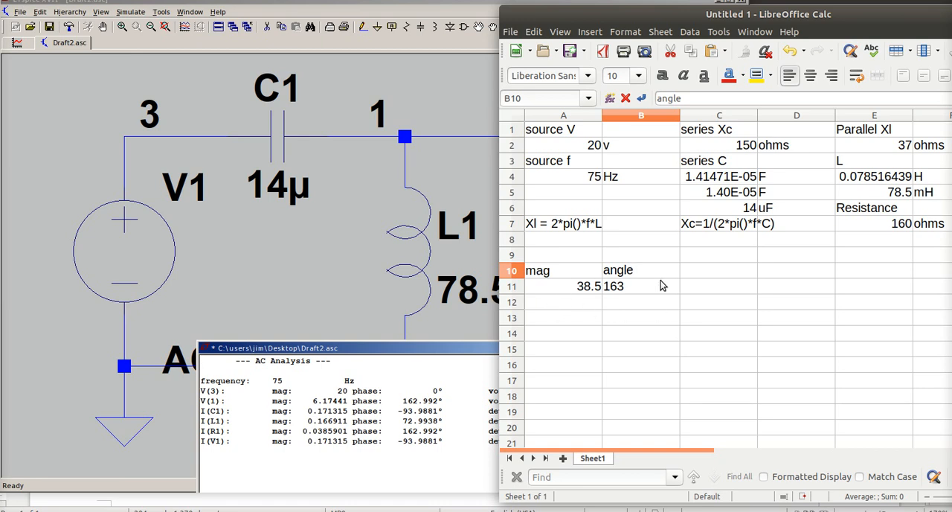
mouse_move(630, 289)
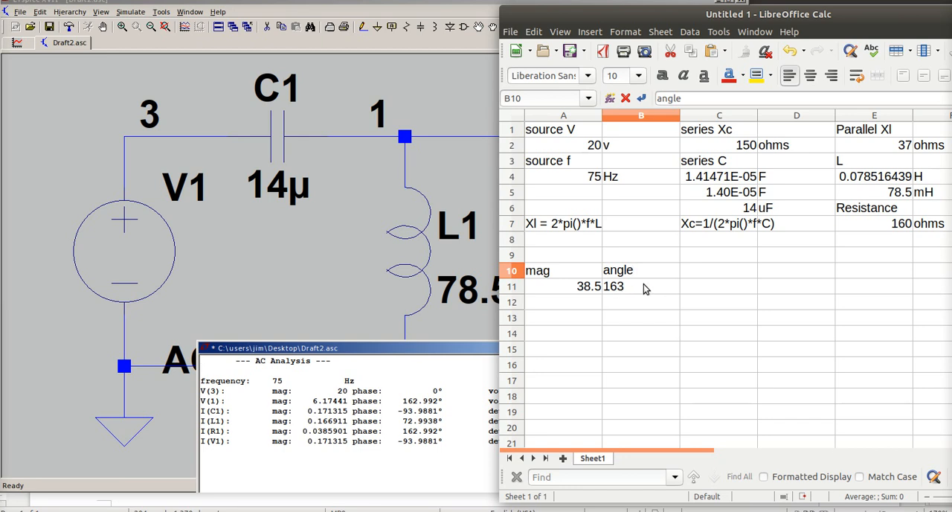
mouse_move(581, 308)
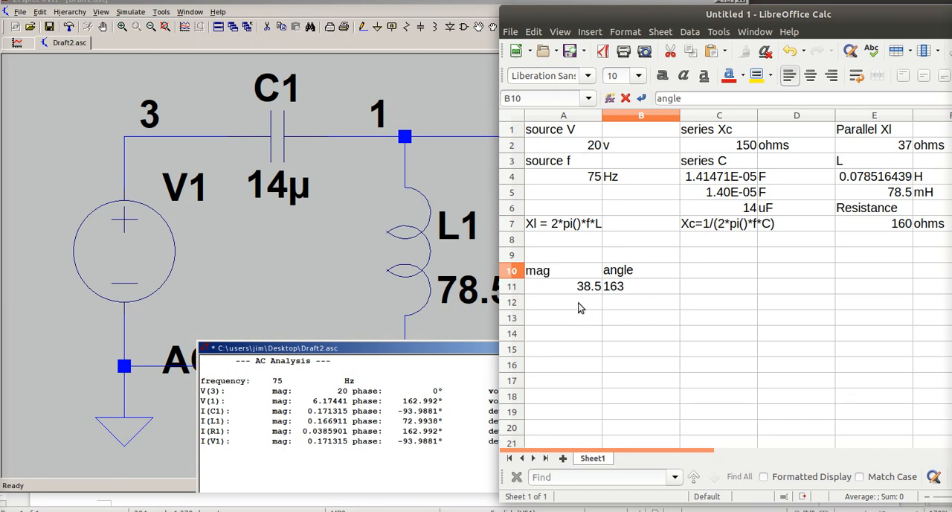
left_click(563, 301)
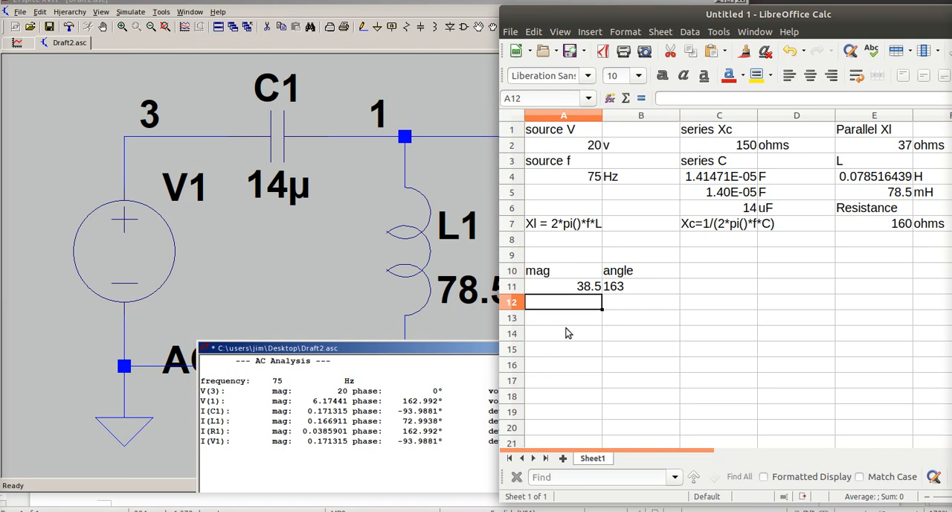
Add a 'conj' label with 'mag' and 'angle' headings beneath it
type("c")
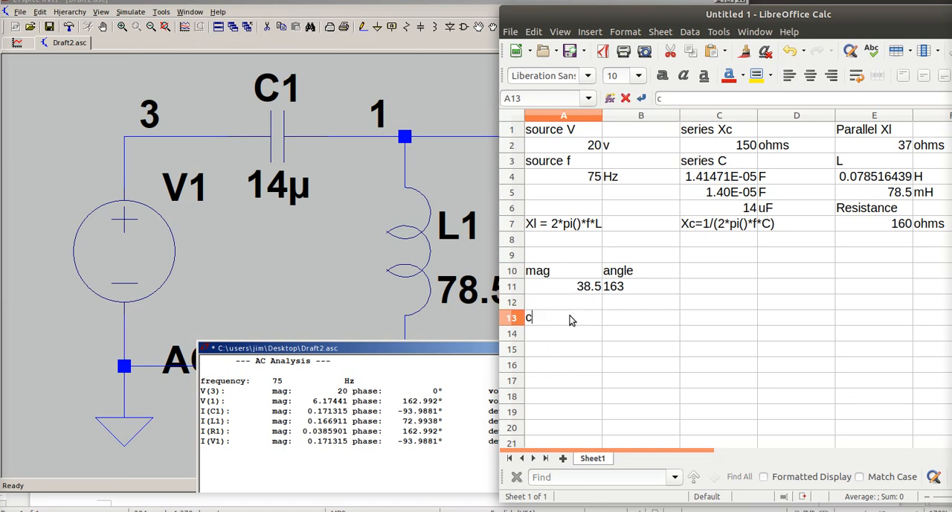
type("onj")
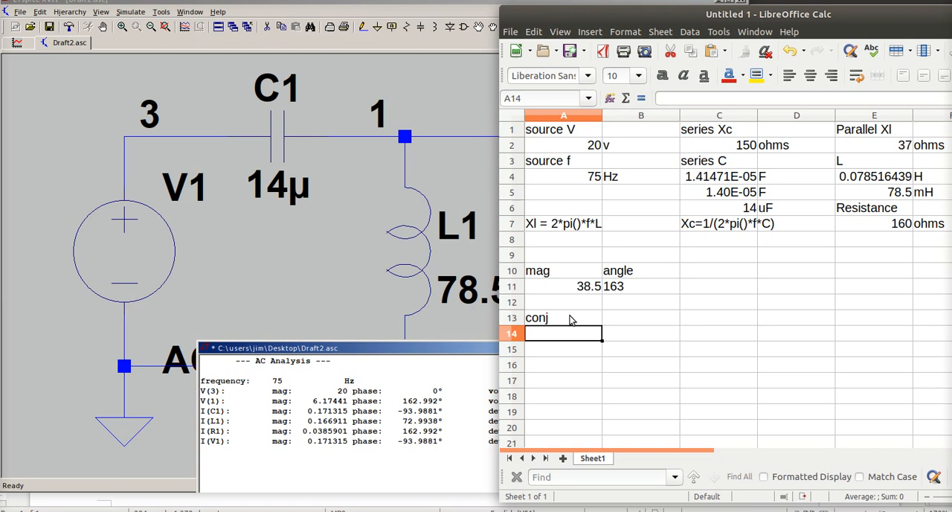
type("mag")
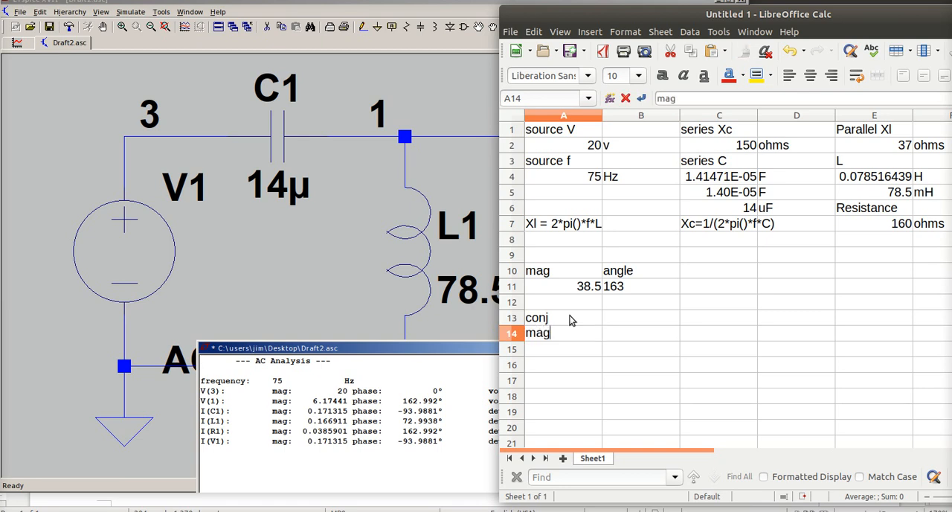
left_click(641, 332)
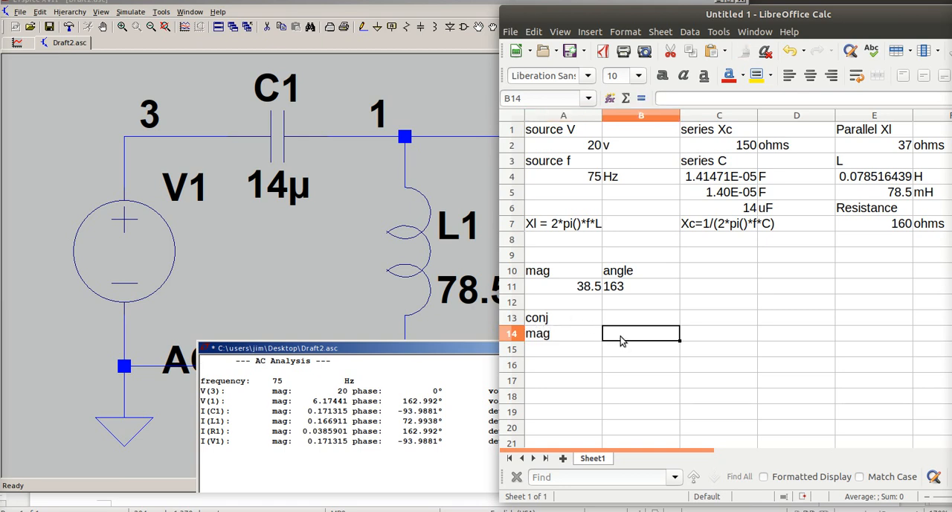
type("angle")
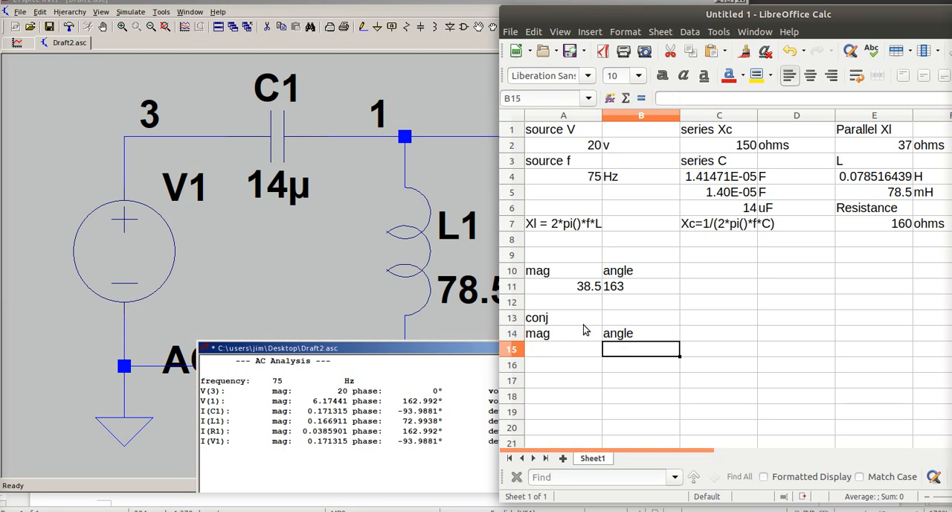
Enter the conjugate magnitude 38.5 and angle -163
left_click(563, 348)
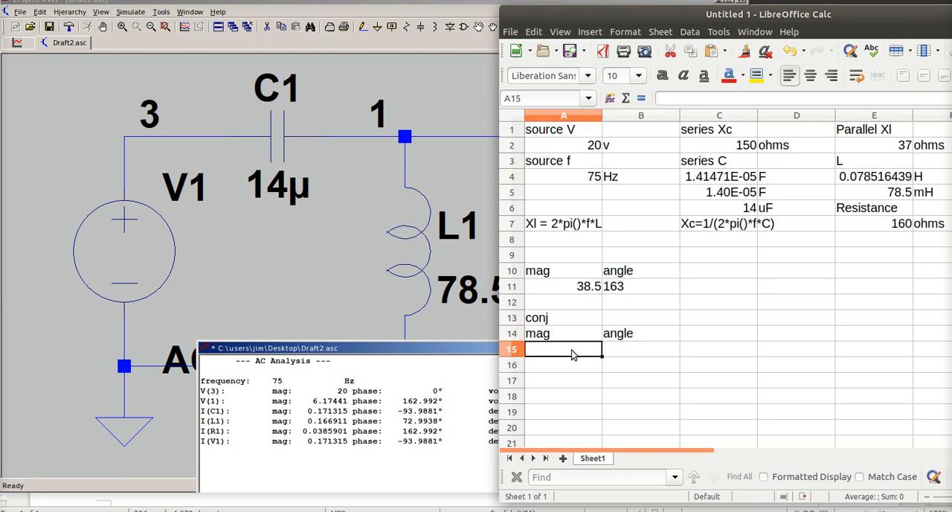
type("38.5")
left_click(640, 349)
type("-")
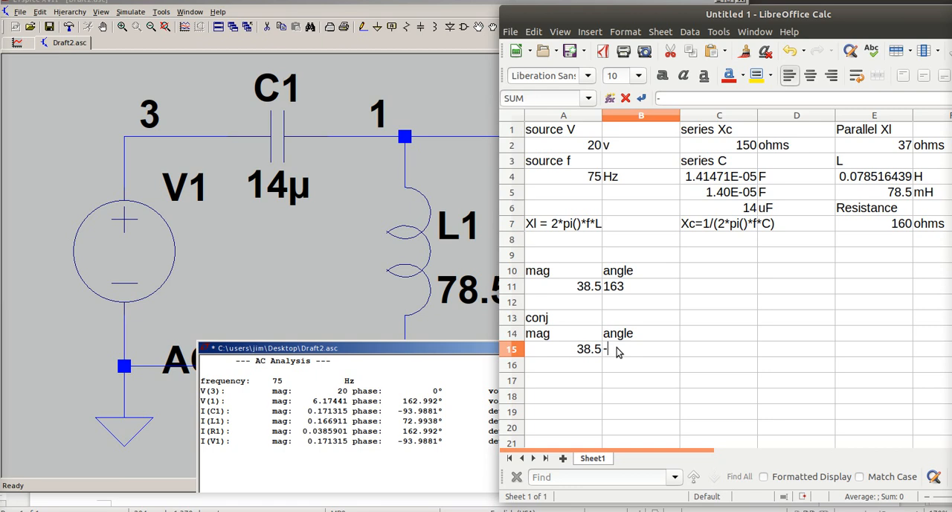
type("163")
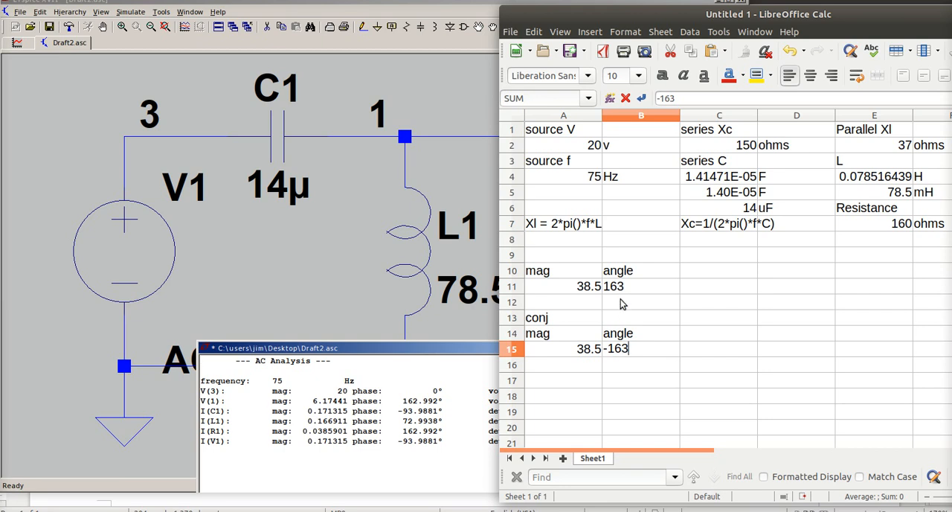
mouse_move(624, 293)
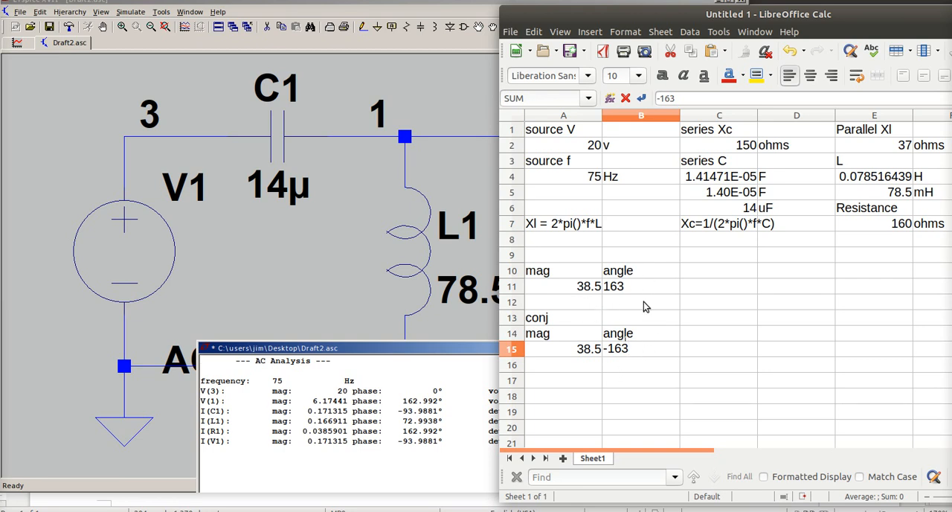
mouse_move(614, 362)
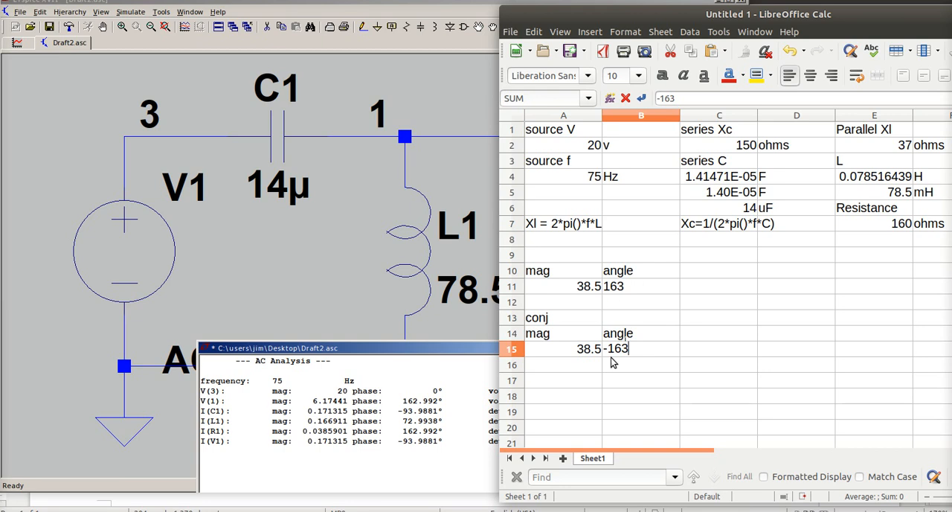
mouse_move(571, 336)
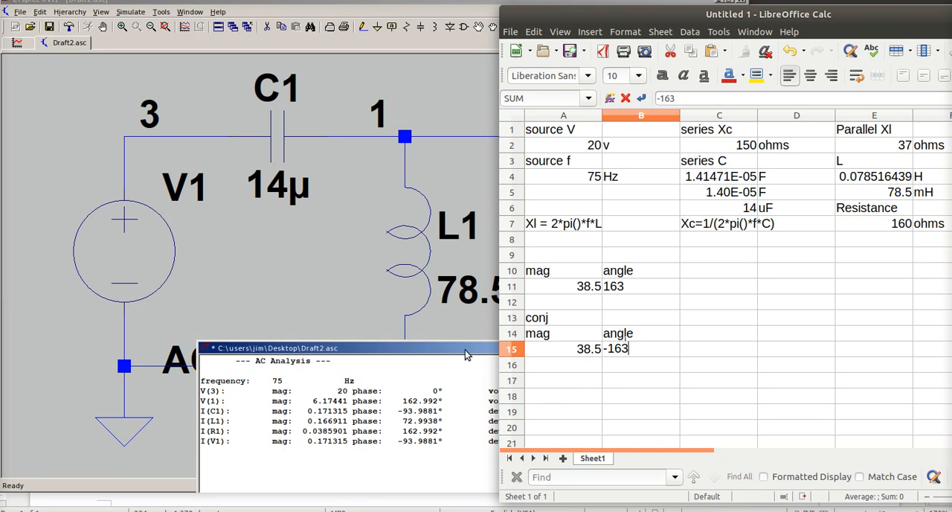
mouse_move(885, 17)
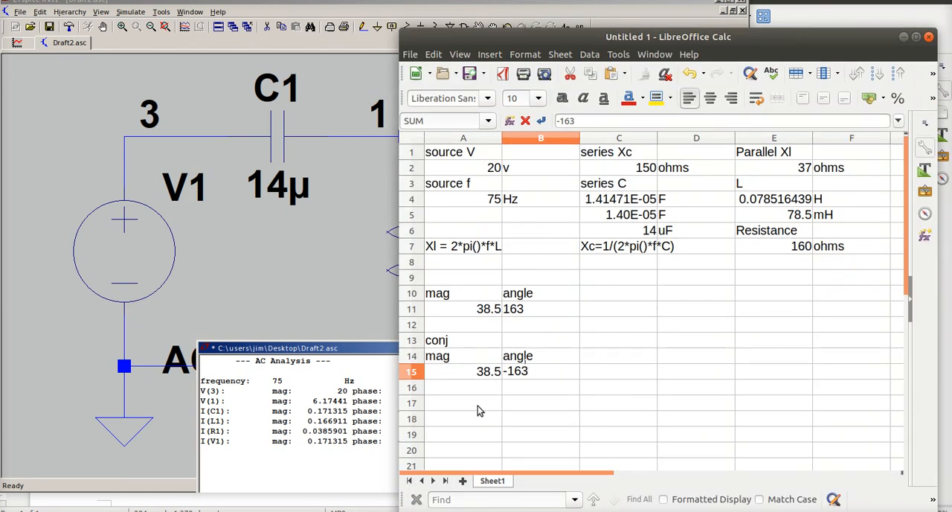
Begin a 'power' label in the cell below the conjugate section
left_click(502, 370)
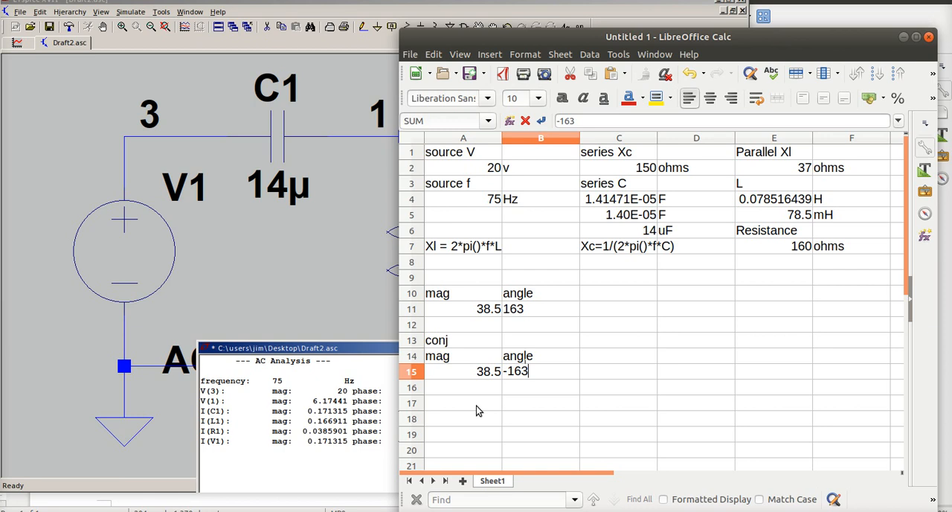
type("power")
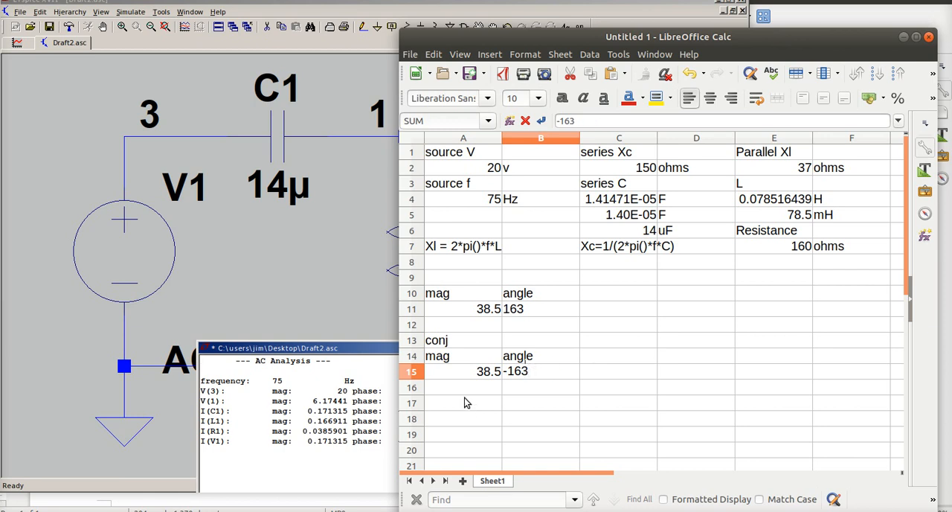
type("power")
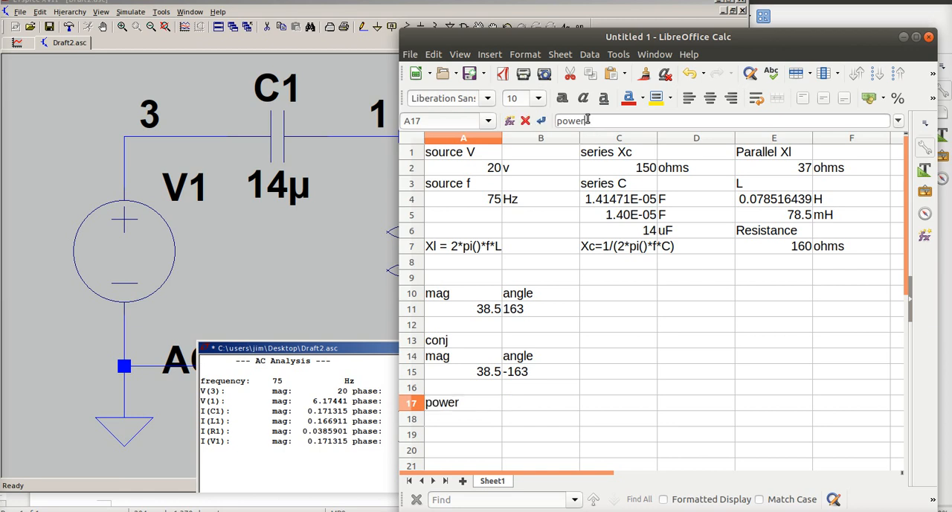
Complete the label as 'power (R)'
type("(")
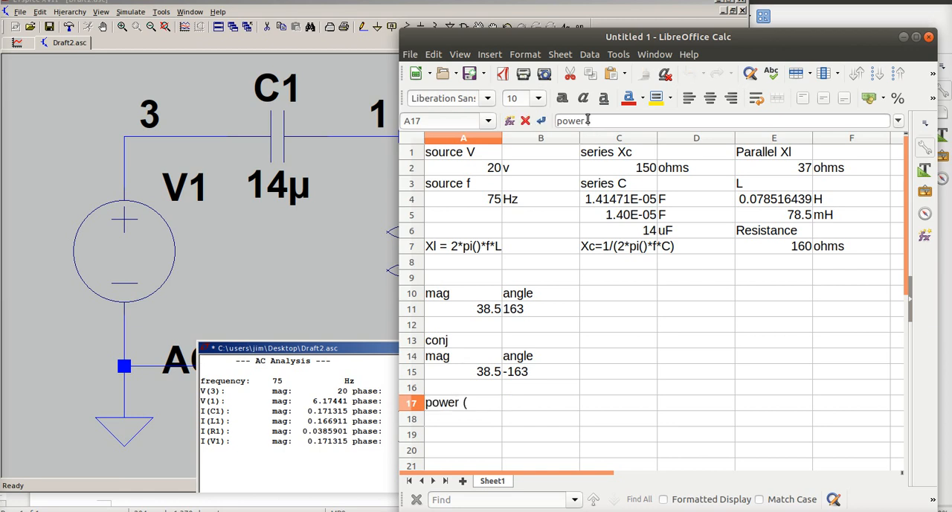
type("R")
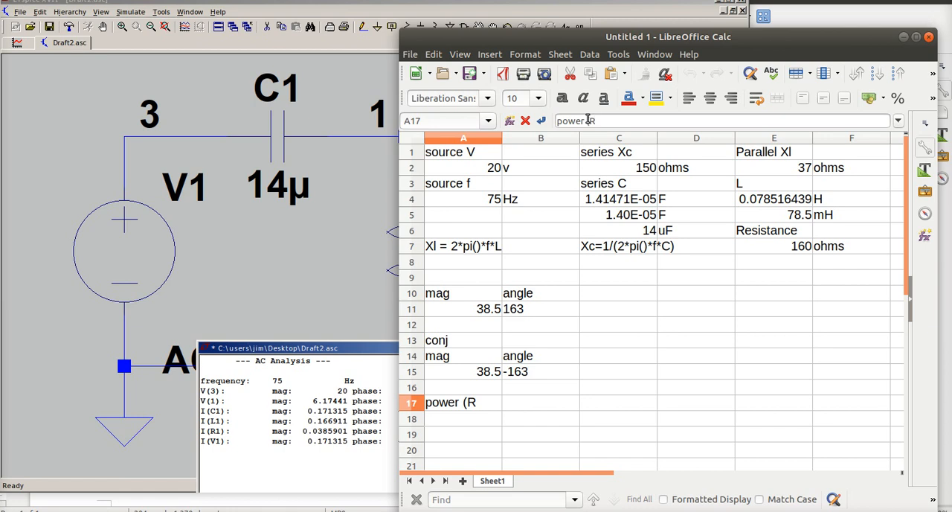
type(")")
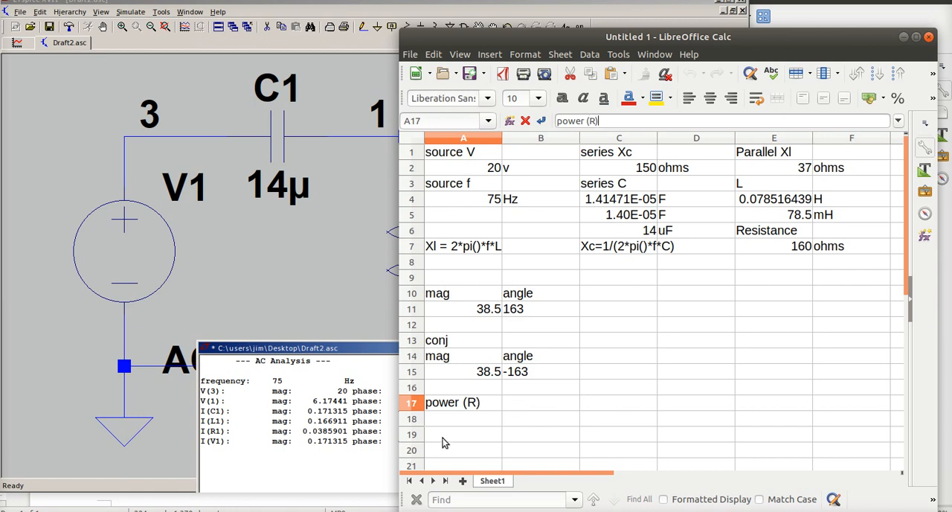
key("Return")
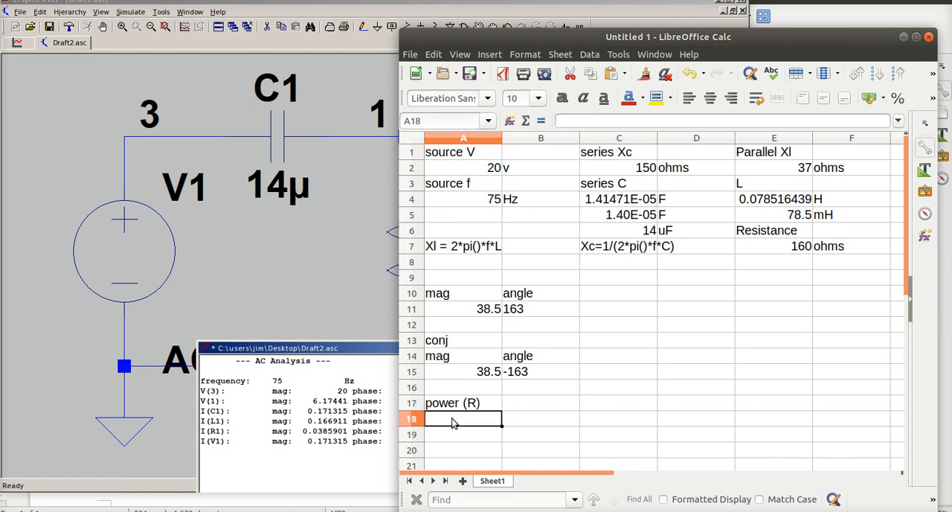
Enter =0.0385^2*160 to get 0.23716, with 'Watts' in the cell beside it
type("=3")
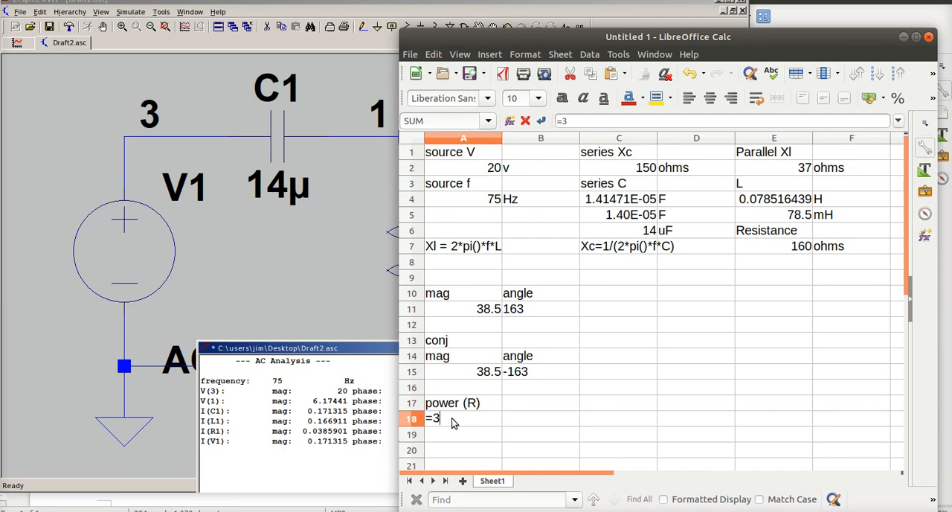
key("BackSpace")
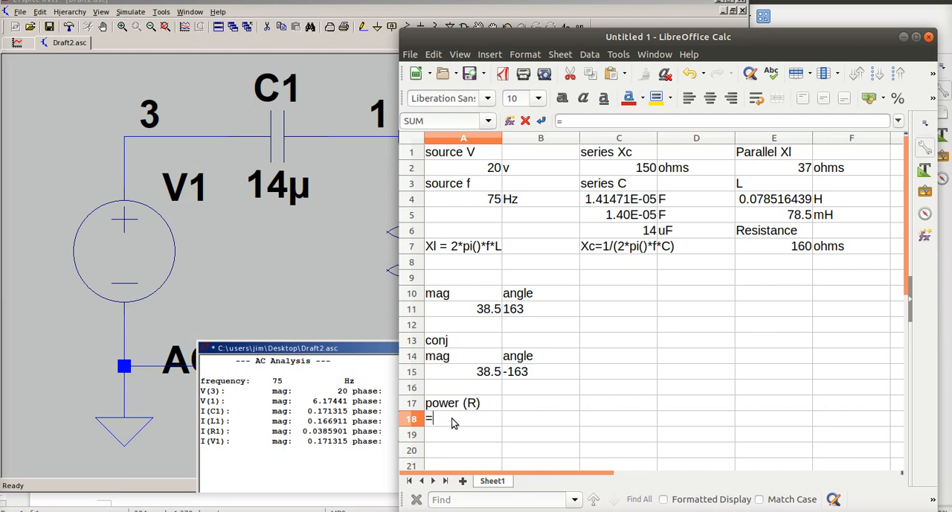
type("0.")
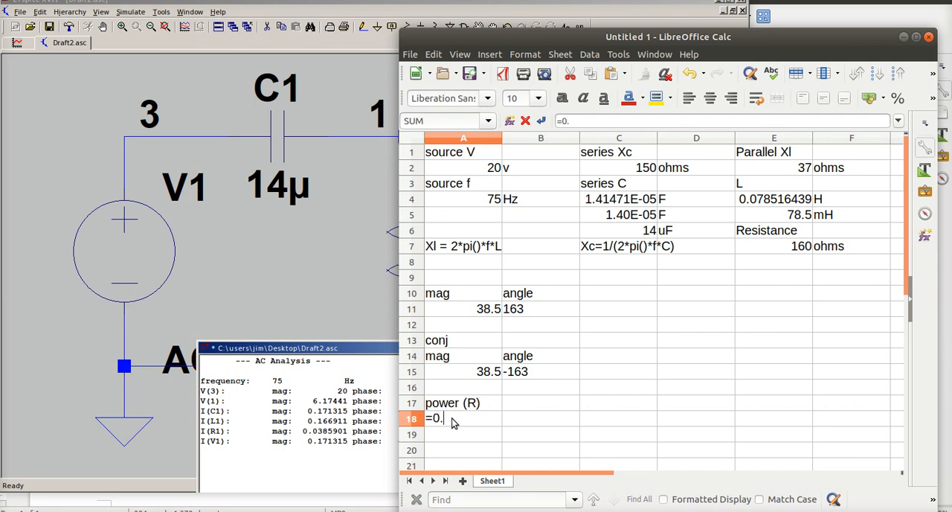
type("038")
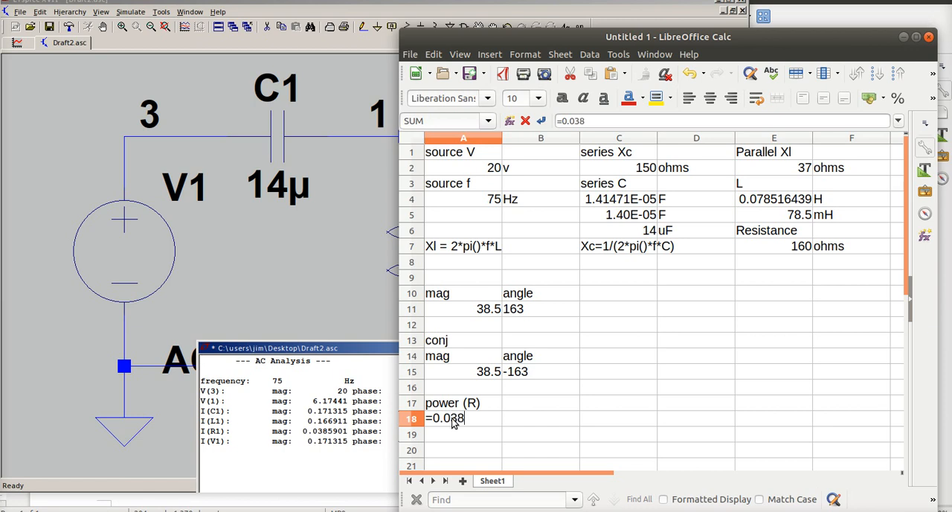
type("5")
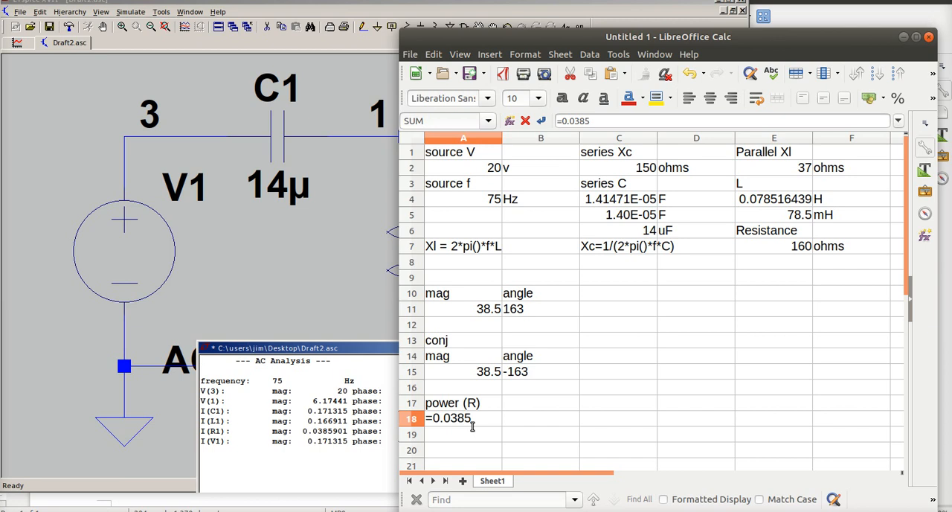
type("^")
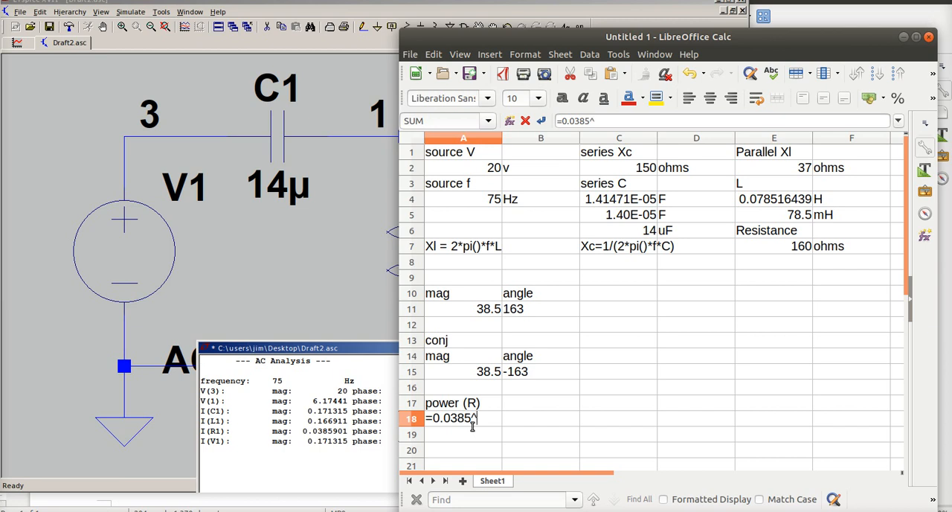
type("2")
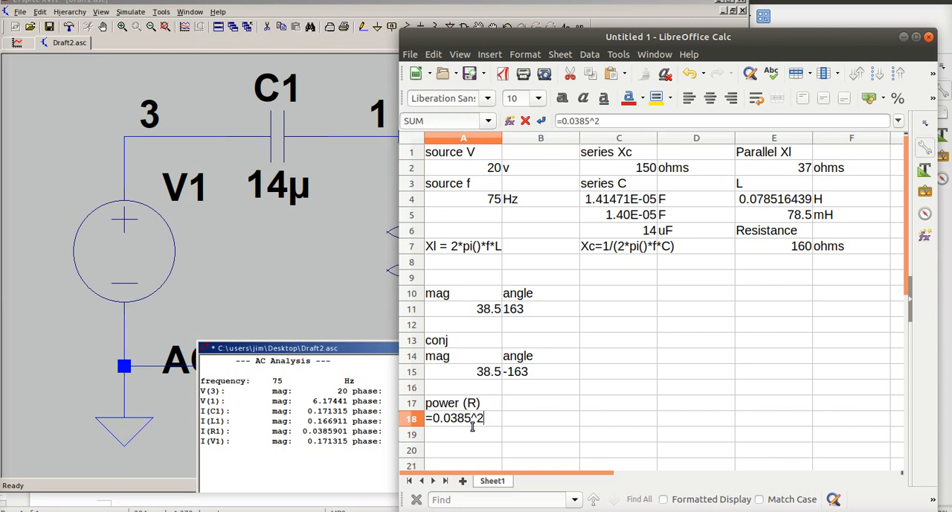
type("*")
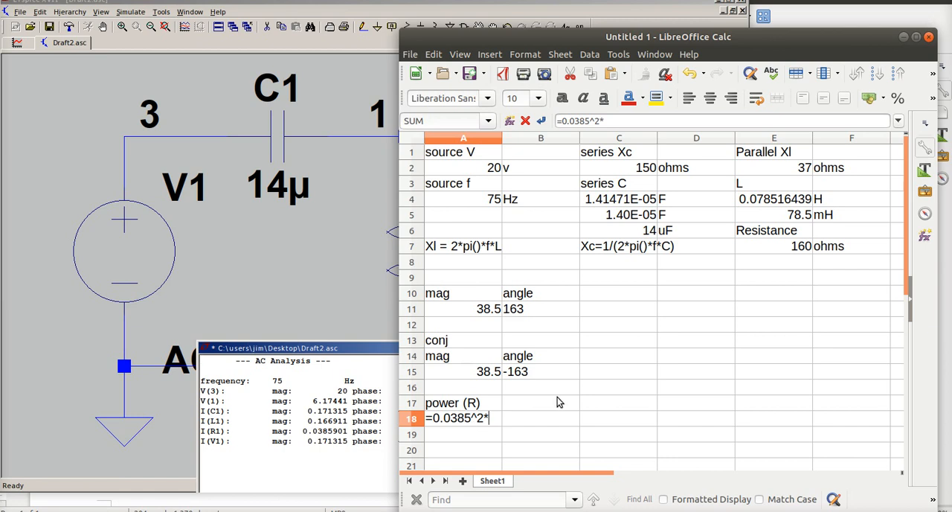
type("16")
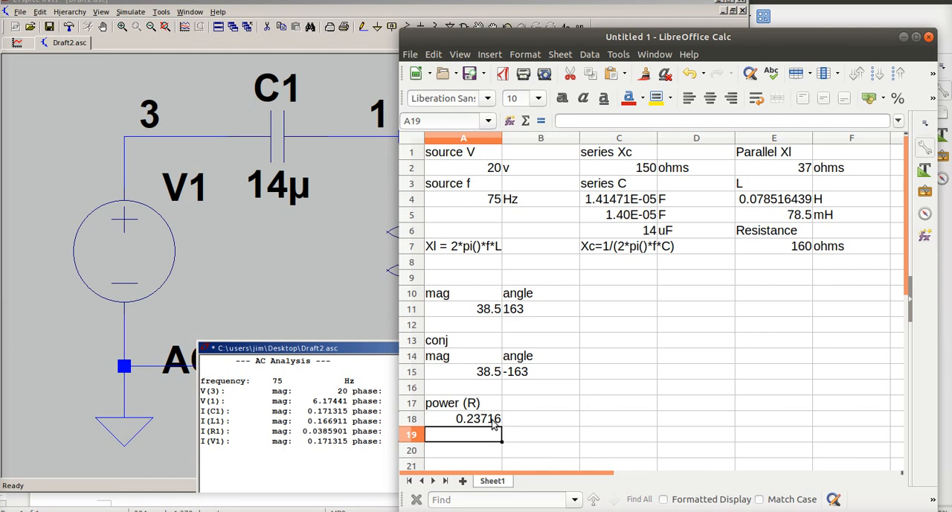
left_click(541, 418)
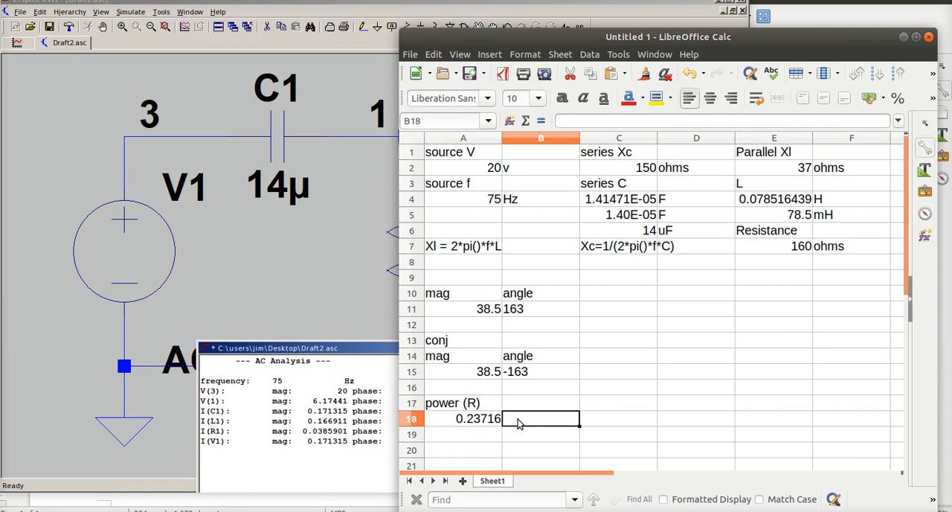
type("Watts")
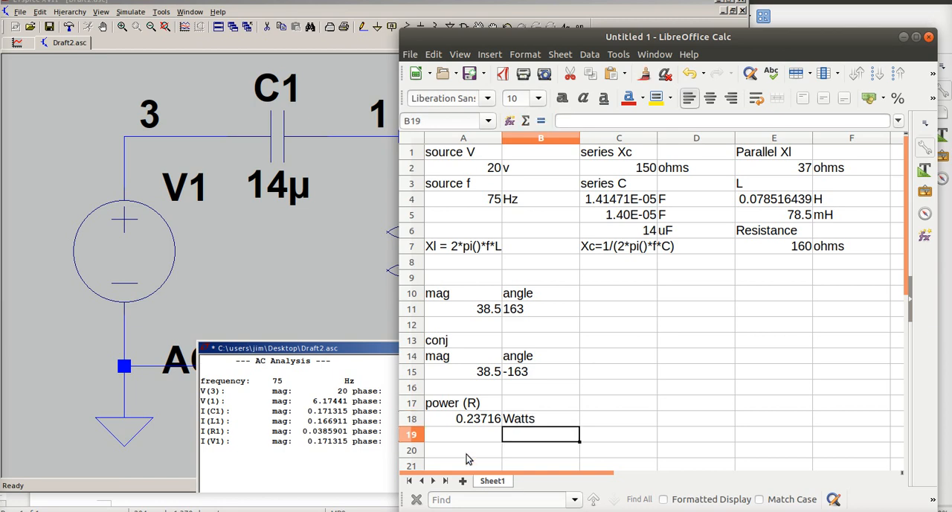
mouse_move(477, 422)
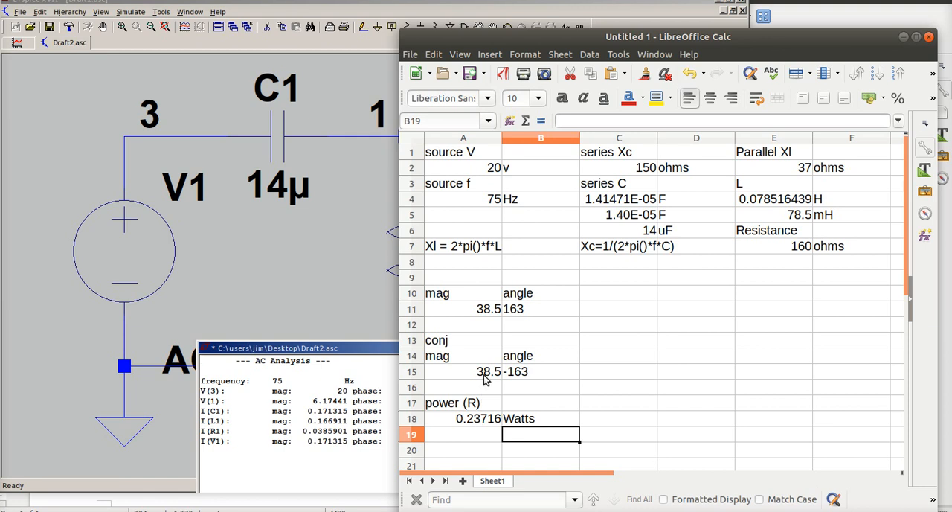
mouse_move(491, 422)
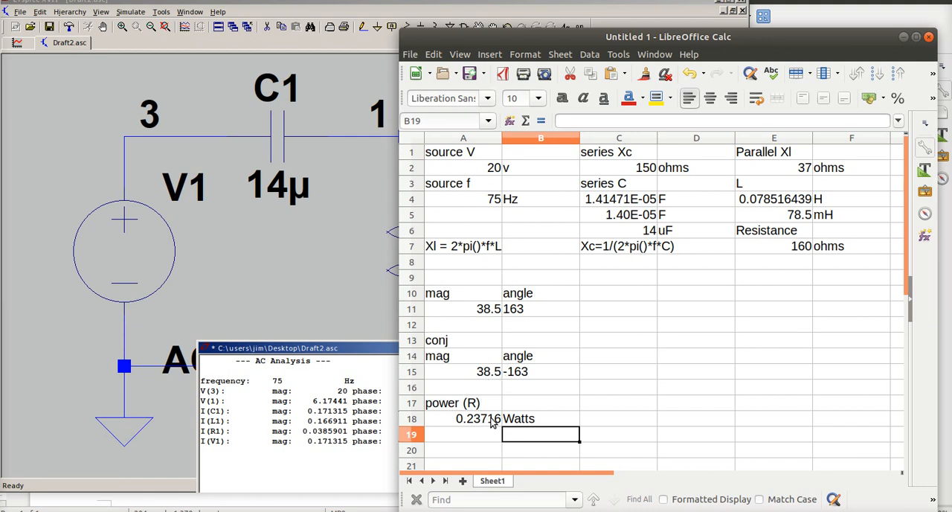
mouse_move(820, 249)
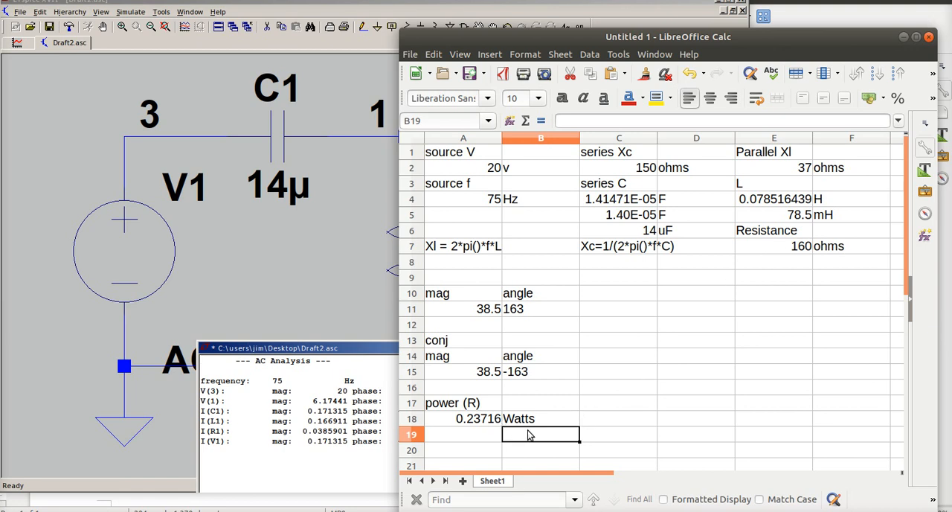
mouse_move(450, 431)
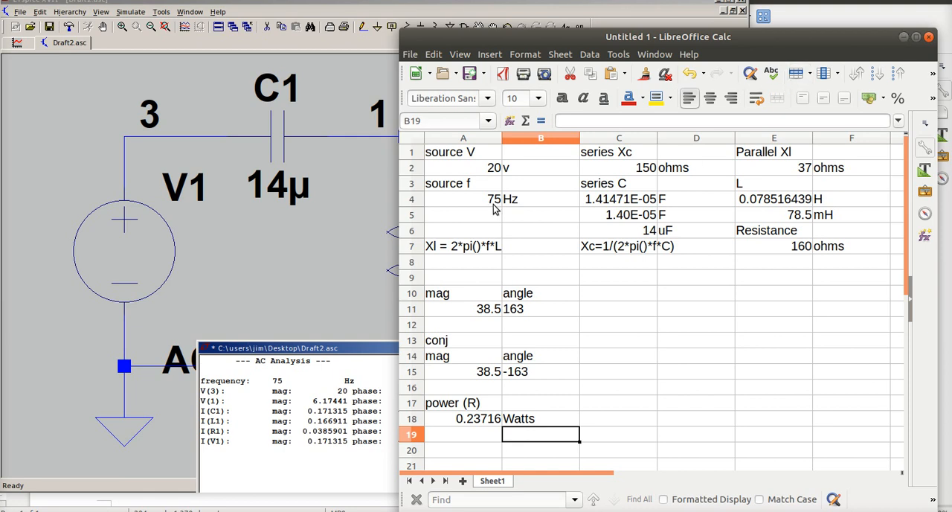
mouse_move(313, 197)
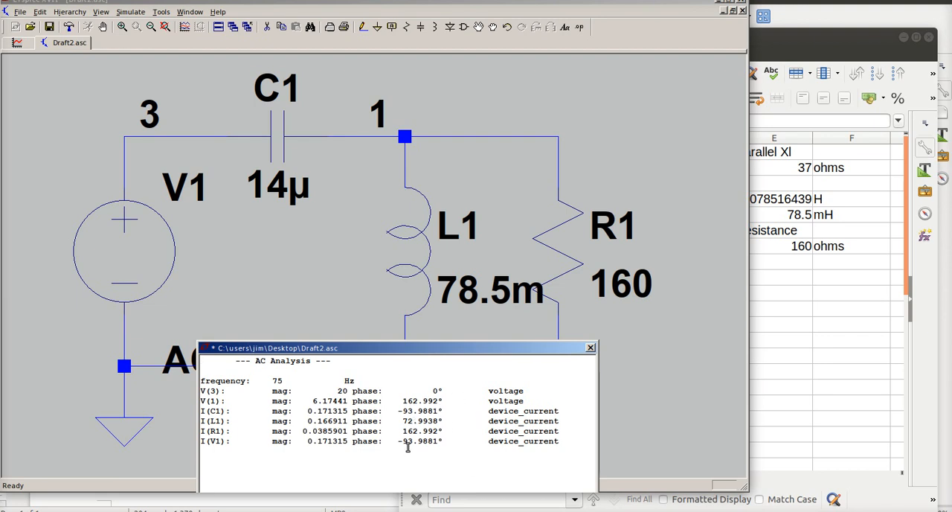
mouse_move(434, 315)
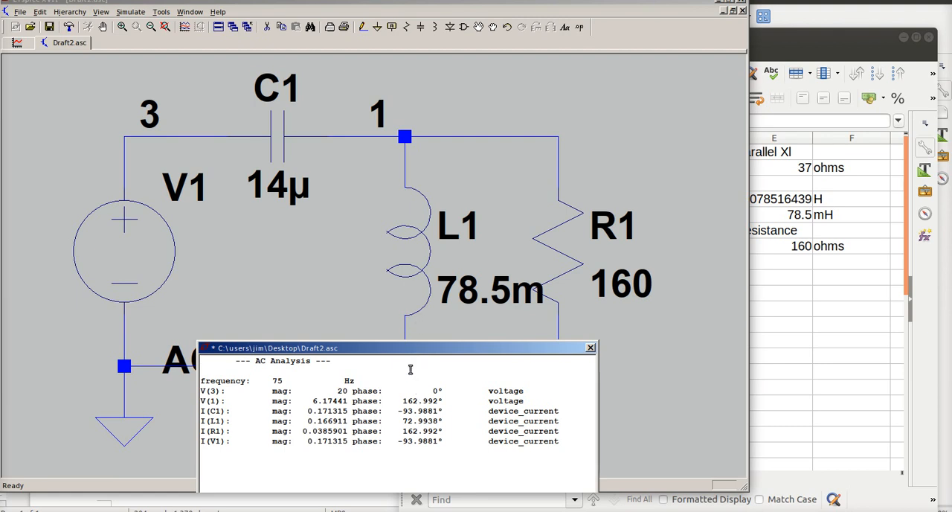
mouse_move(469, 372)
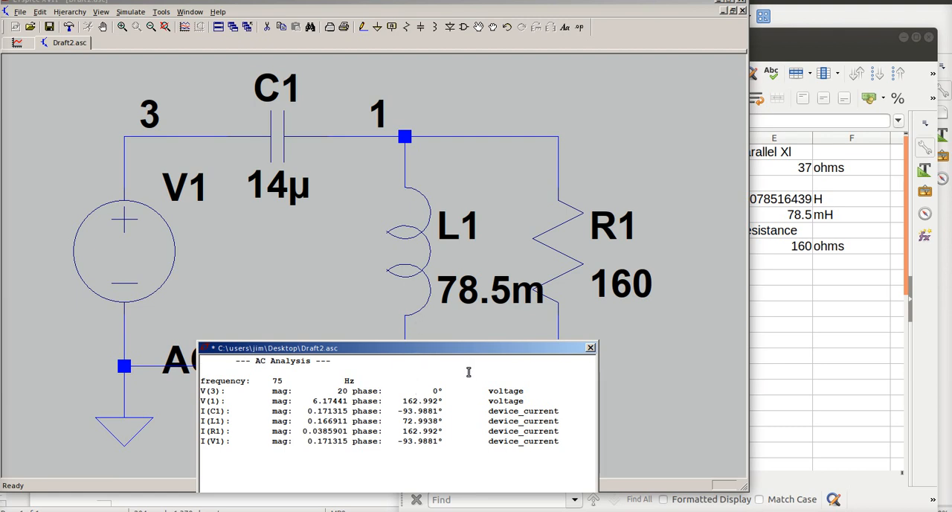
mouse_move(389, 161)
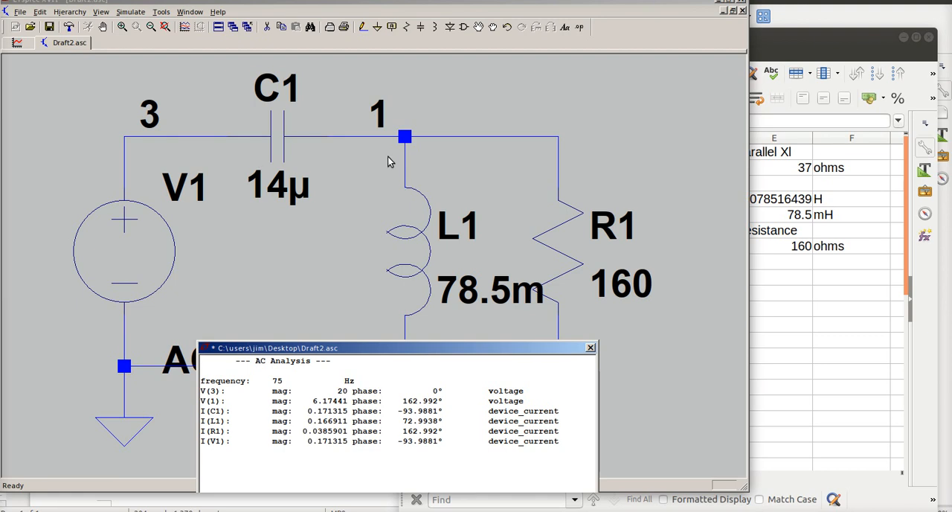
mouse_move(422, 256)
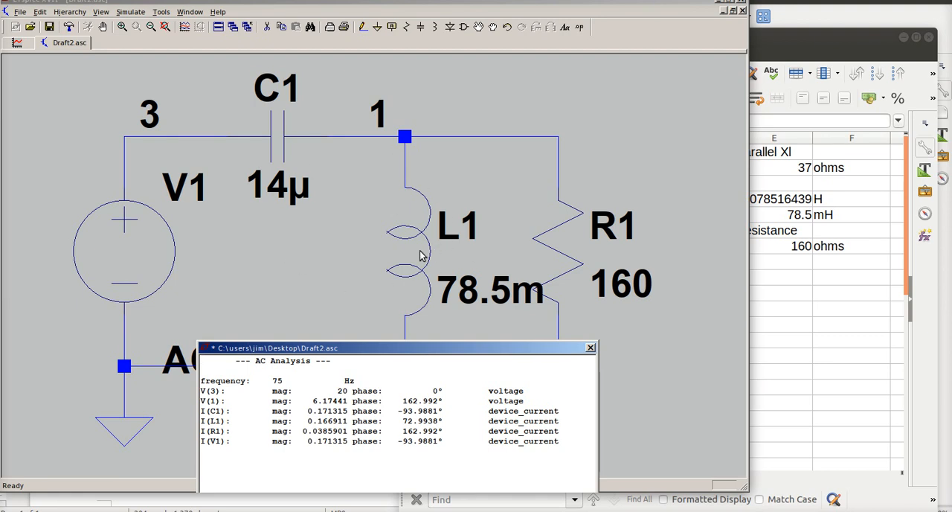
mouse_move(446, 286)
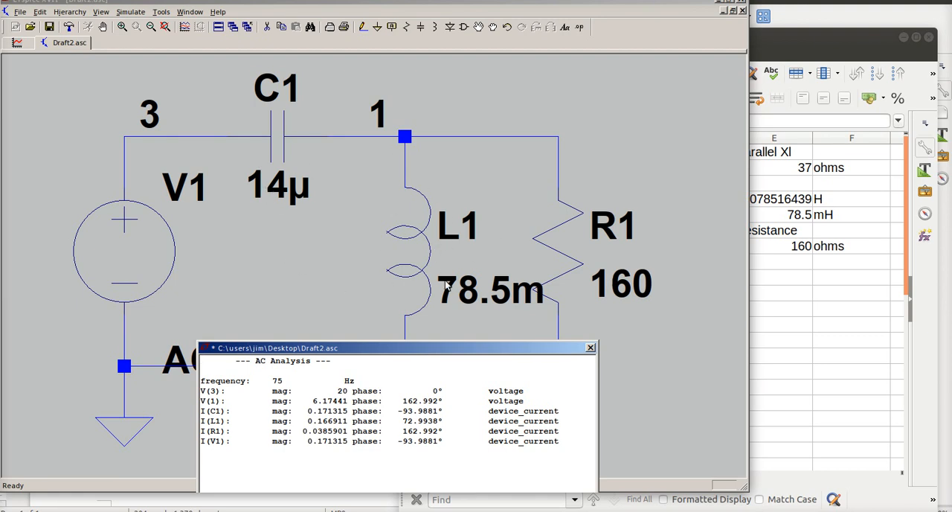
mouse_move(372, 188)
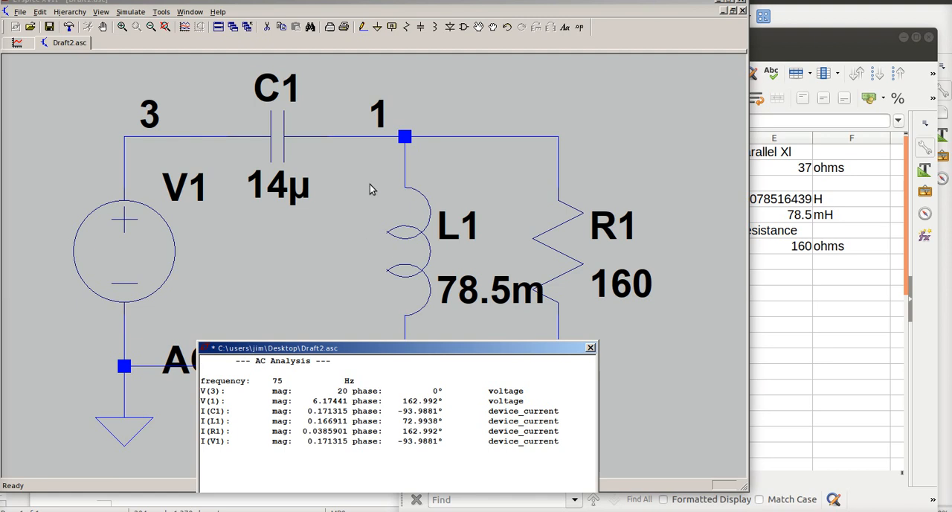
mouse_move(386, 156)
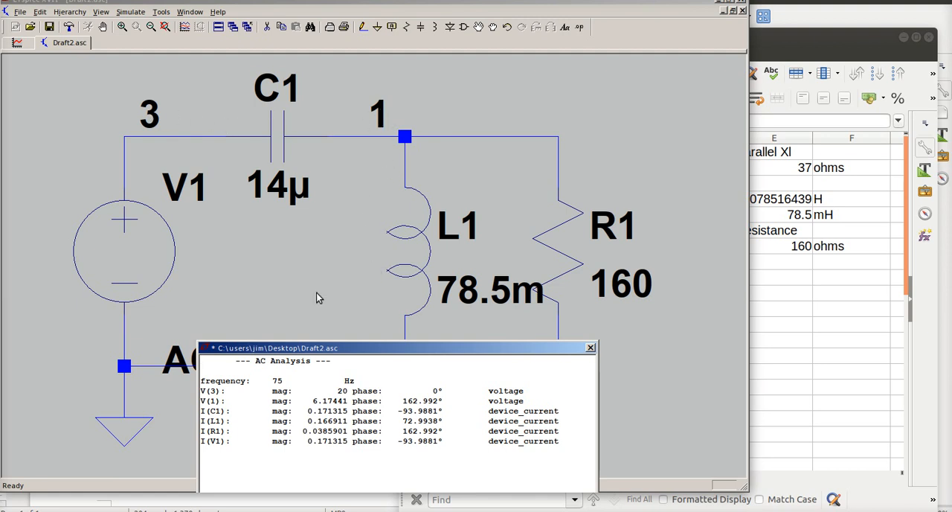
mouse_move(323, 268)
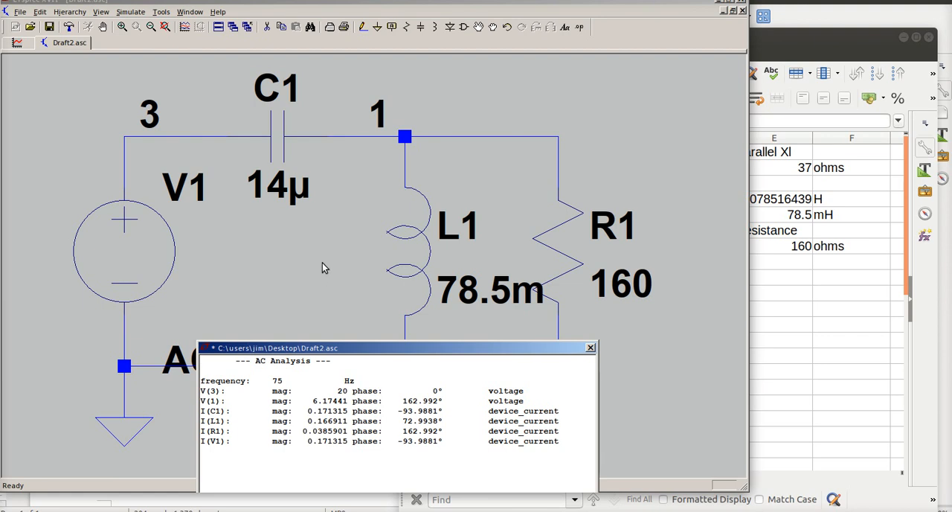
mouse_move(339, 260)
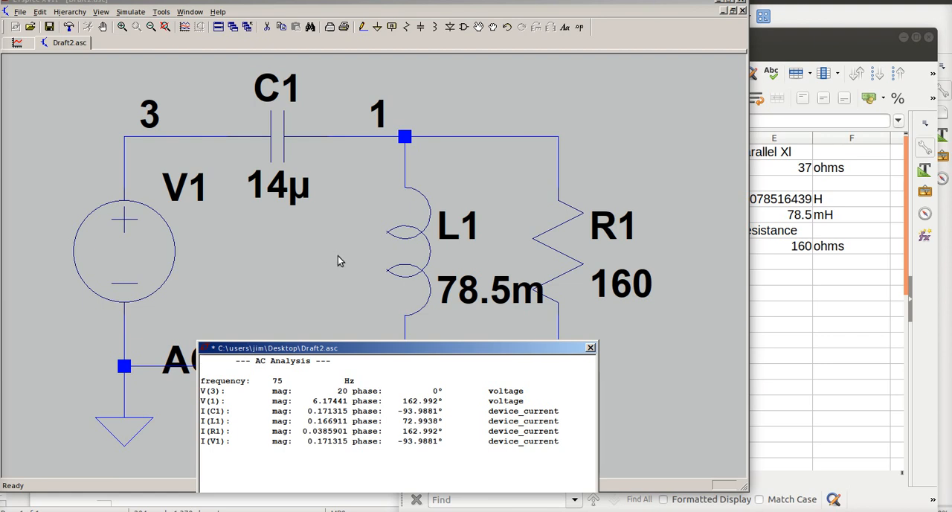